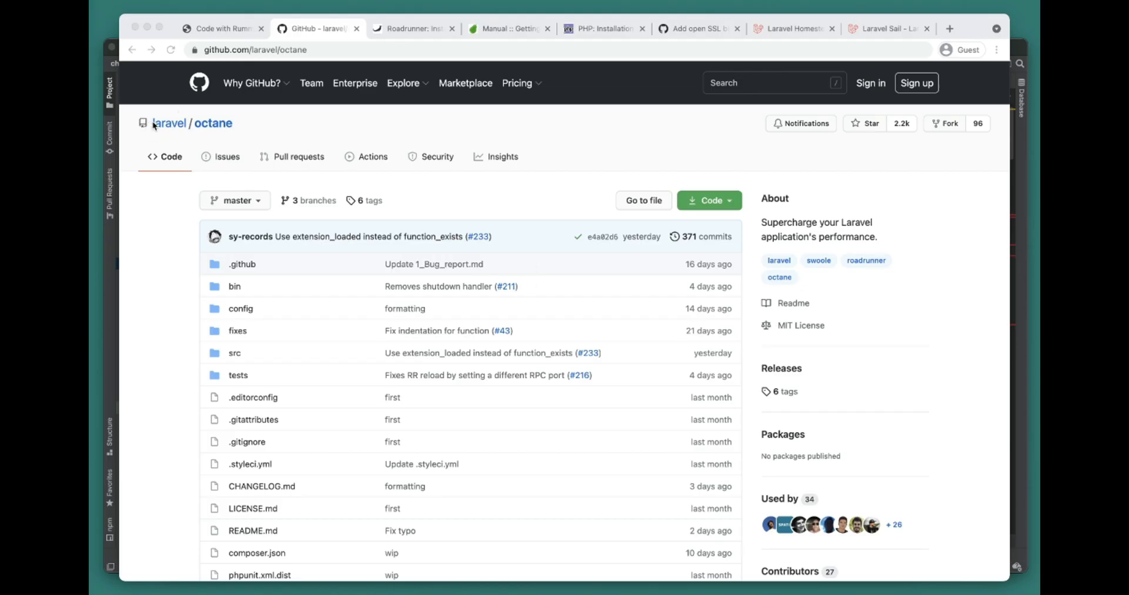
mouse_move(380, 198)
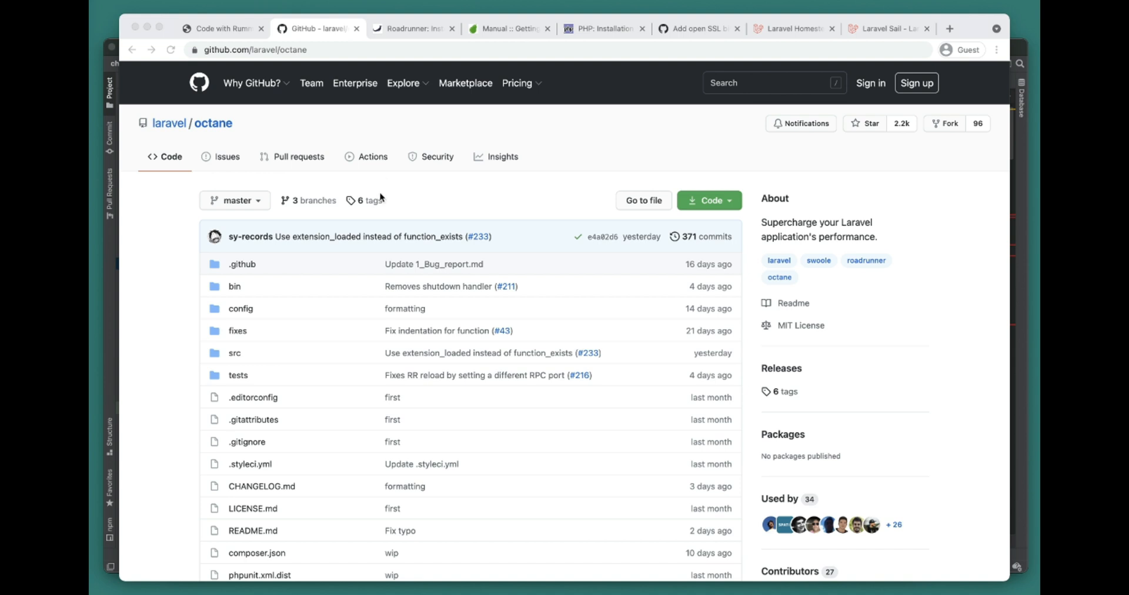
mouse_move(402, 213)
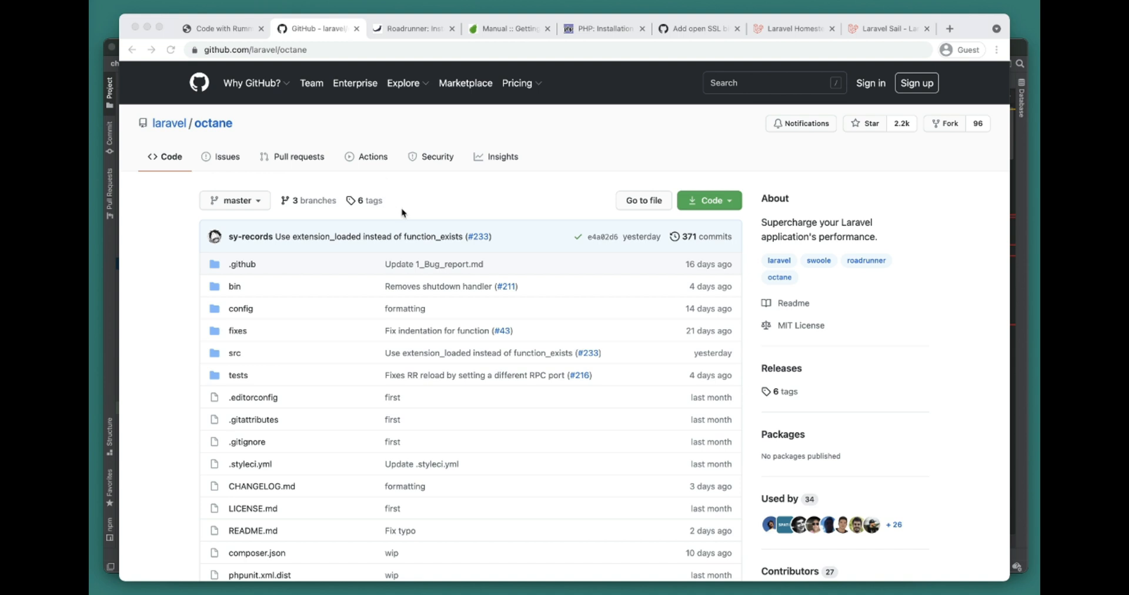
Step: Scroll the laravel/octane page down to the README introduction
scroll("down", 3)
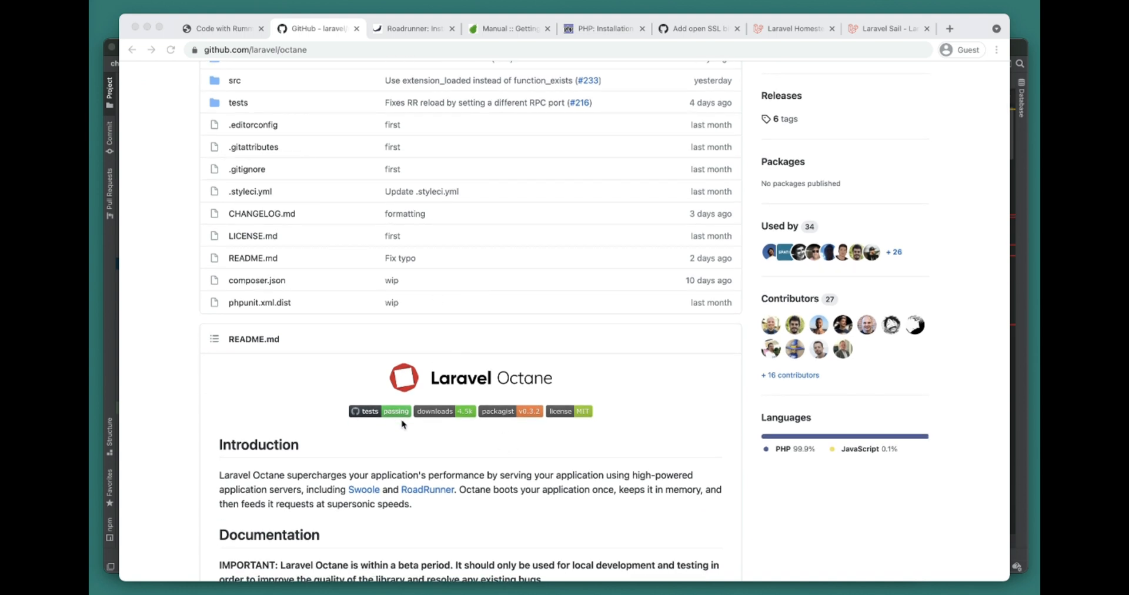
mouse_move(473, 399)
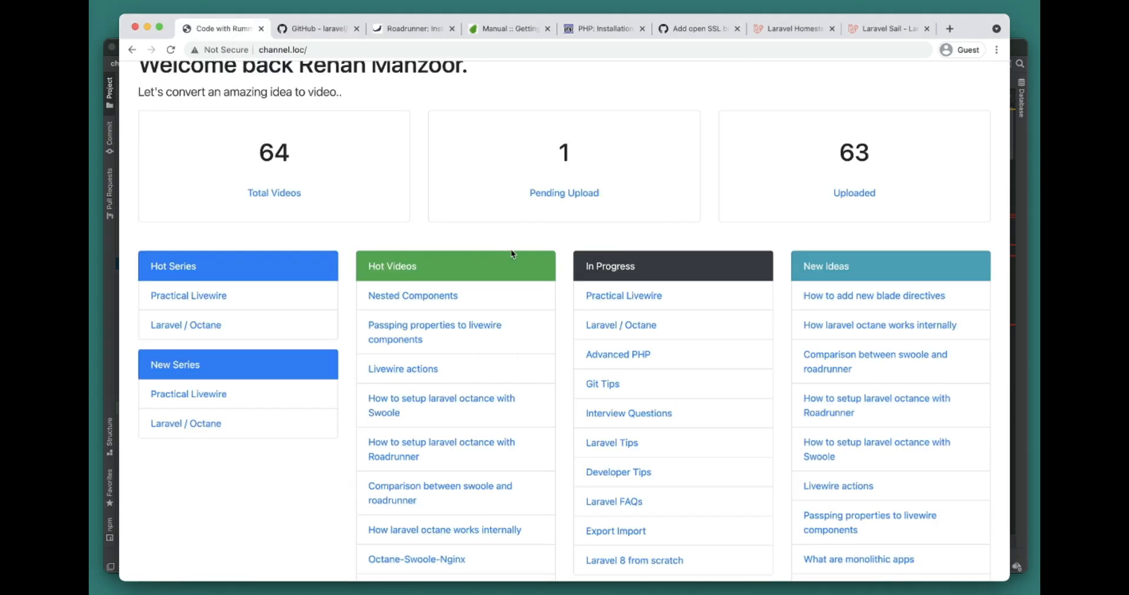
Step: Scroll through the channel.loc dashboard's video totals and idea lists, ending back at the top
scroll("up", 3)
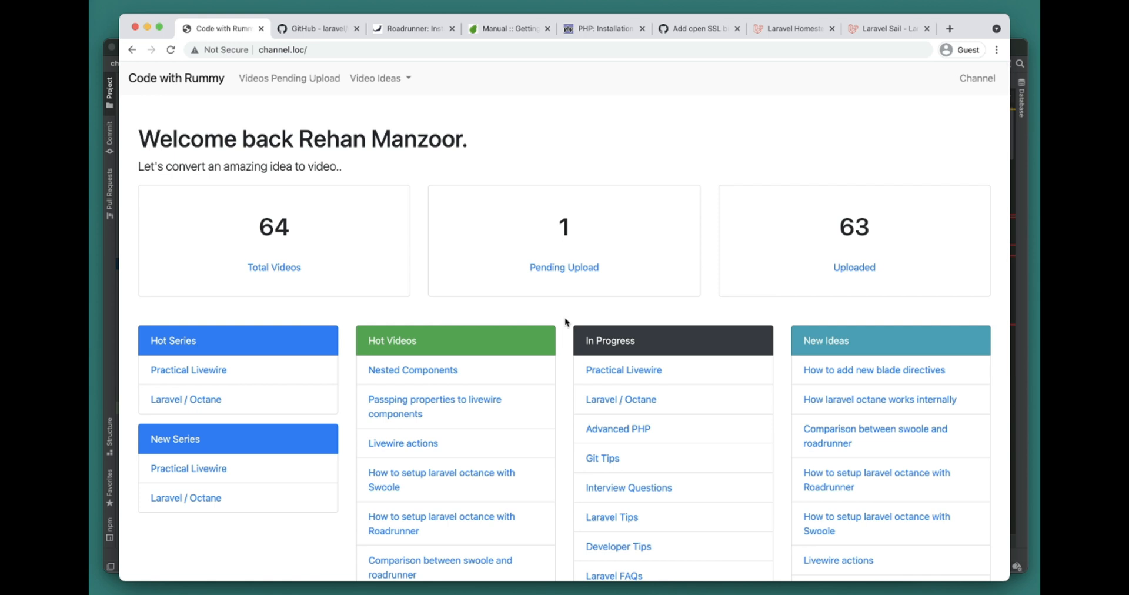
mouse_move(614, 321)
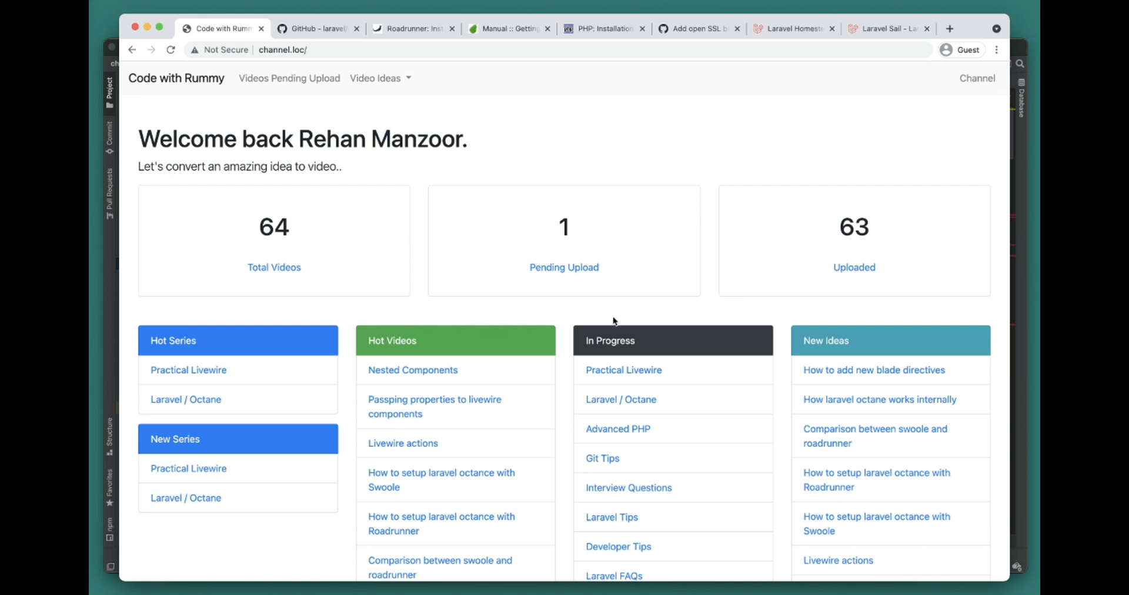
mouse_move(566, 335)
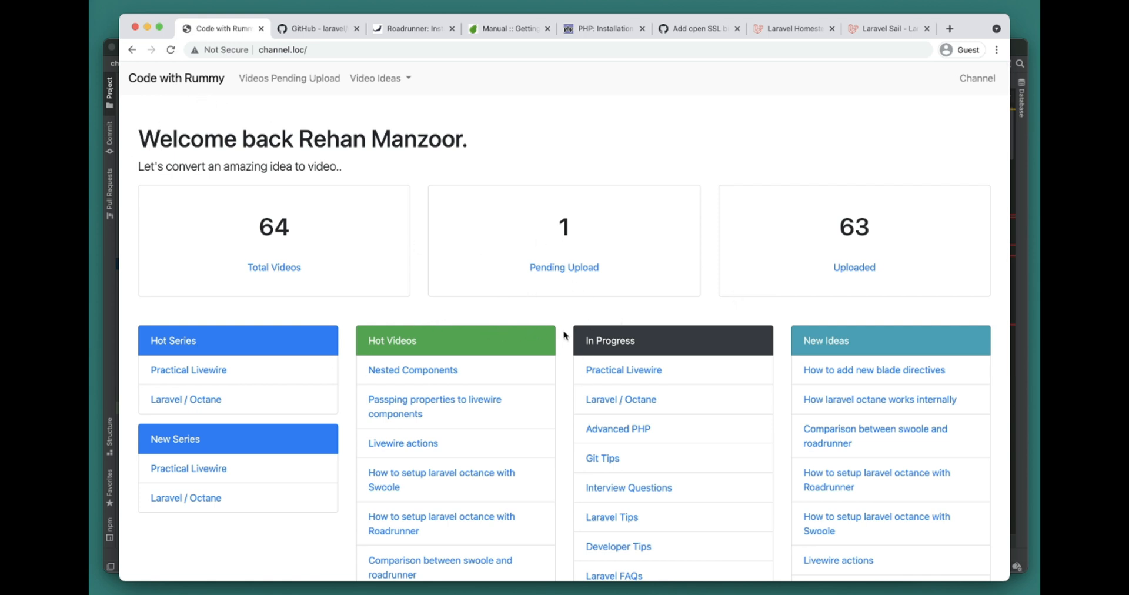
mouse_move(749, 389)
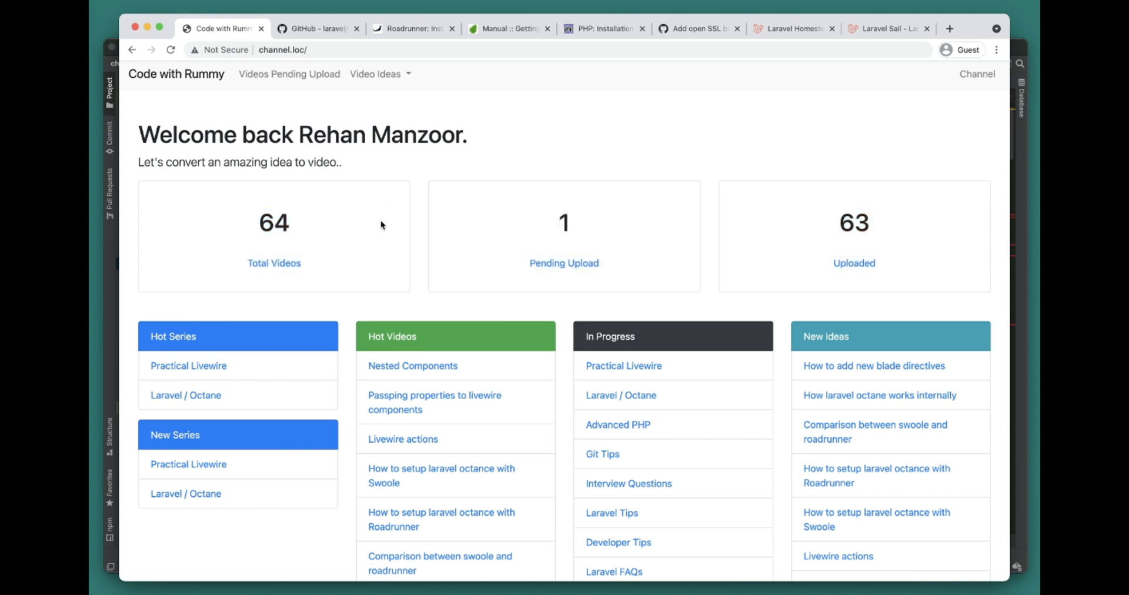
scroll("down", 3)
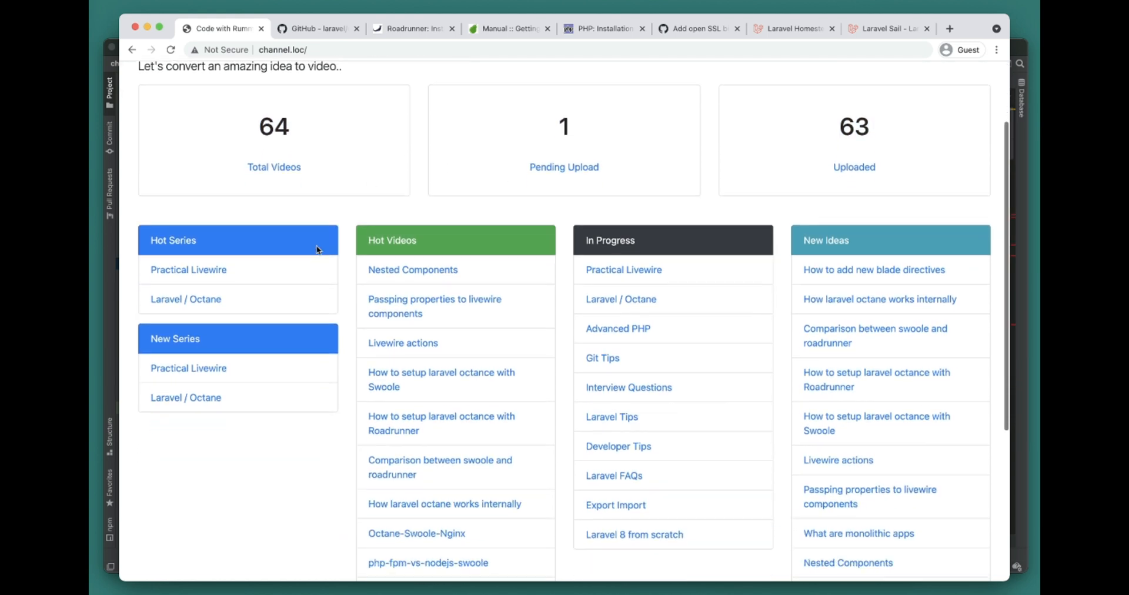
scroll("up", 3)
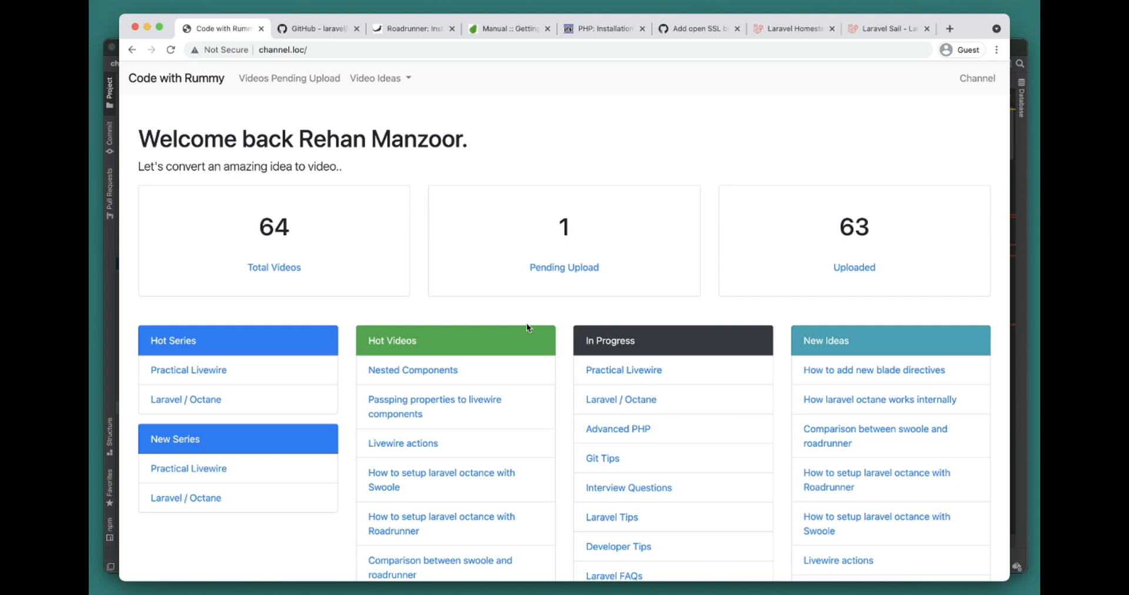
Step: Return to the laravel/octane repository and bring the README Installation commands into view
left_click(317, 28)
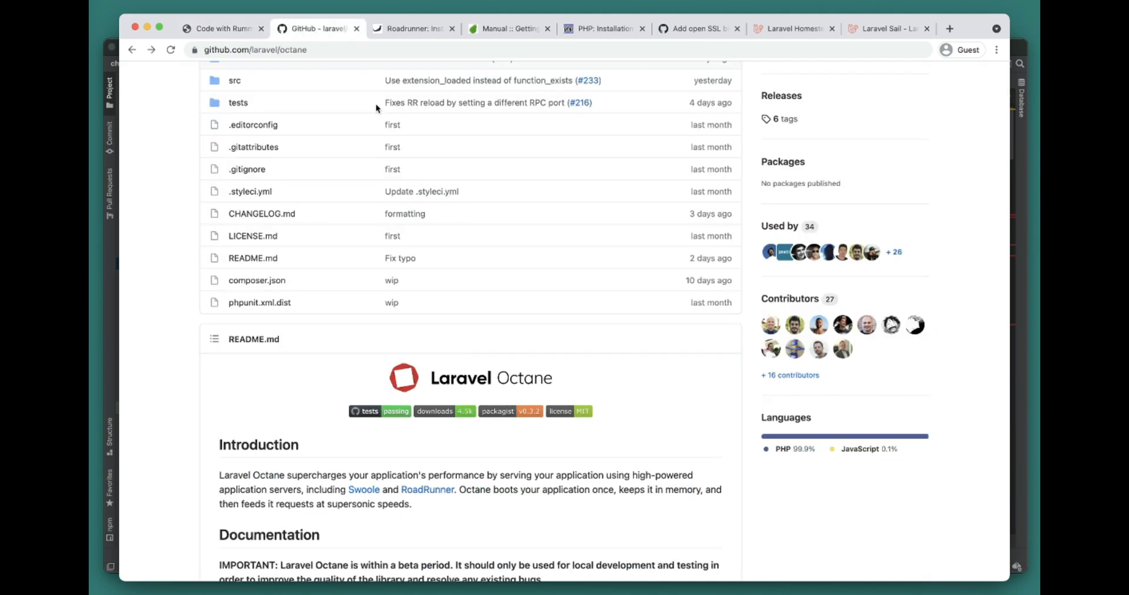
scroll("down", 3)
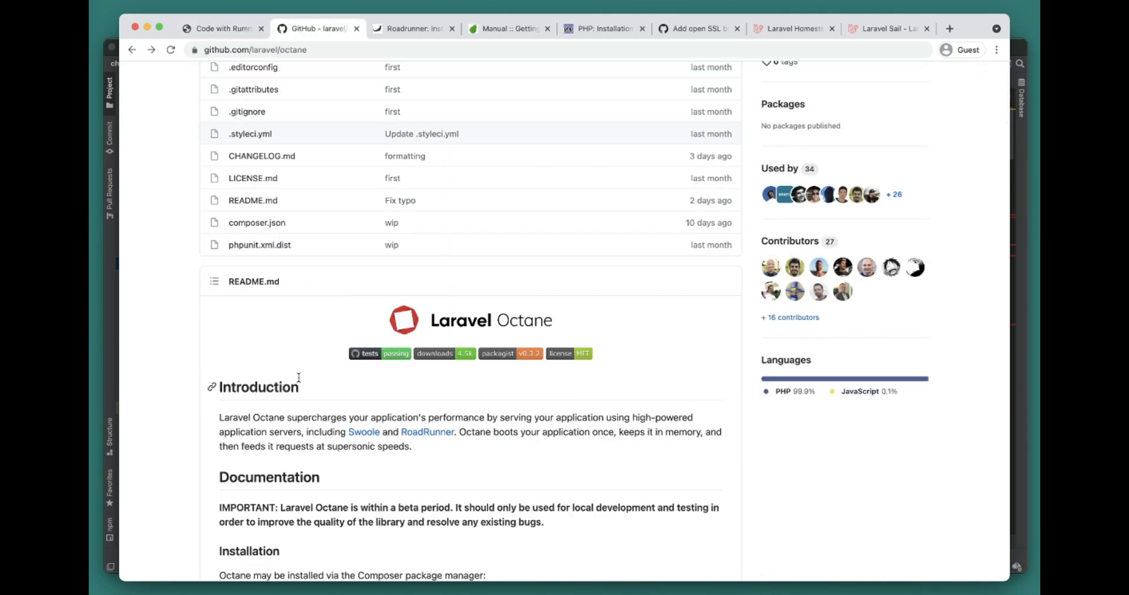
scroll("down", 3)
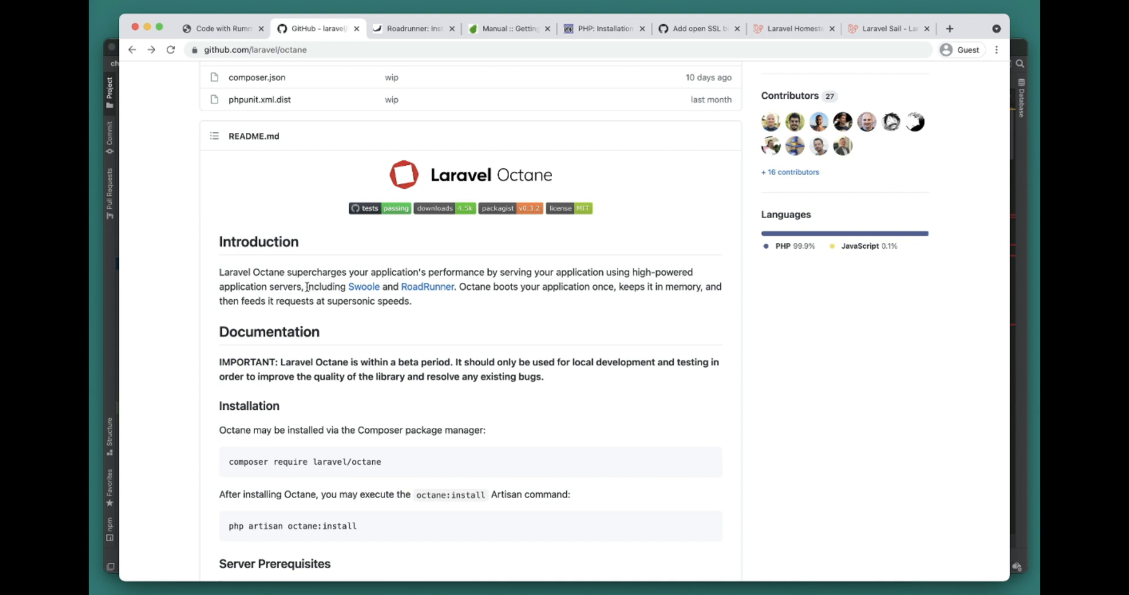
mouse_move(526, 300)
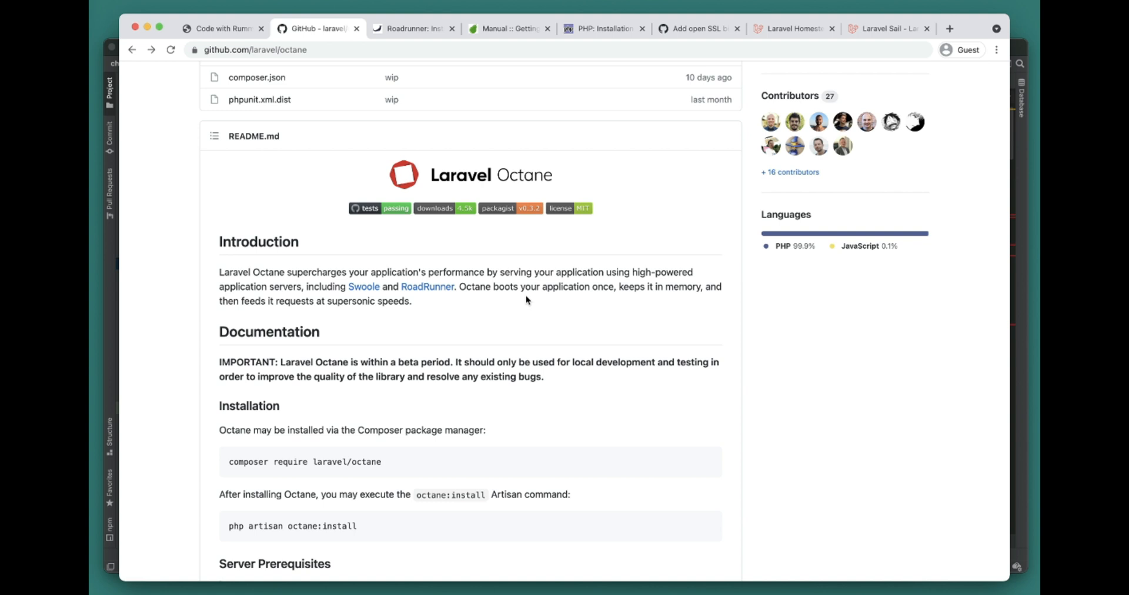
mouse_move(243, 305)
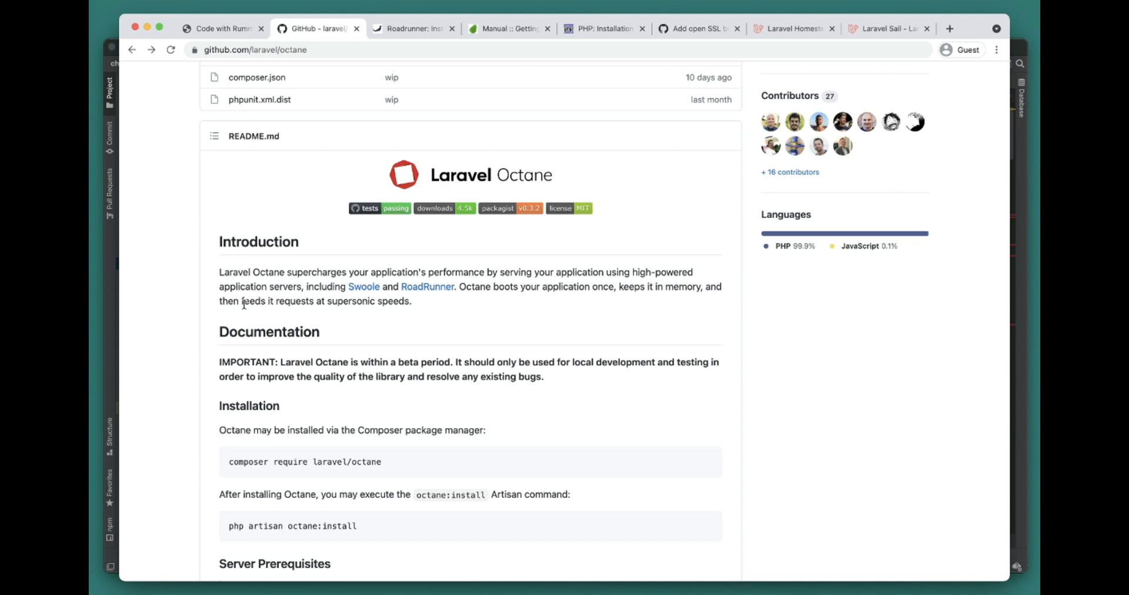
mouse_move(325, 313)
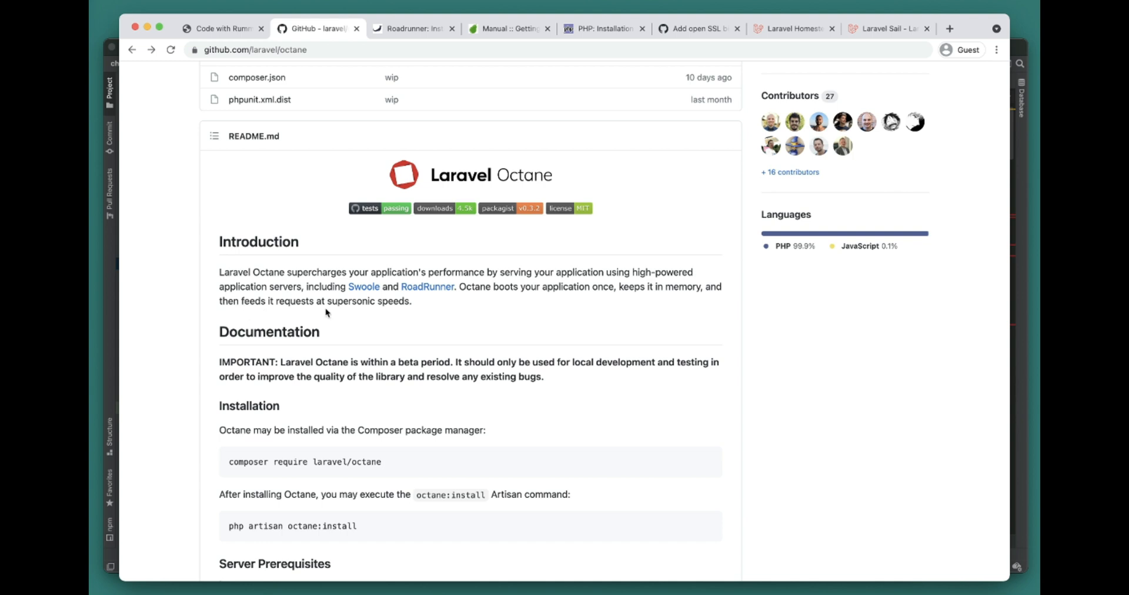
mouse_move(351, 322)
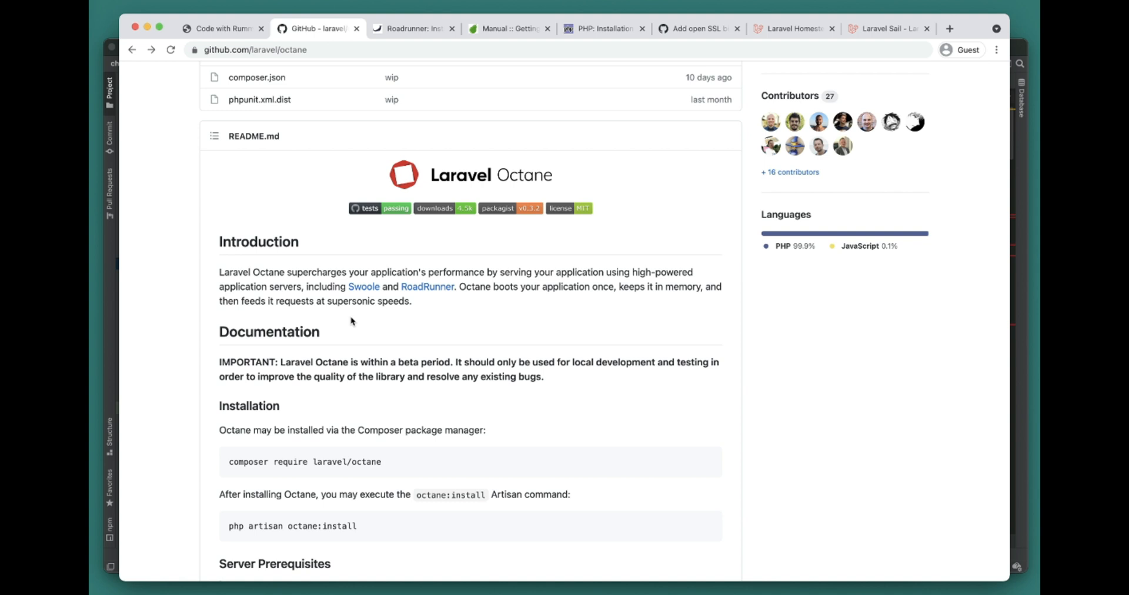
mouse_move(353, 324)
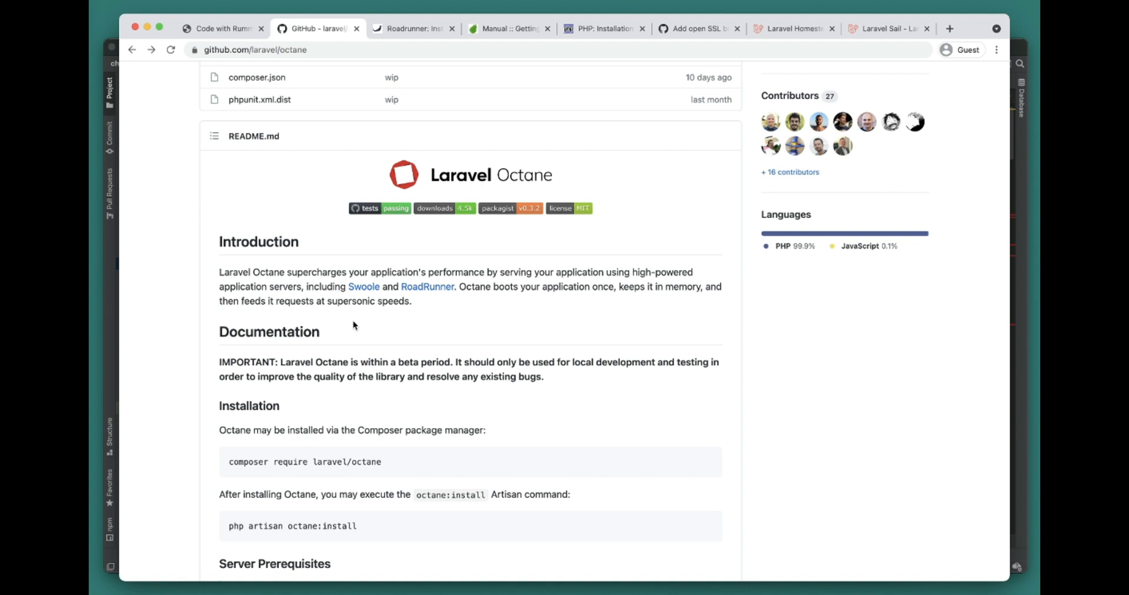
Step: Reveal Server Prerequisites, select the RoadRunner link text, then switch to the php.net Swoole page
scroll("down", 3)
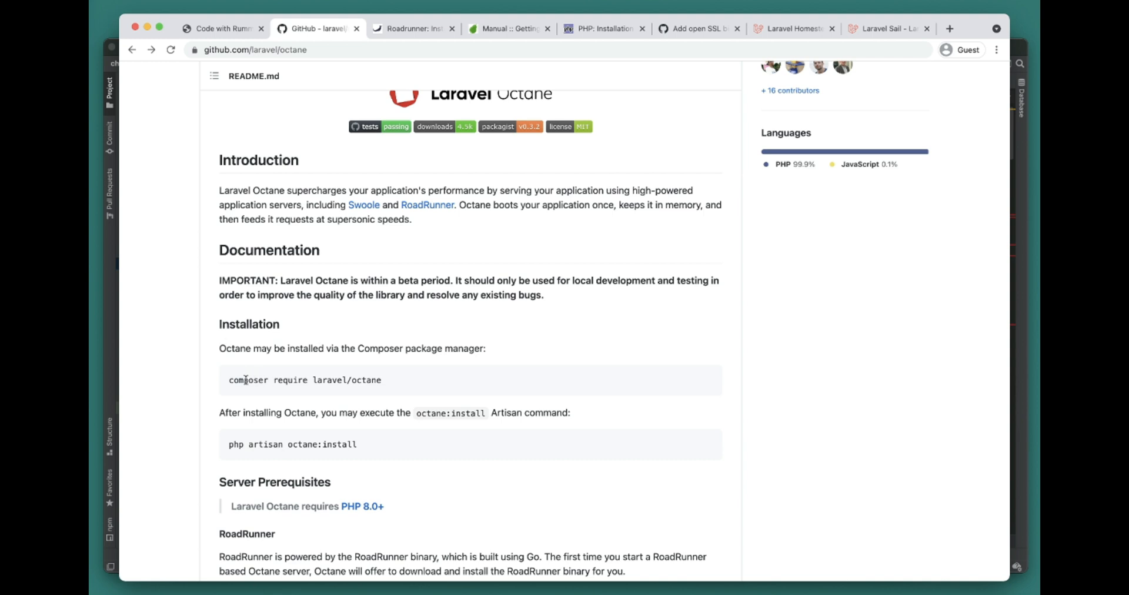
triple_click(304, 380)
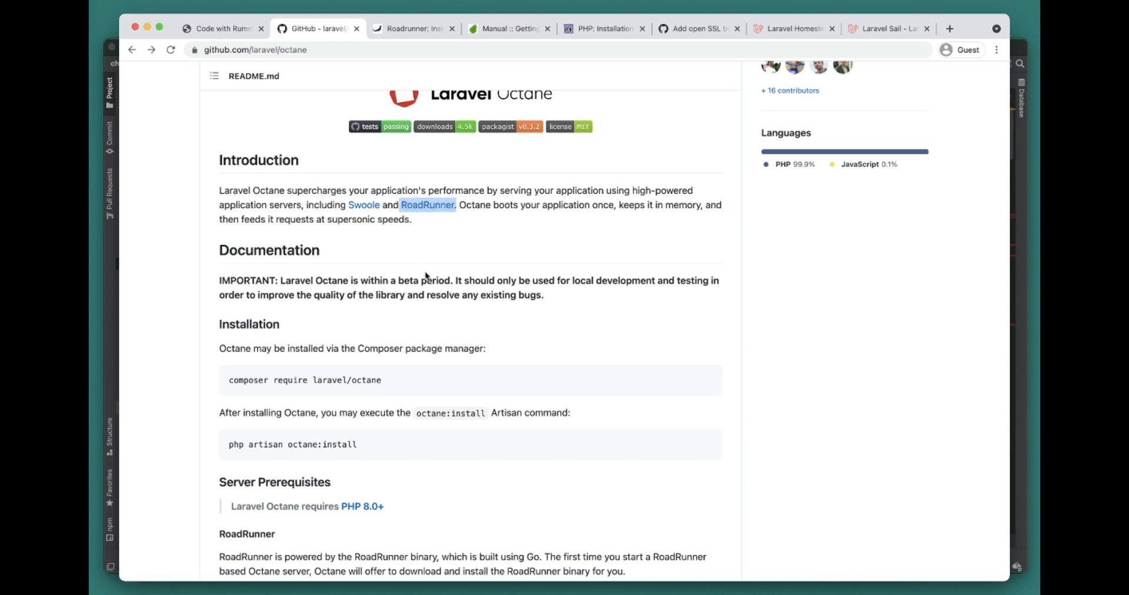
mouse_move(321, 378)
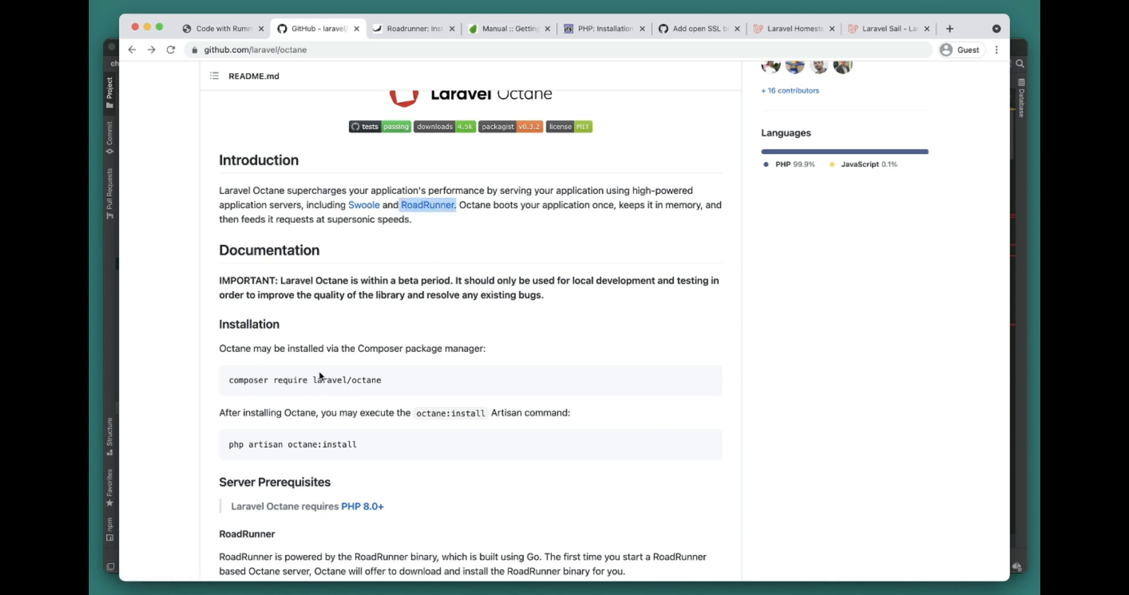
mouse_move(394, 389)
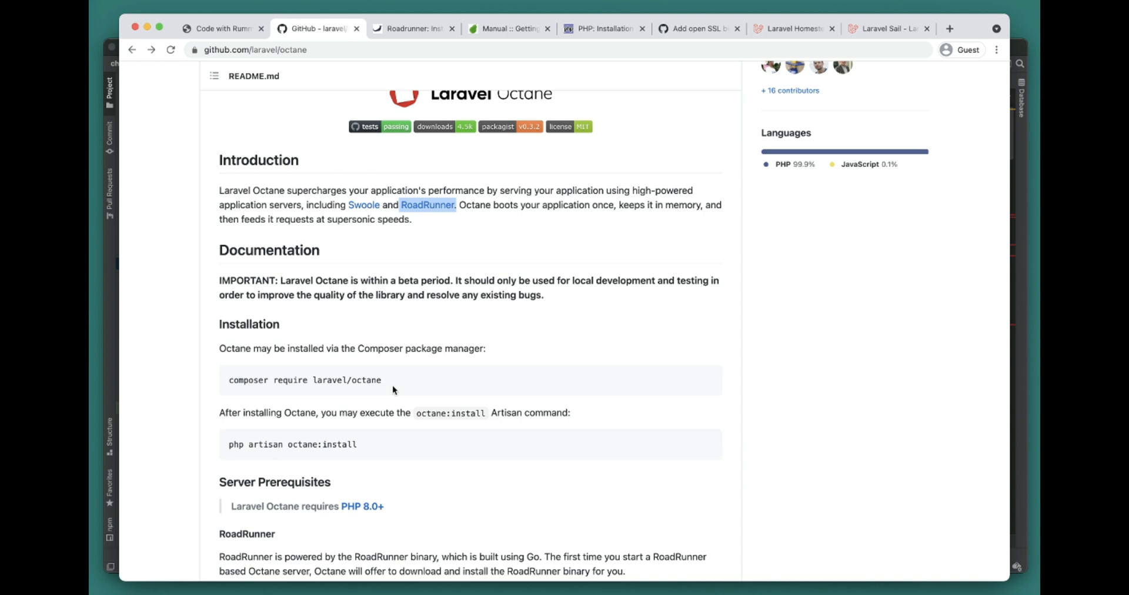
mouse_move(499, 276)
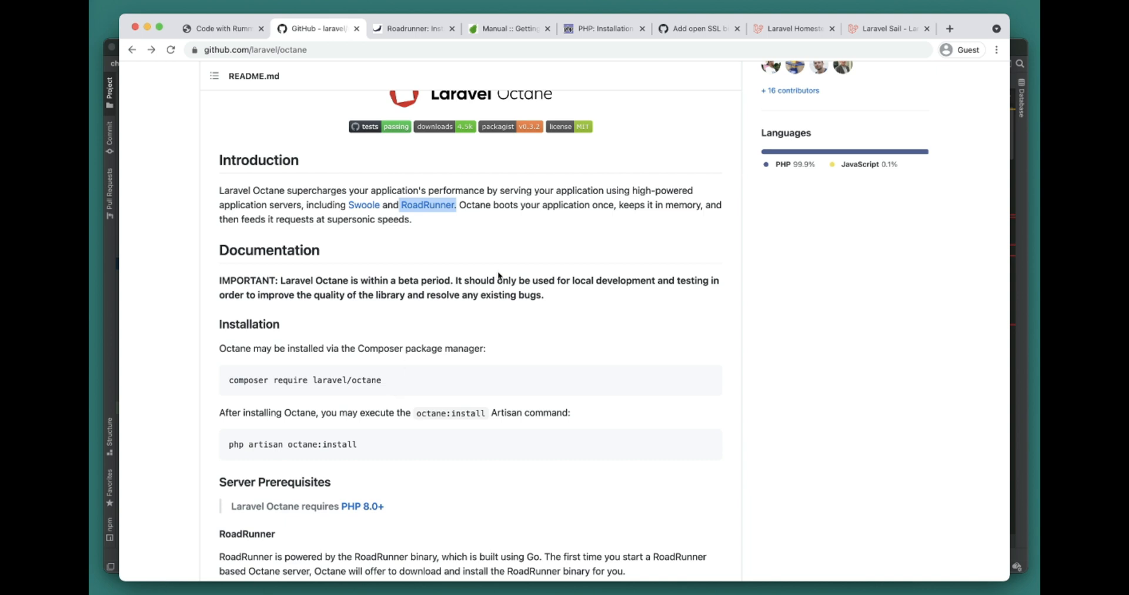
mouse_move(455, 251)
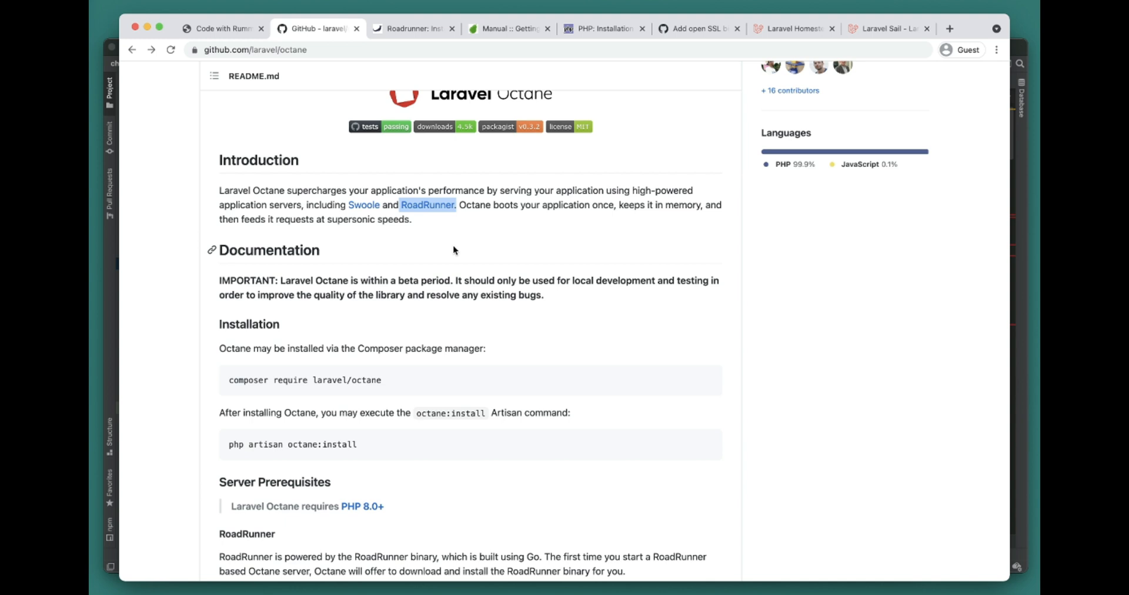
left_click(604, 28)
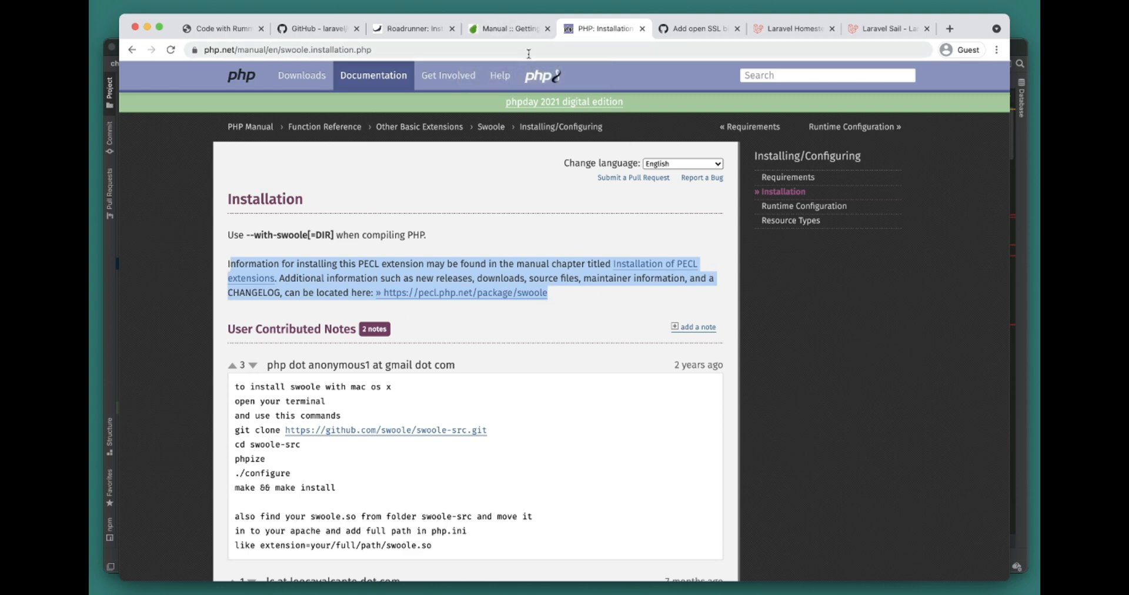
Step: Review the PEAR package manager install page, then return to php.net's Swoole installation page
left_click(509, 29)
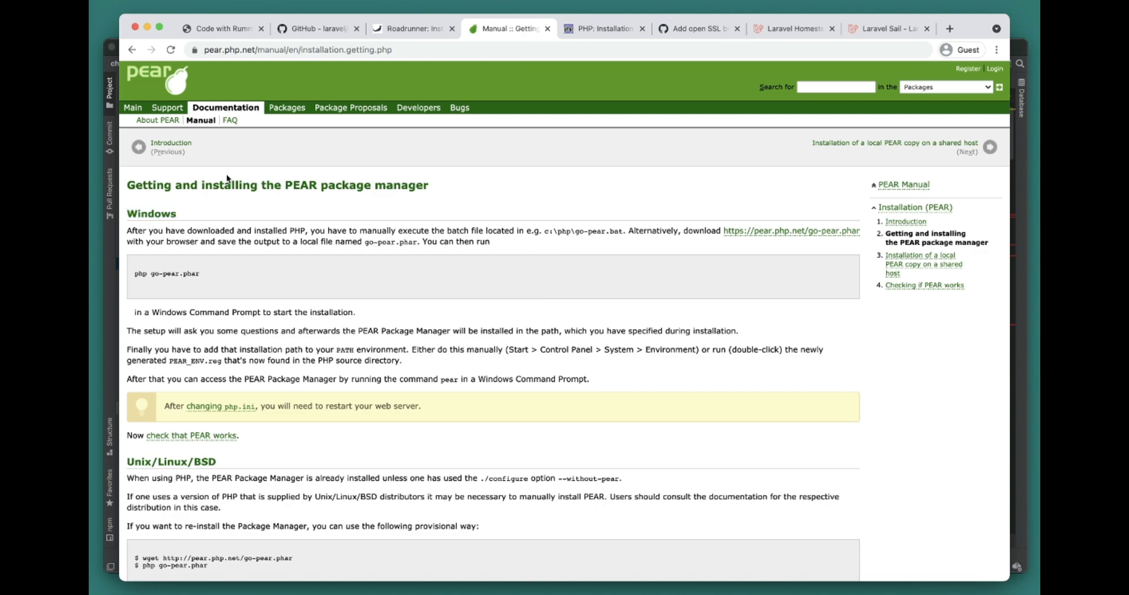
scroll("down", 3)
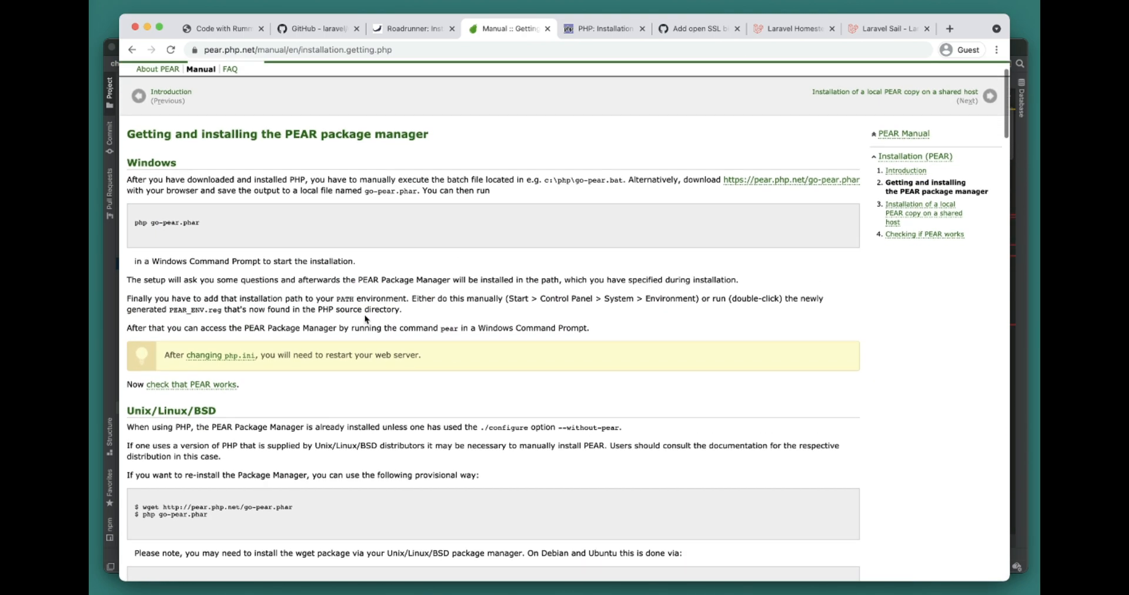
scroll("up", 3)
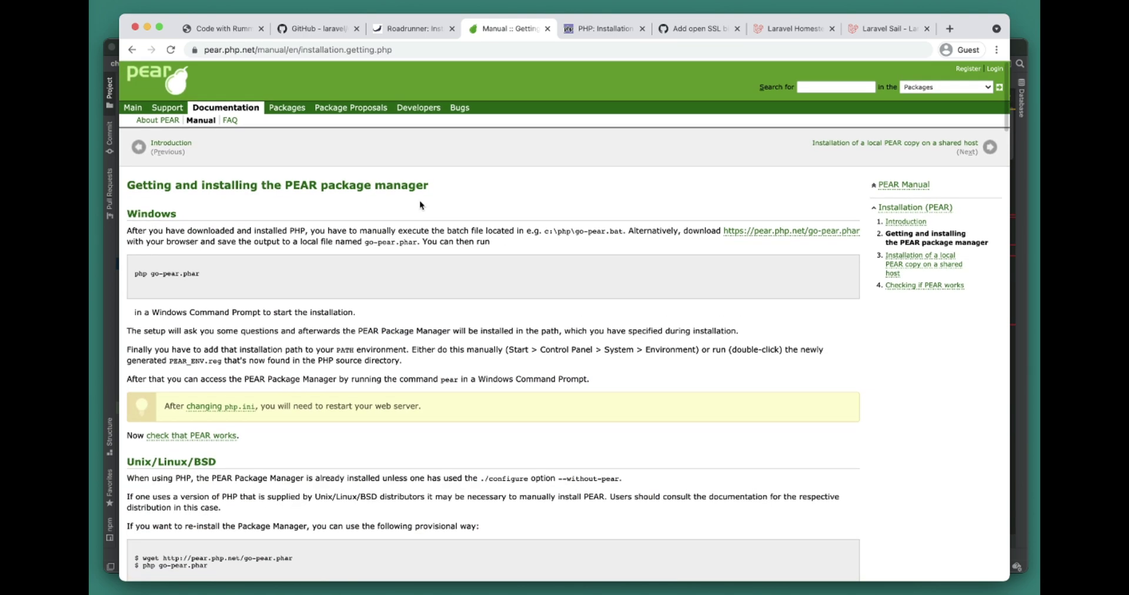
mouse_move(478, 184)
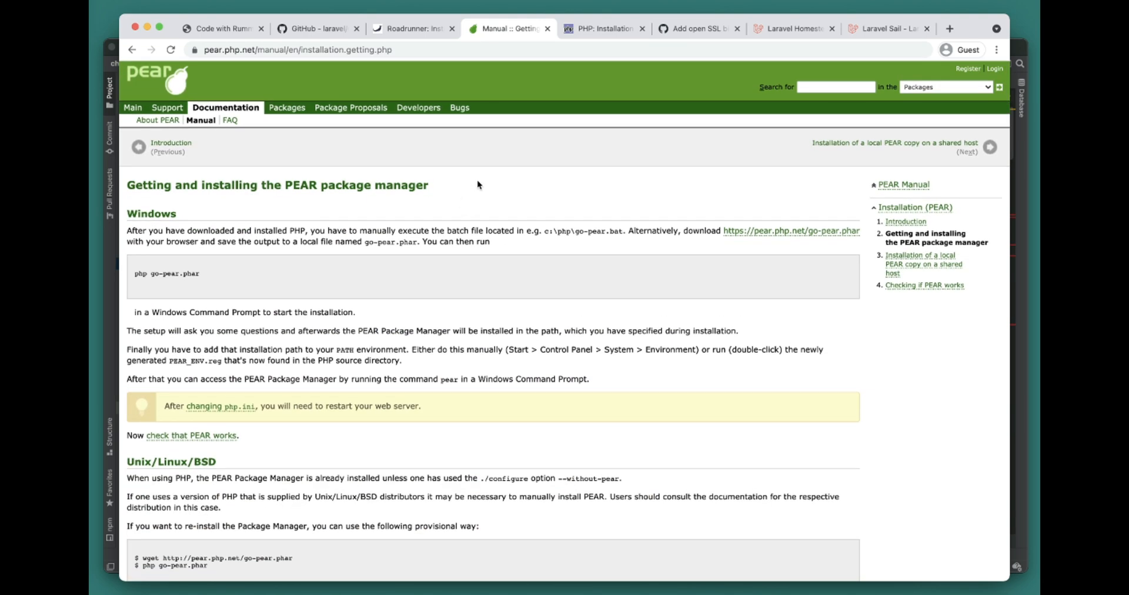
left_click(603, 28)
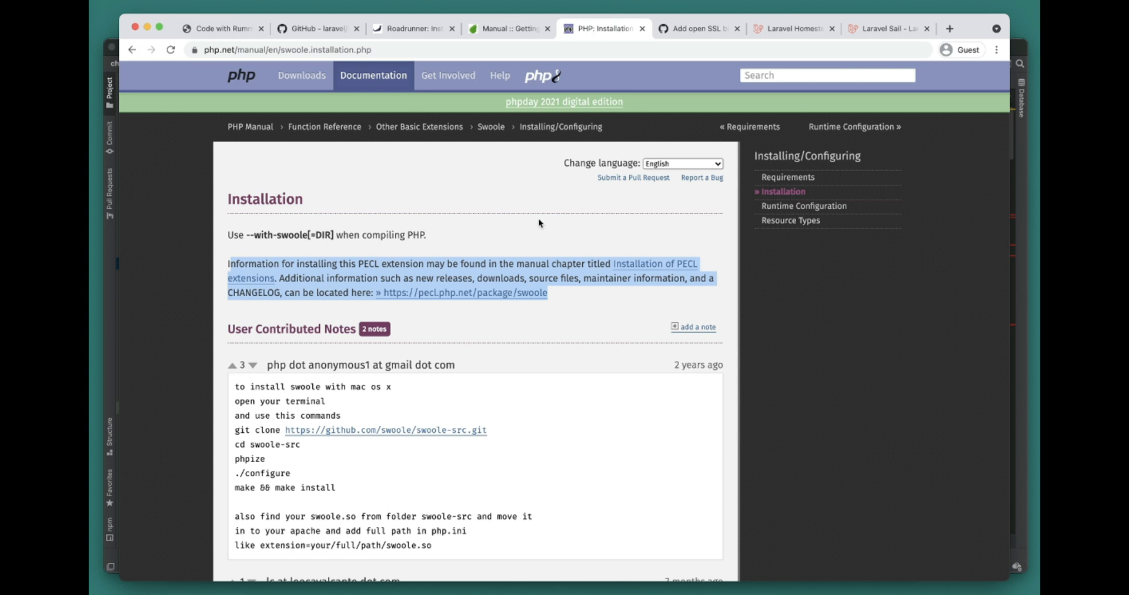
mouse_move(615, 281)
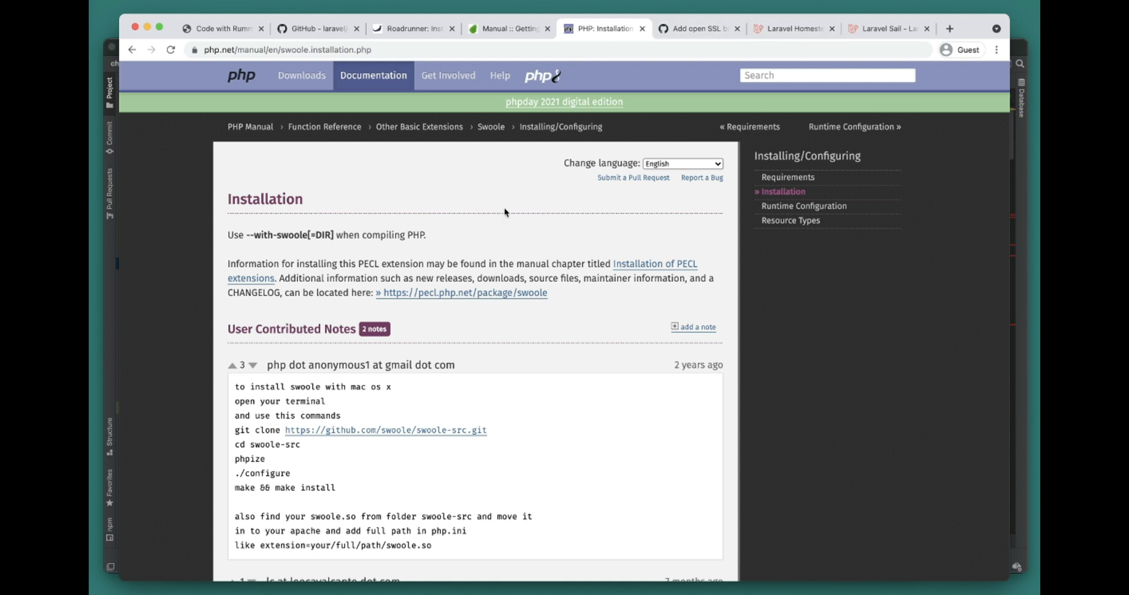
Step: View the Laravel Homestead docs, then the Laravel Sail page with its title selected
left_click(792, 28)
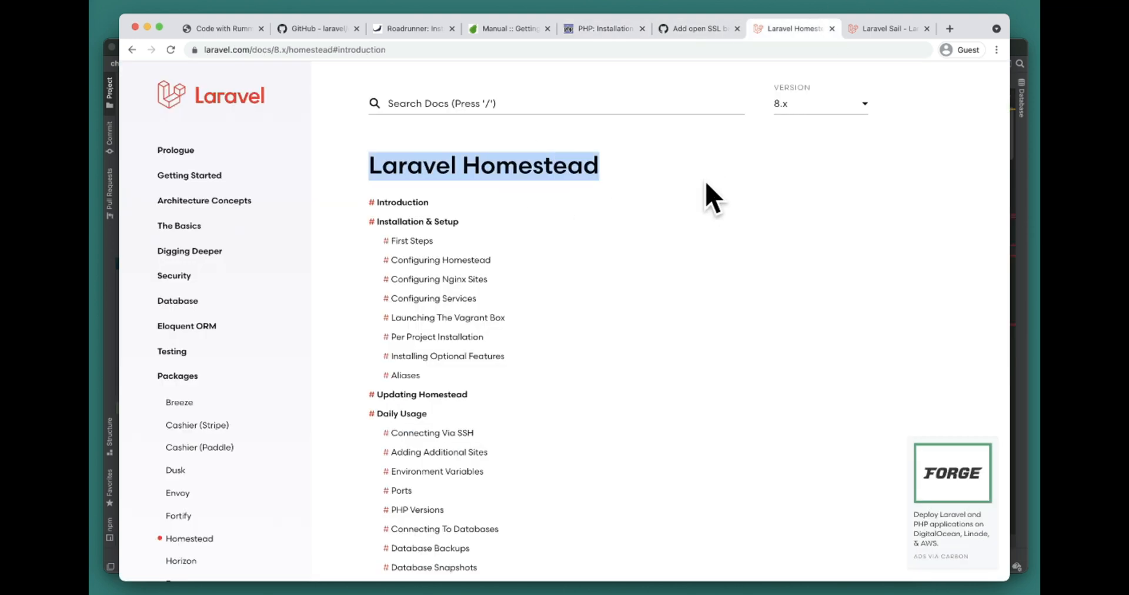
mouse_move(890, 29)
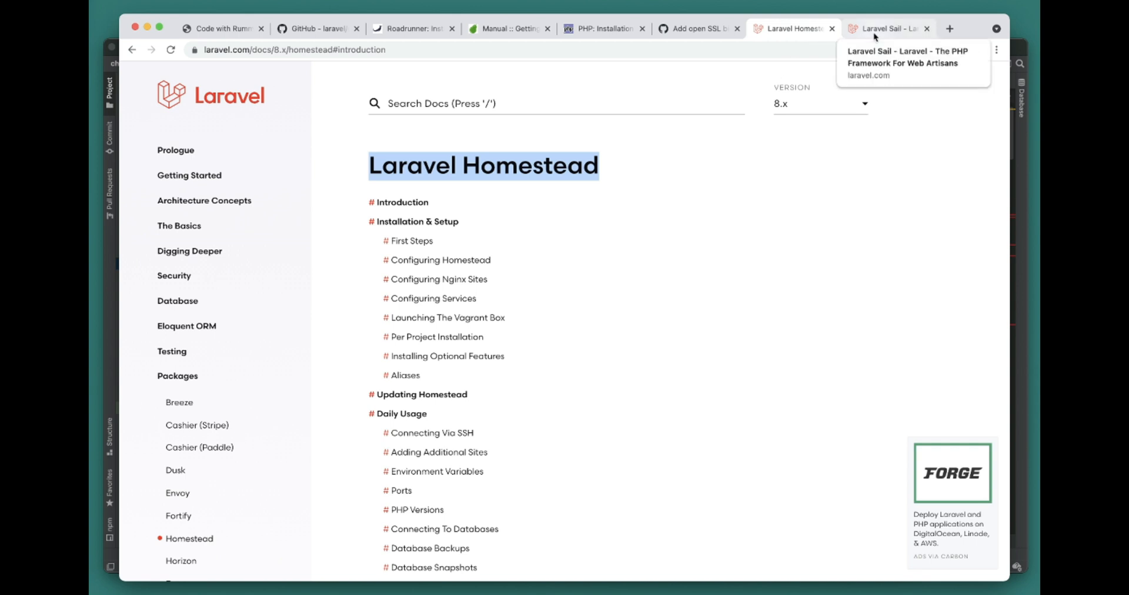
left_click(889, 29)
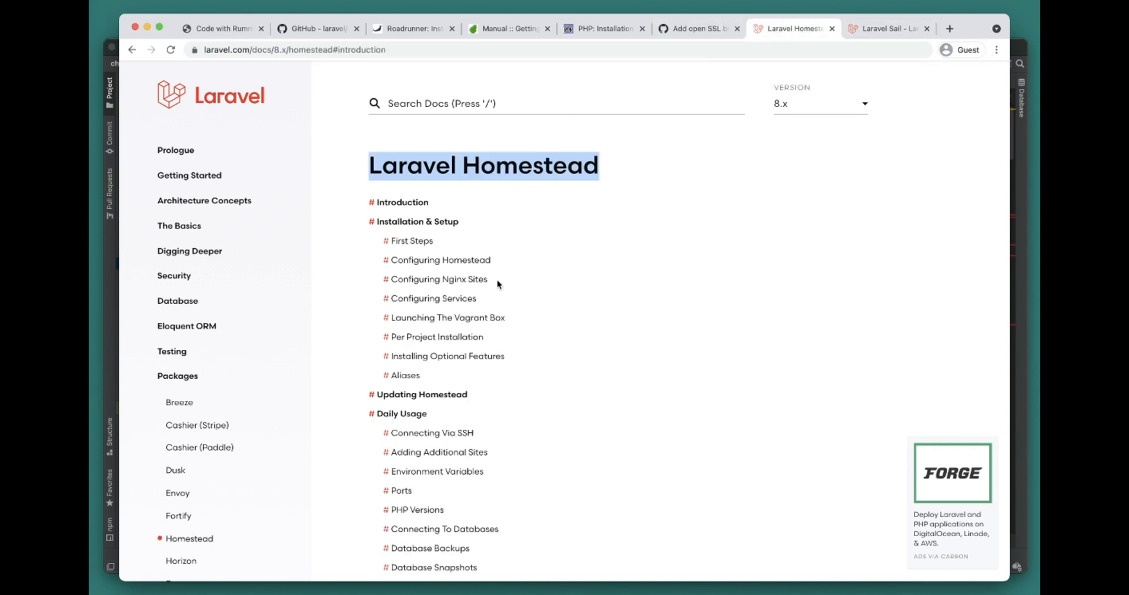
mouse_move(587, 139)
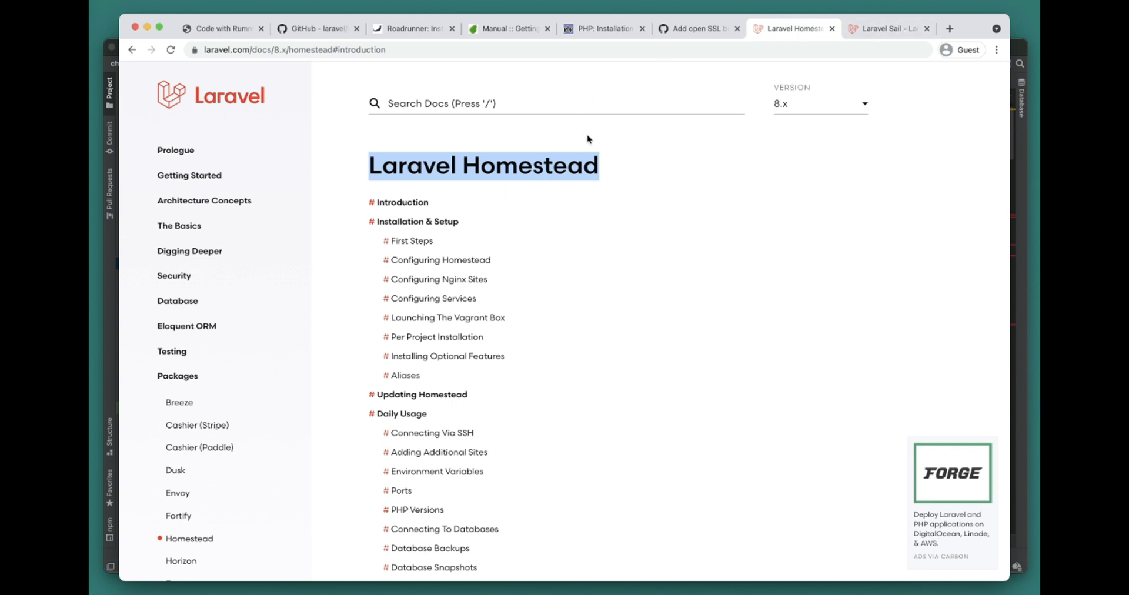
left_click(890, 28)
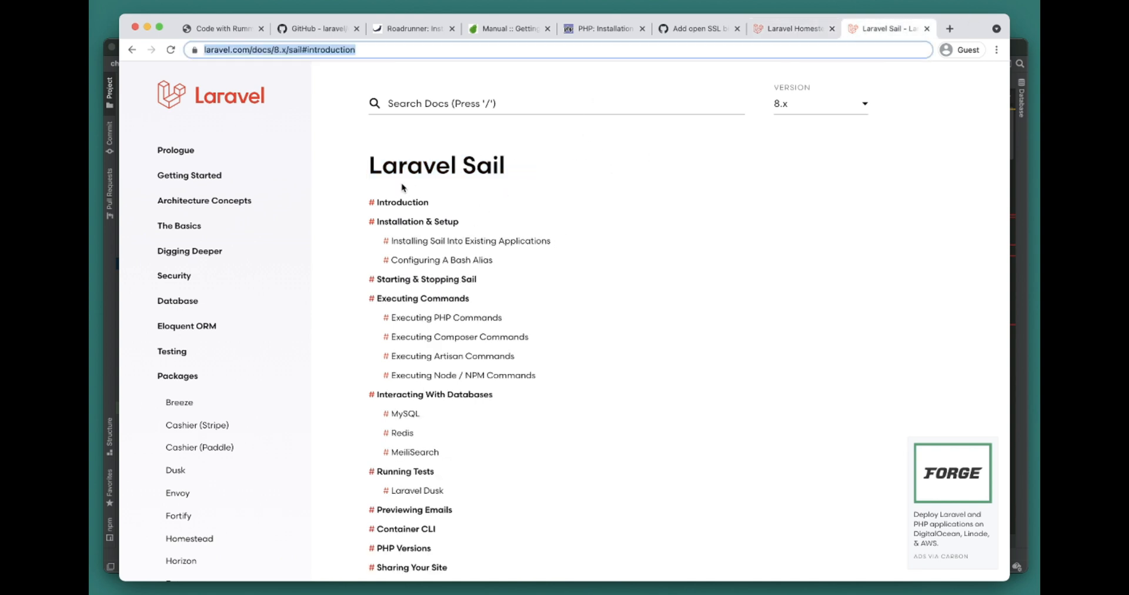
double_click(438, 165)
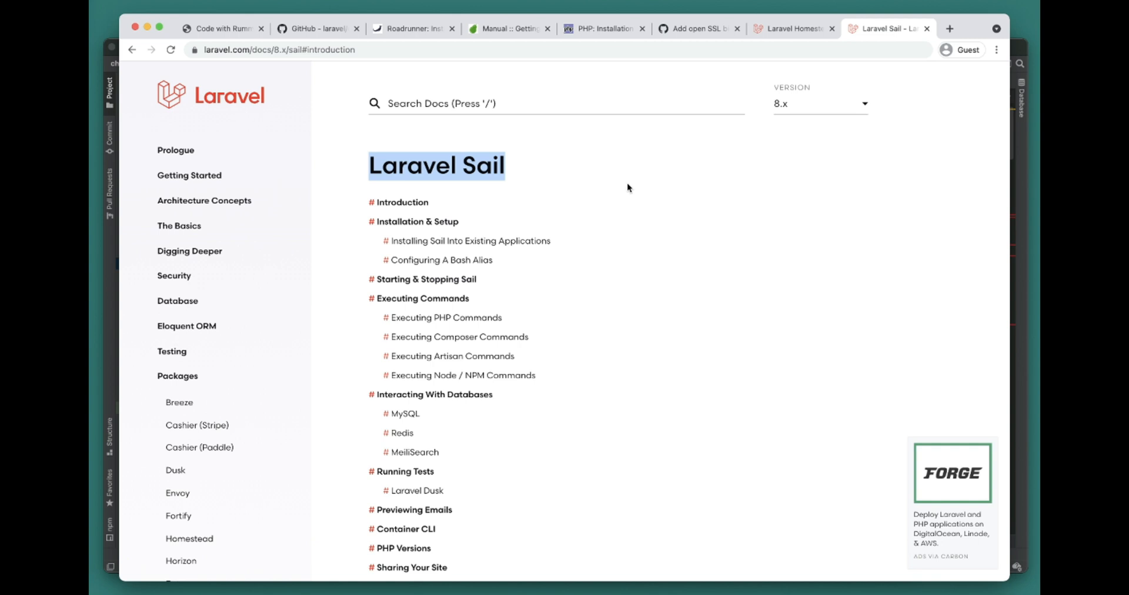
mouse_move(573, 196)
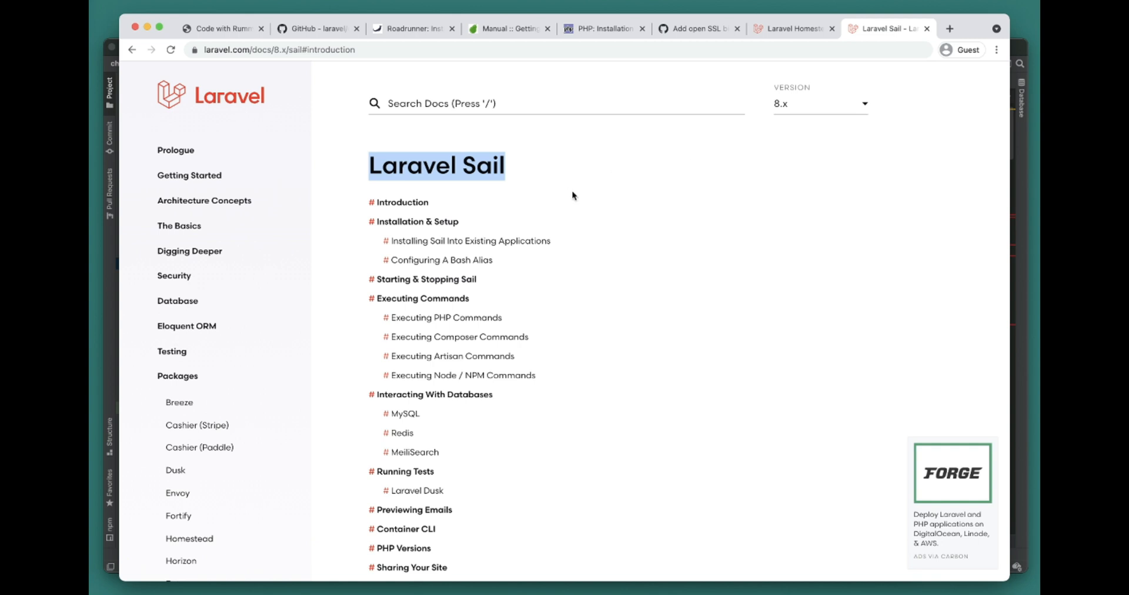
mouse_move(508, 44)
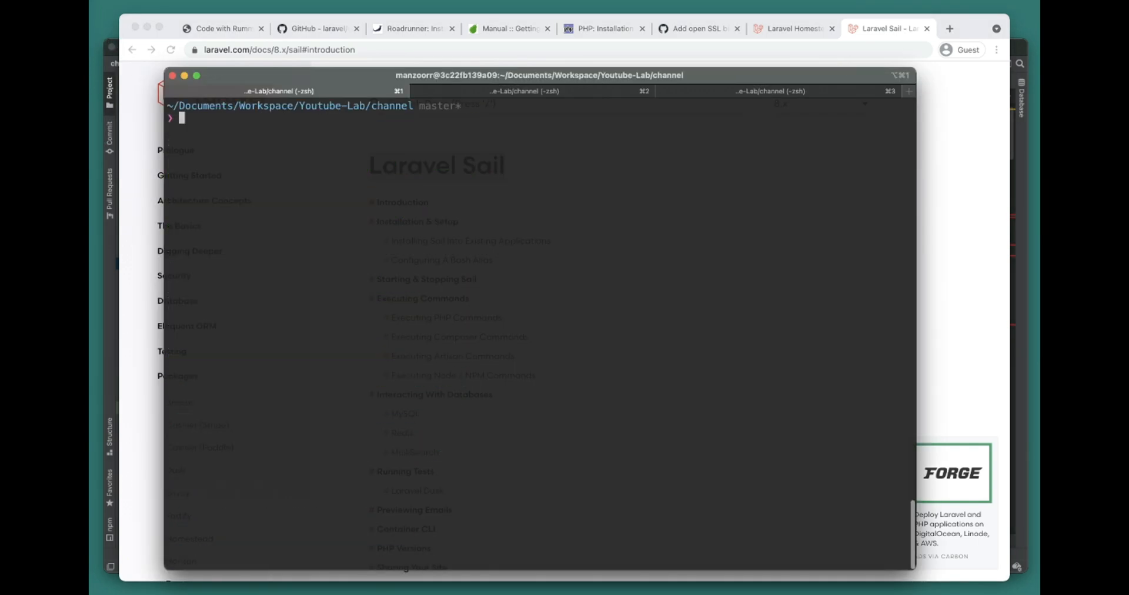
Step: Run pecl install swoole, which reports 4.6.6 already installed, then switch to the OpenSSL exports gist
type("pecl install s")
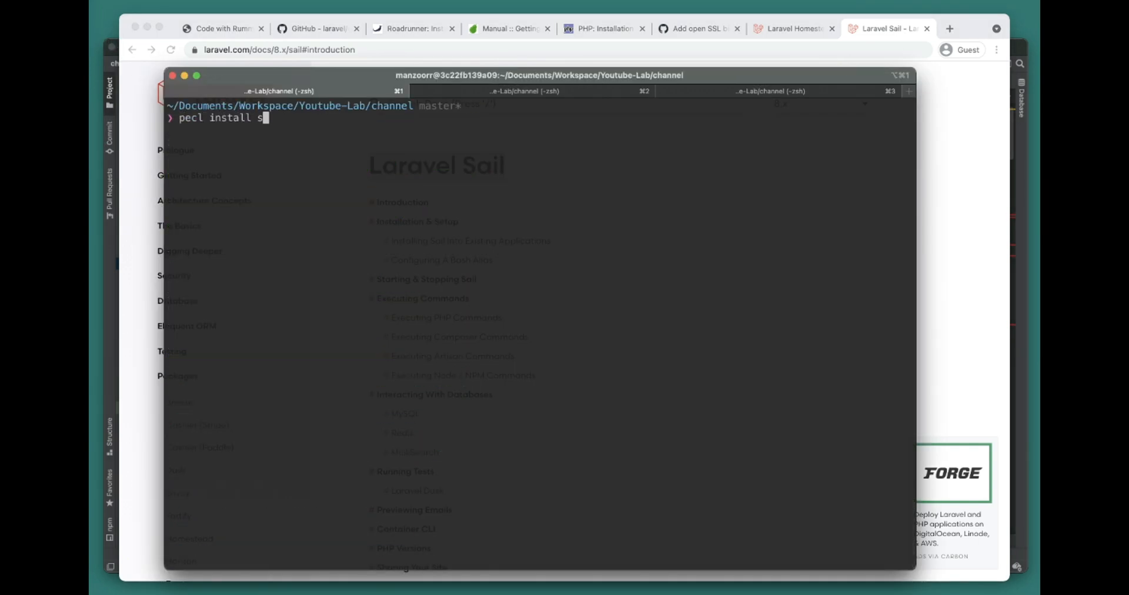
key("Return")
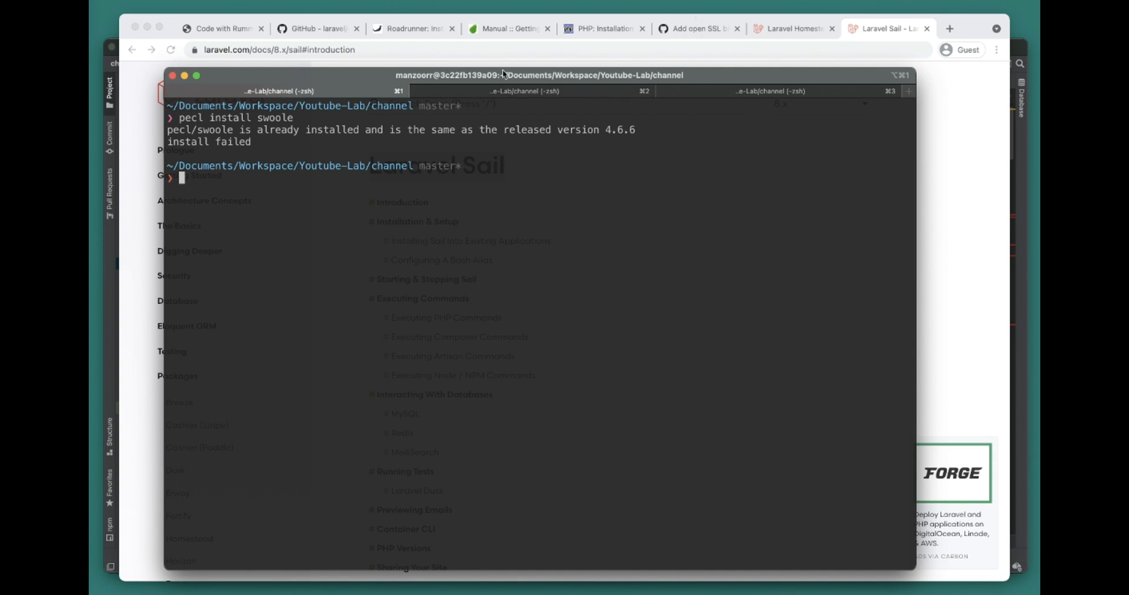
mouse_move(375, 212)
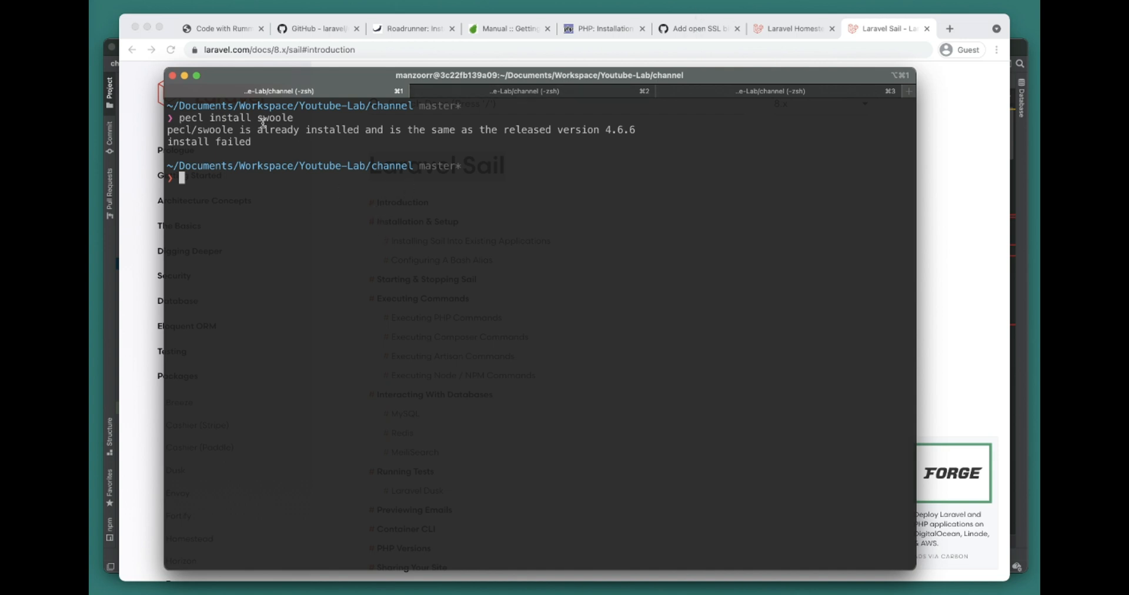
mouse_move(350, 215)
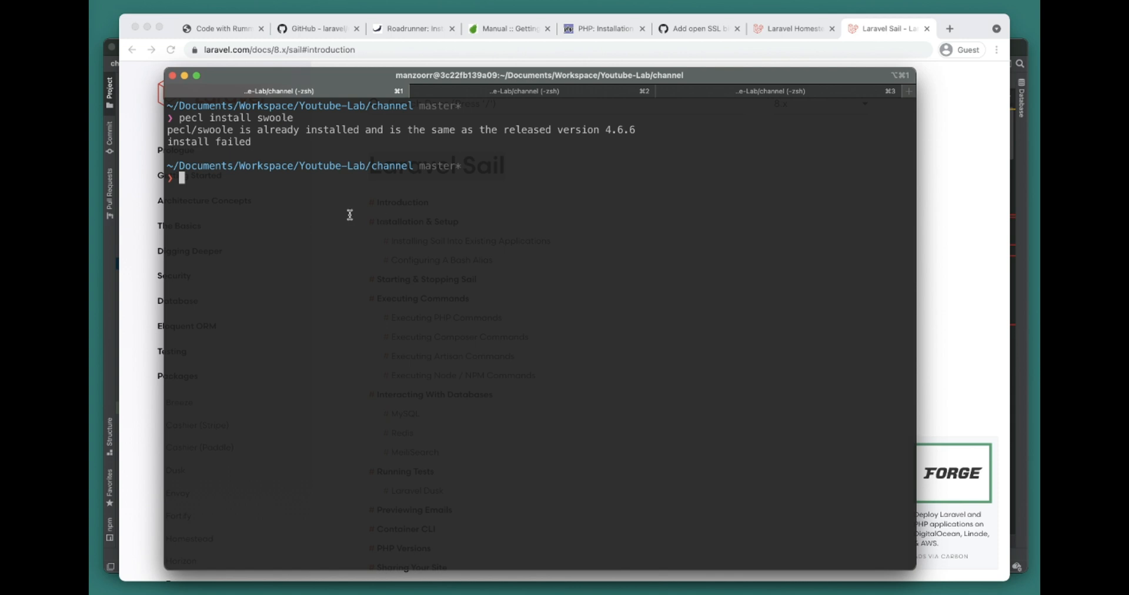
left_click(695, 29)
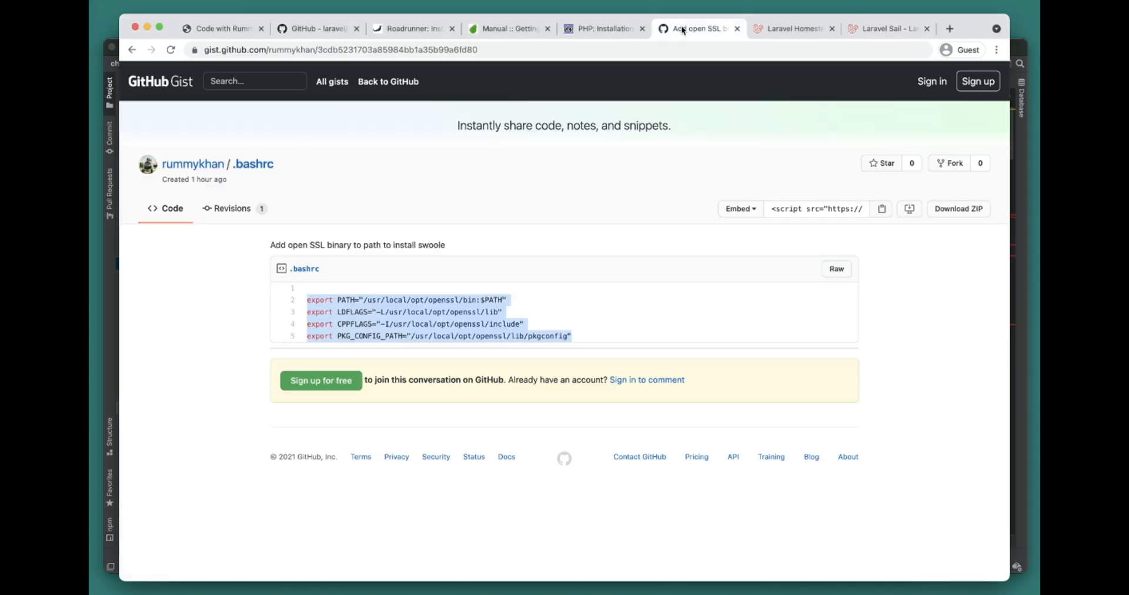
mouse_move(428, 282)
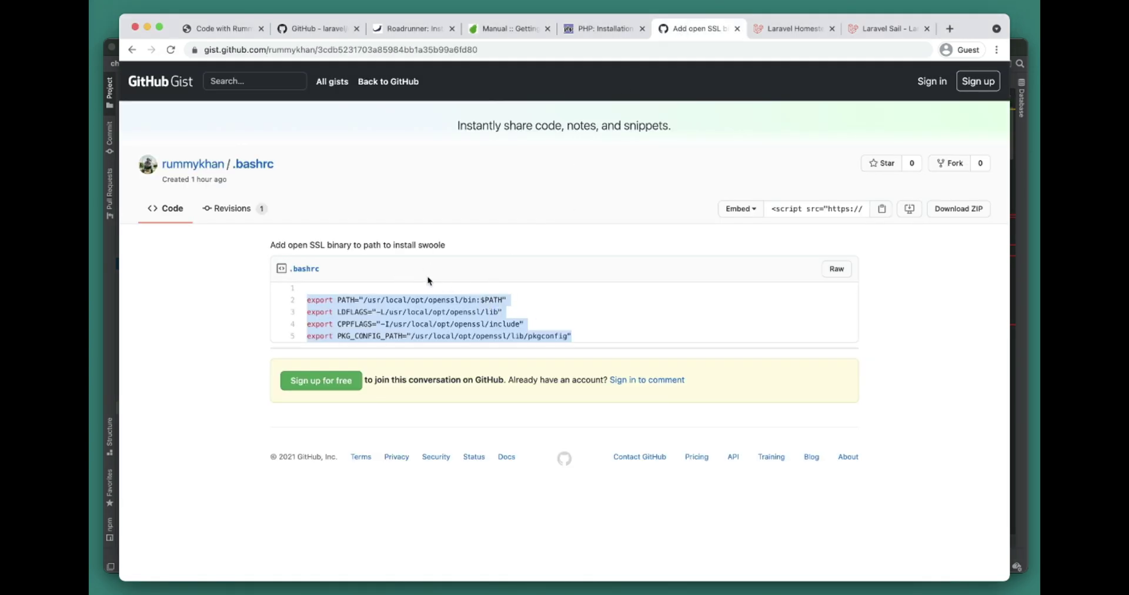
mouse_move(414, 280)
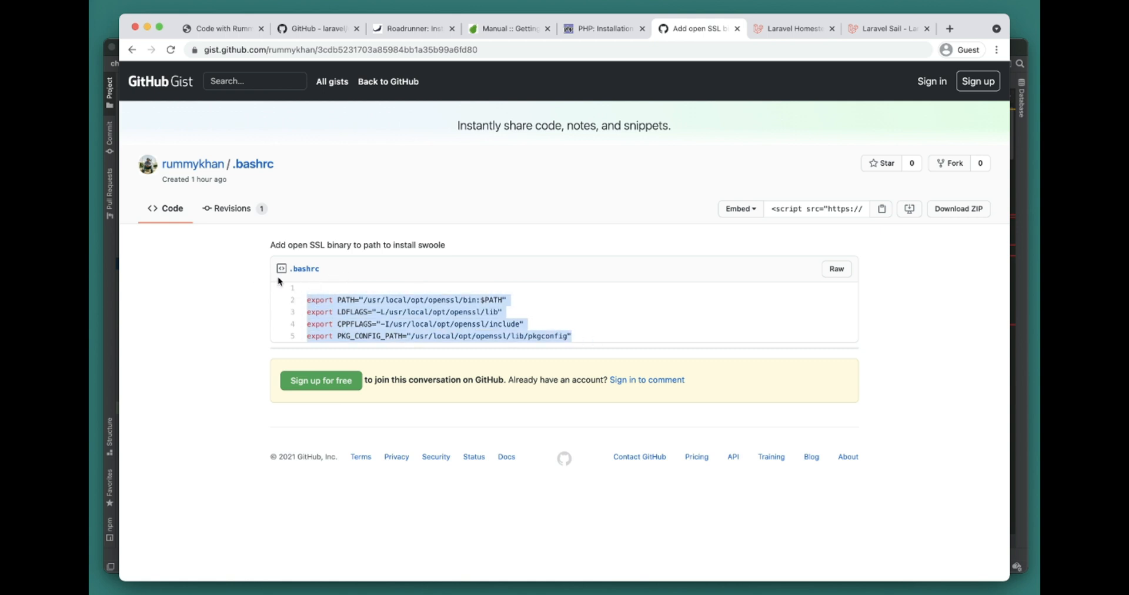
mouse_move(432, 315)
type("s")
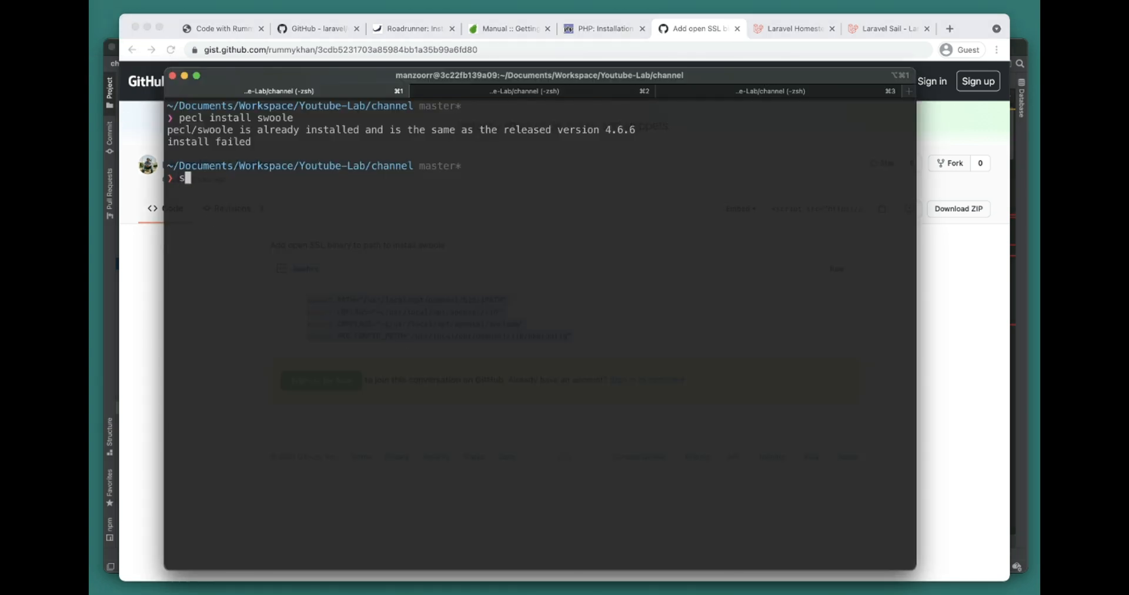
Step: Show ~/.bashrc with the OpenSSL exports and source it to reload the paths
type("o")
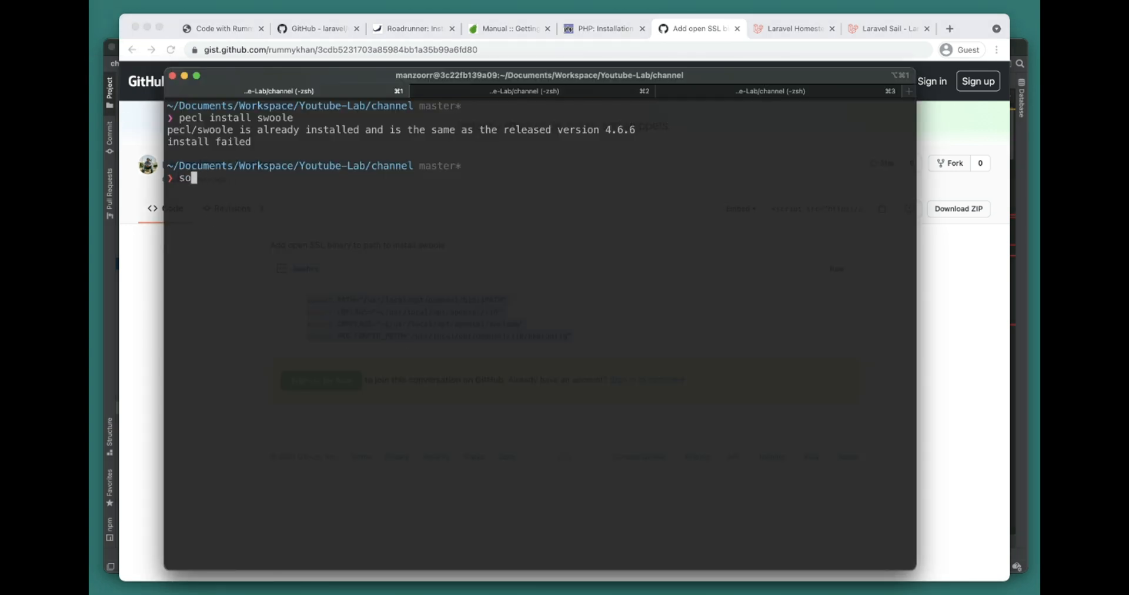
type("cat ~/.bashrc")
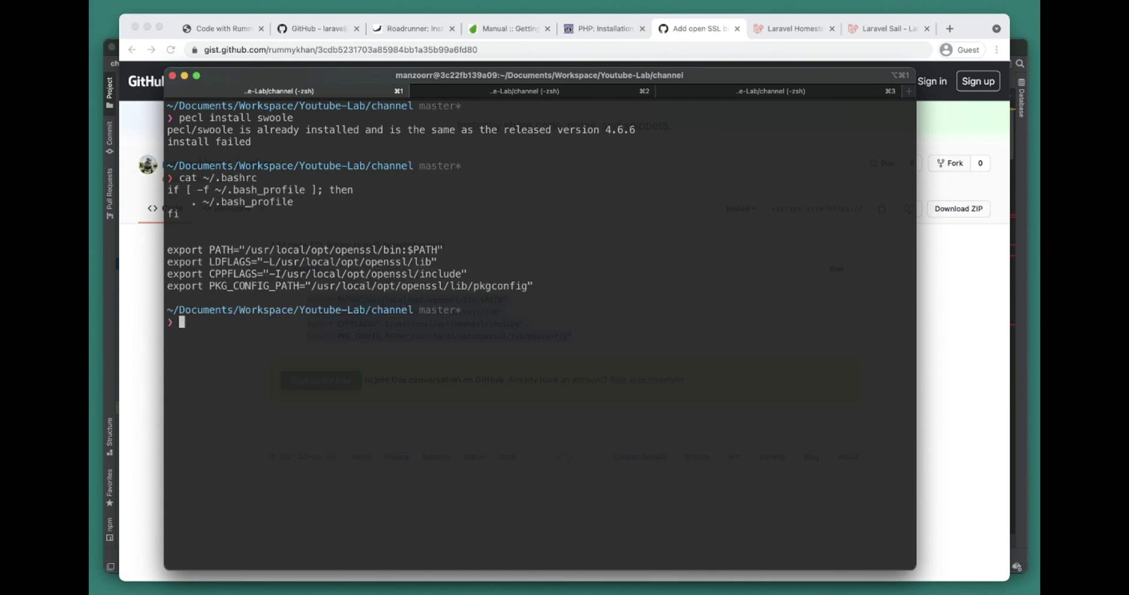
type("sour")
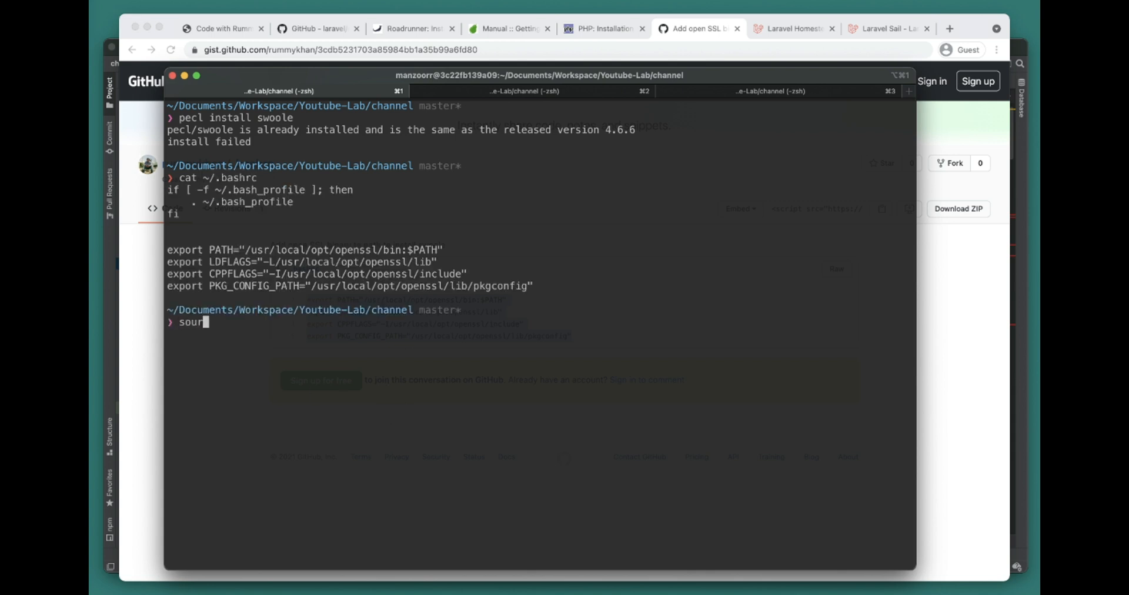
type("ce ~/.ba")
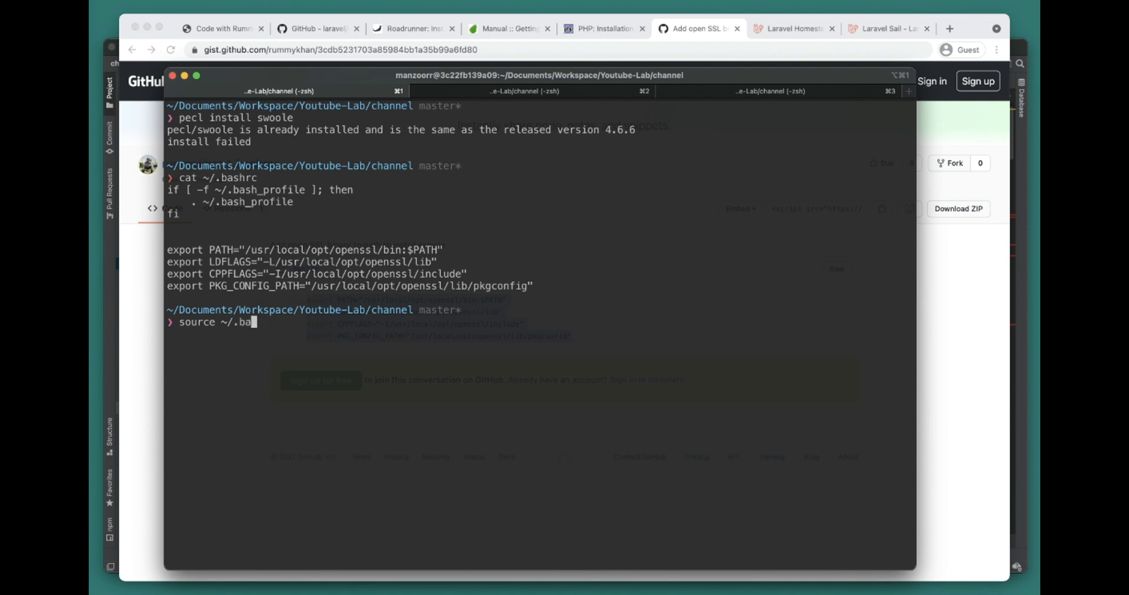
key("Return")
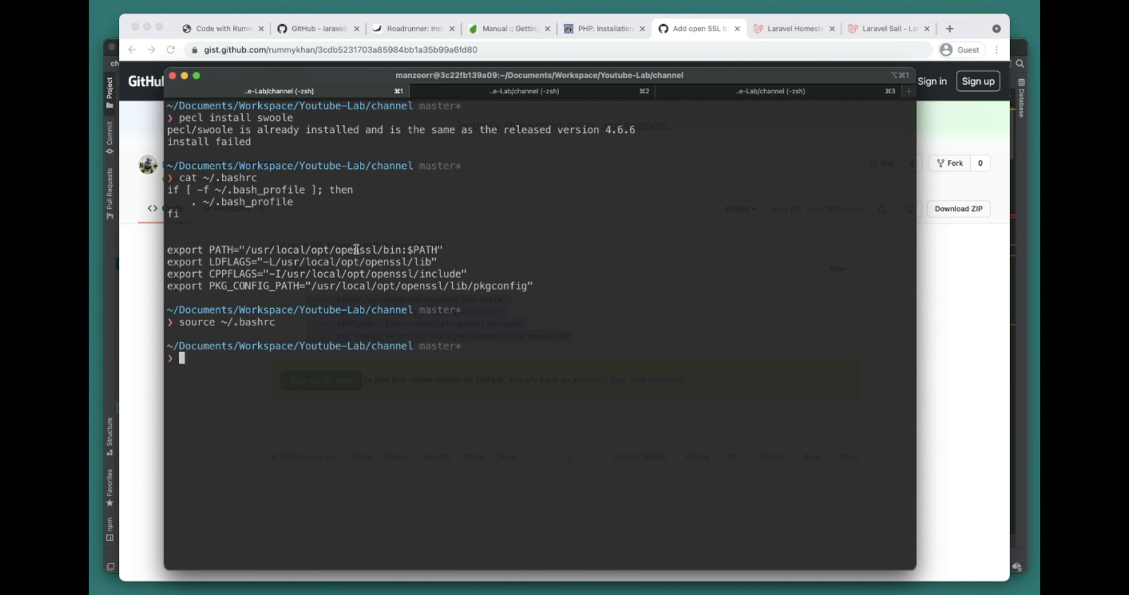
mouse_move(562, 277)
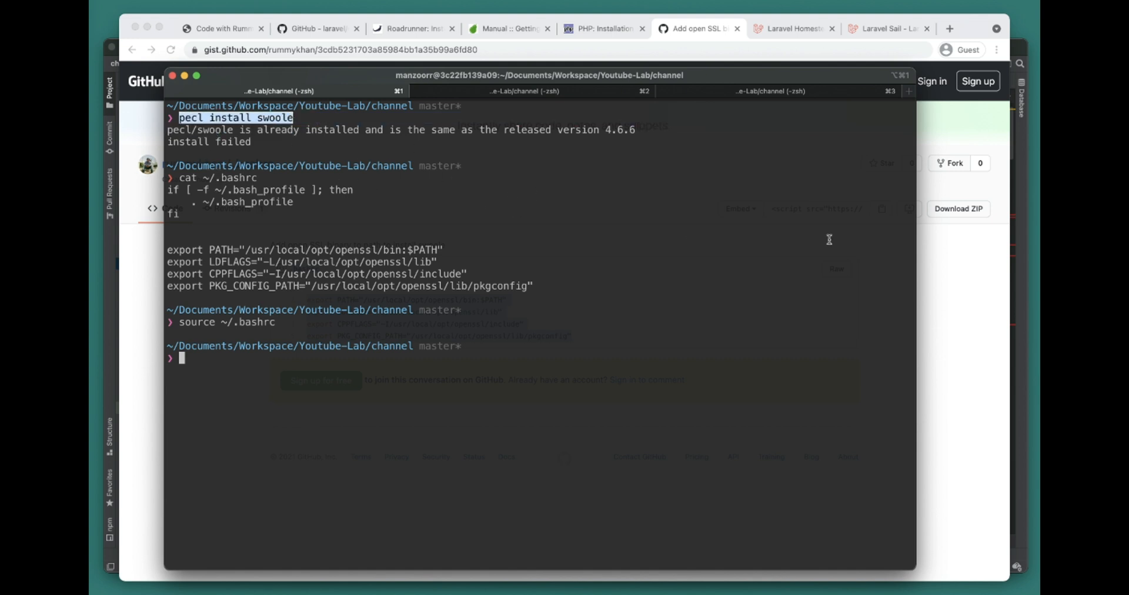
mouse_move(367, 342)
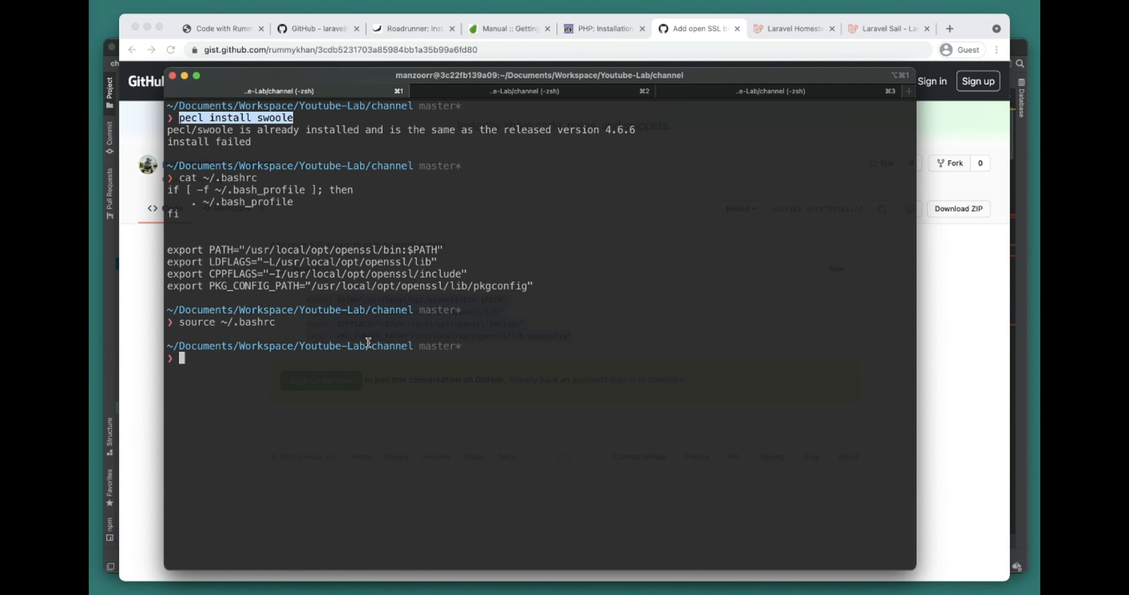
Step: Run php -i | grep swoole to confirm the Swoole extension settings are listed
type("php -i")
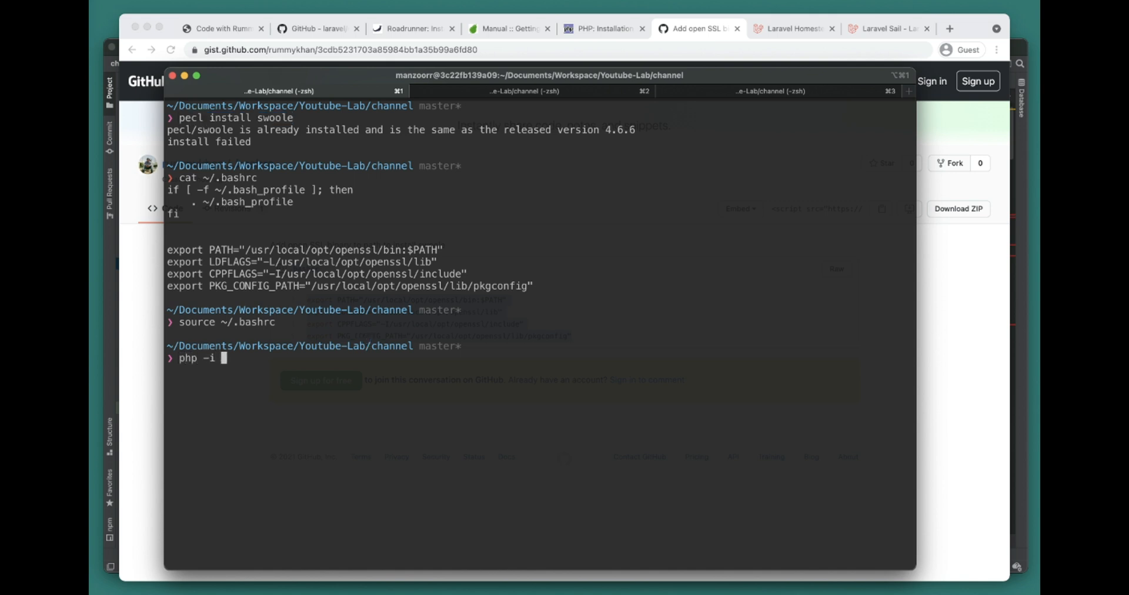
type("| grep s")
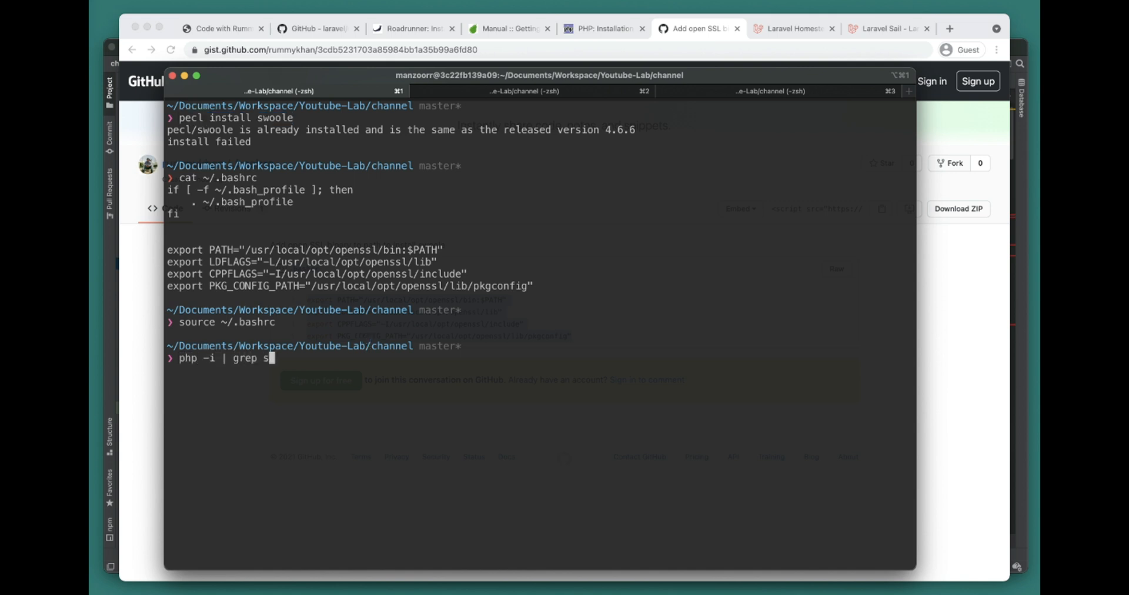
key("Return")
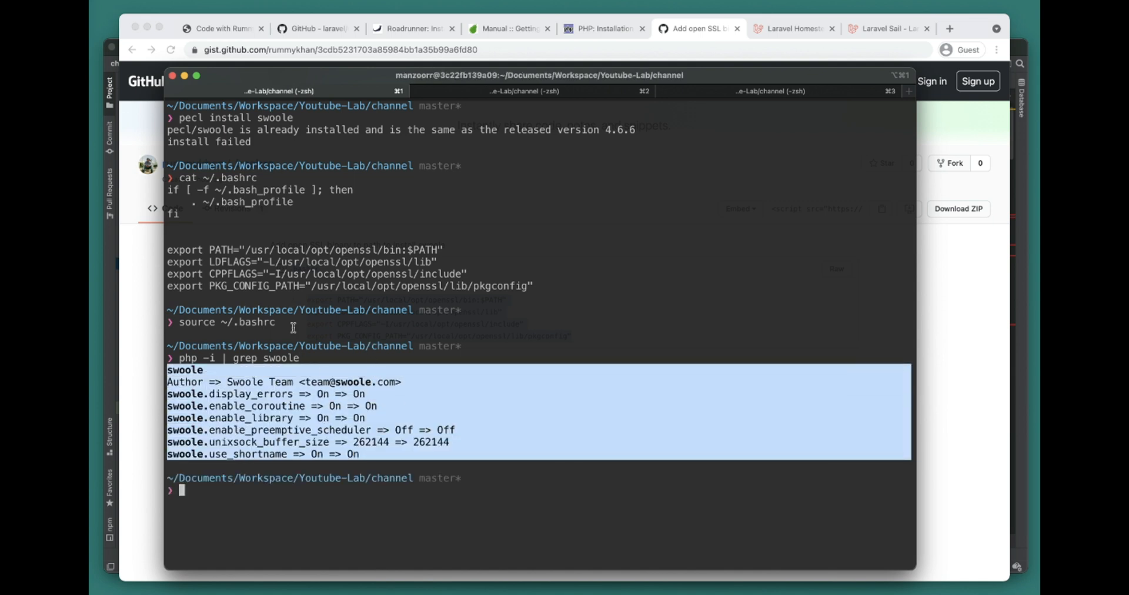
mouse_move(272, 326)
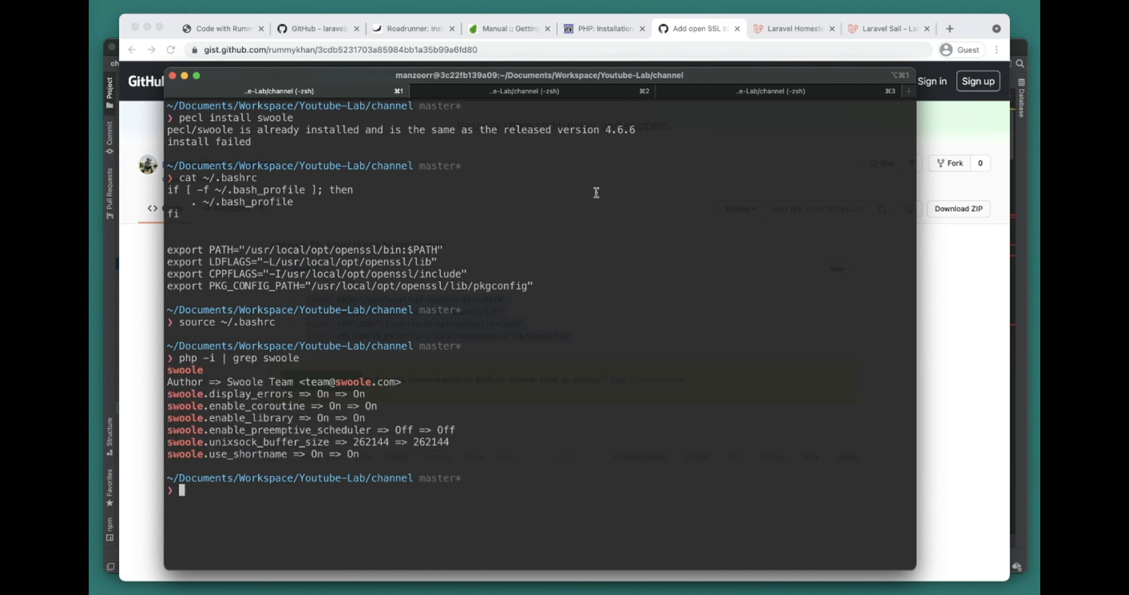
mouse_move(342, 343)
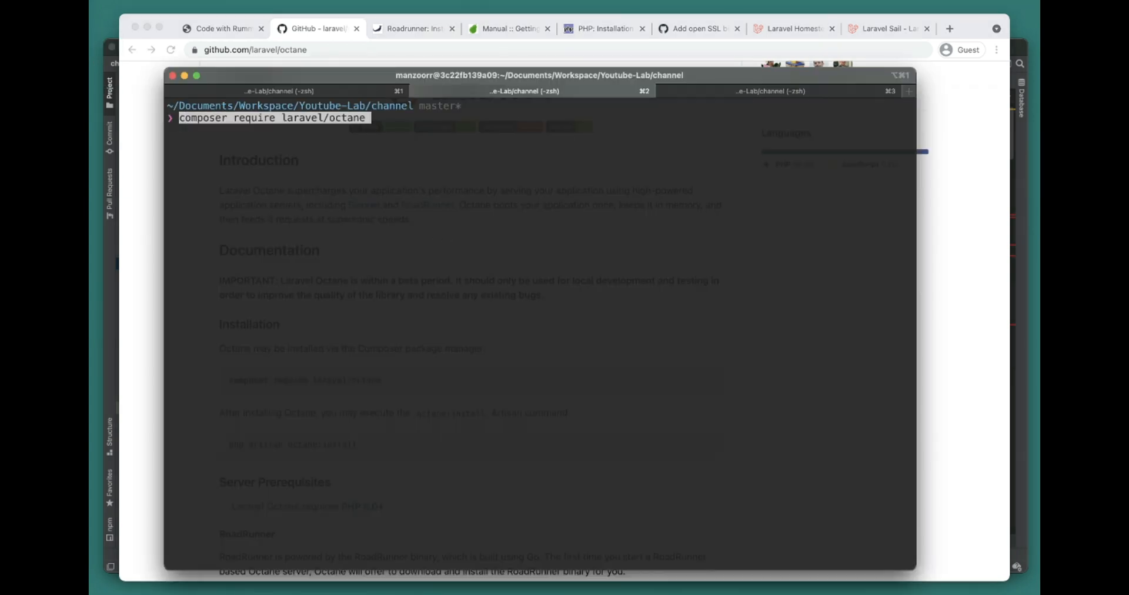
Step: Install the laravel/octane package with Composer and highlight it in the output
key("Return")
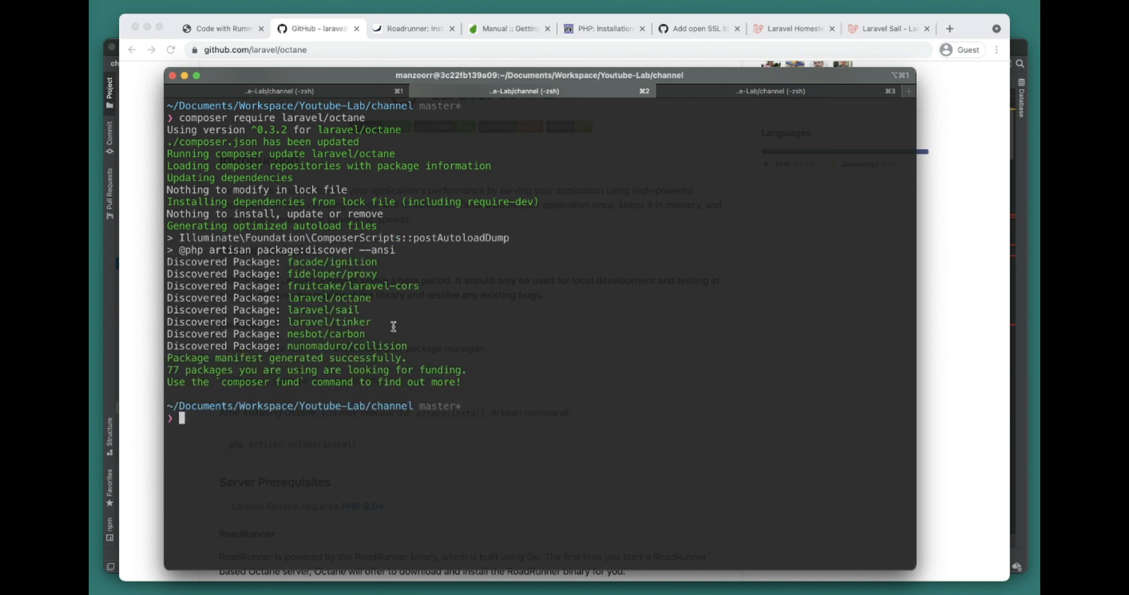
mouse_move(229, 114)
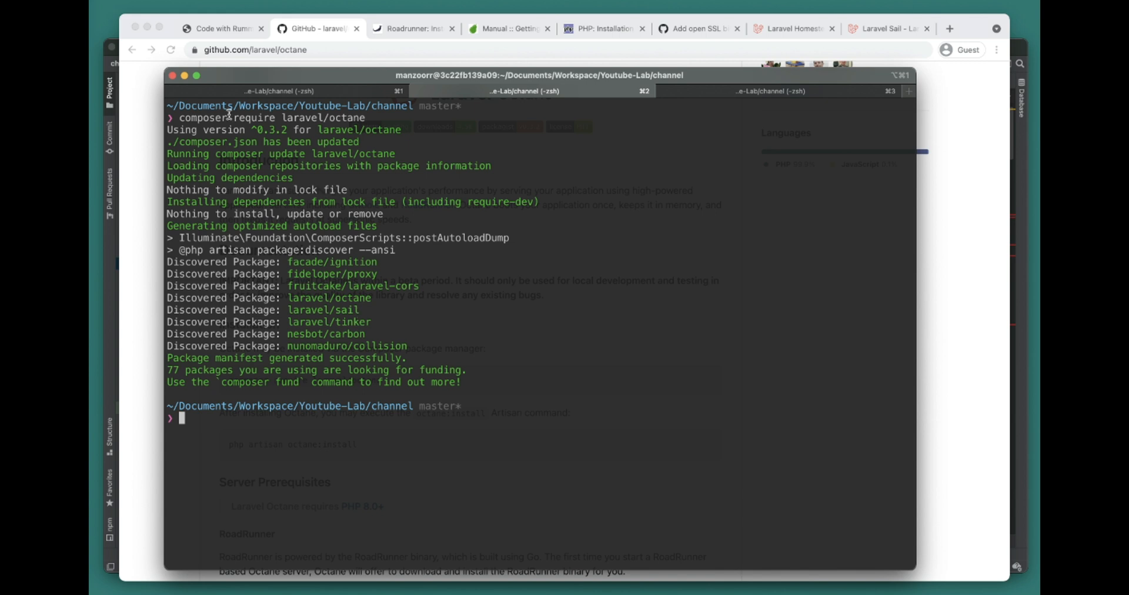
mouse_move(401, 439)
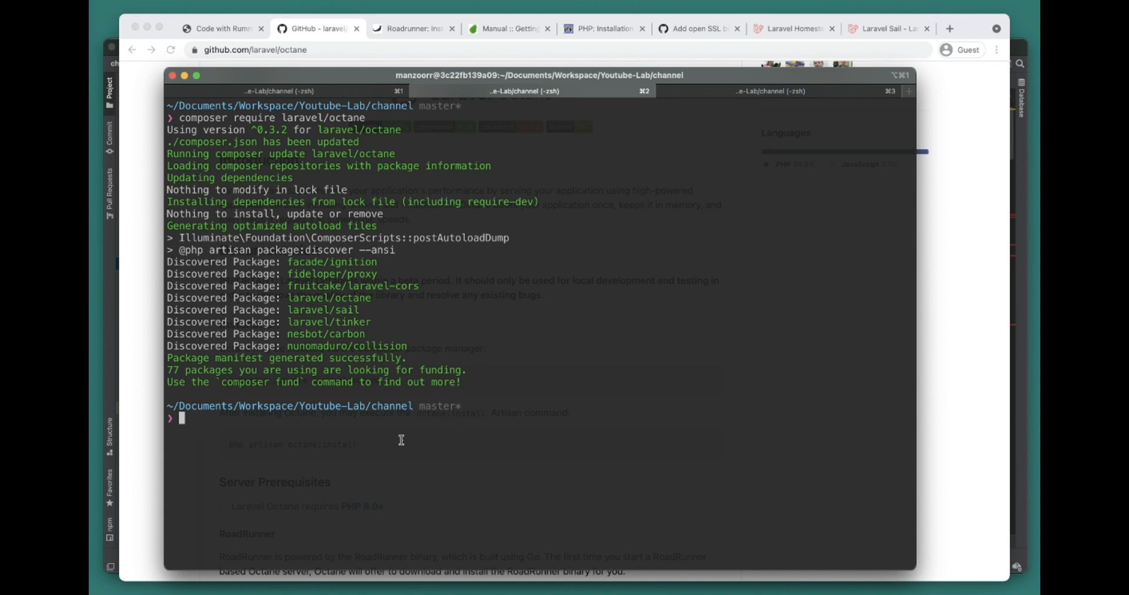
double_click(358, 129)
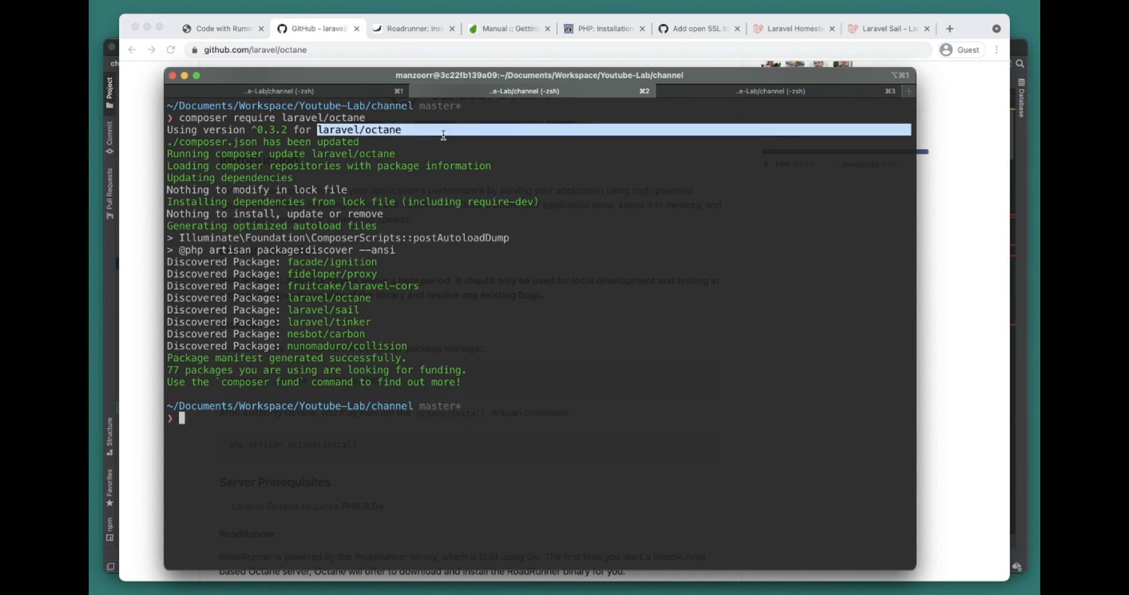
Step: Run php artisan octane:install and enter 1 to choose swoole as the server
type("php")
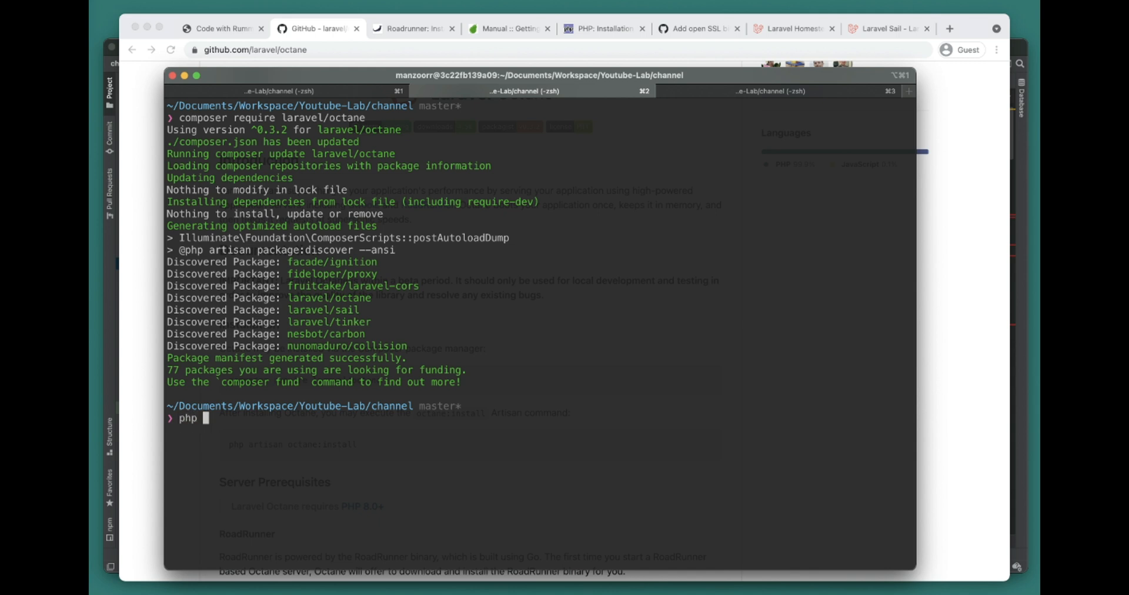
type("artisan")
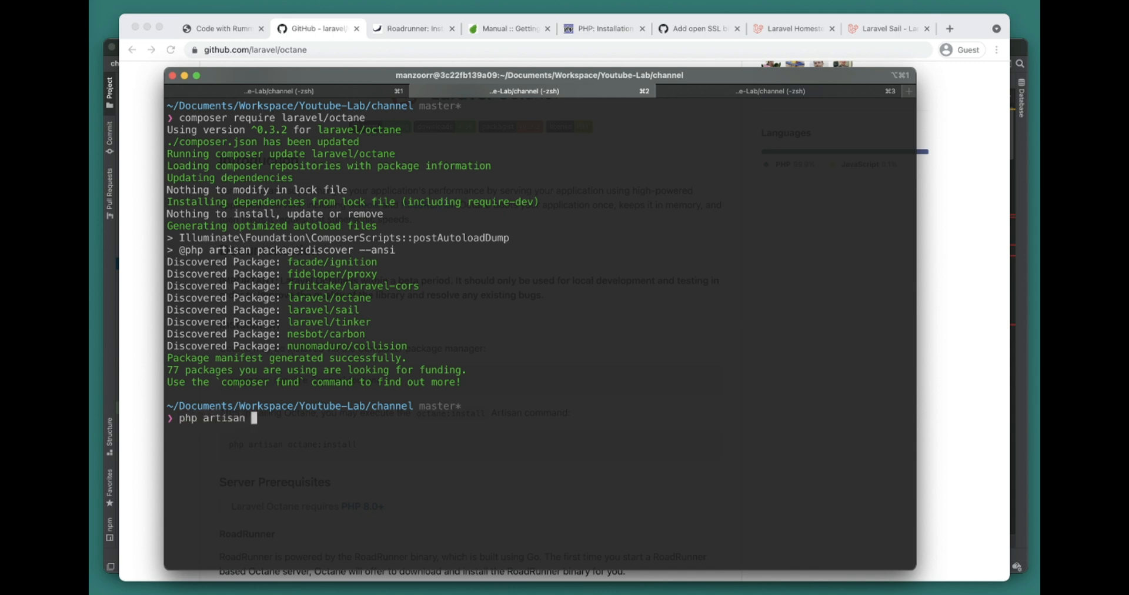
mouse_move(405, 348)
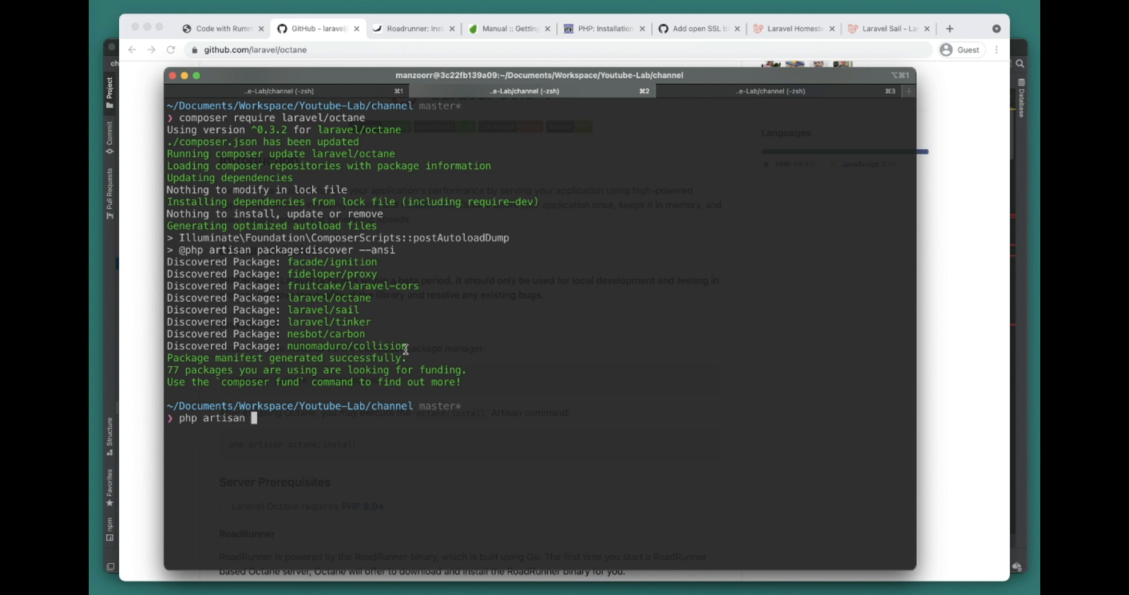
type("oc")
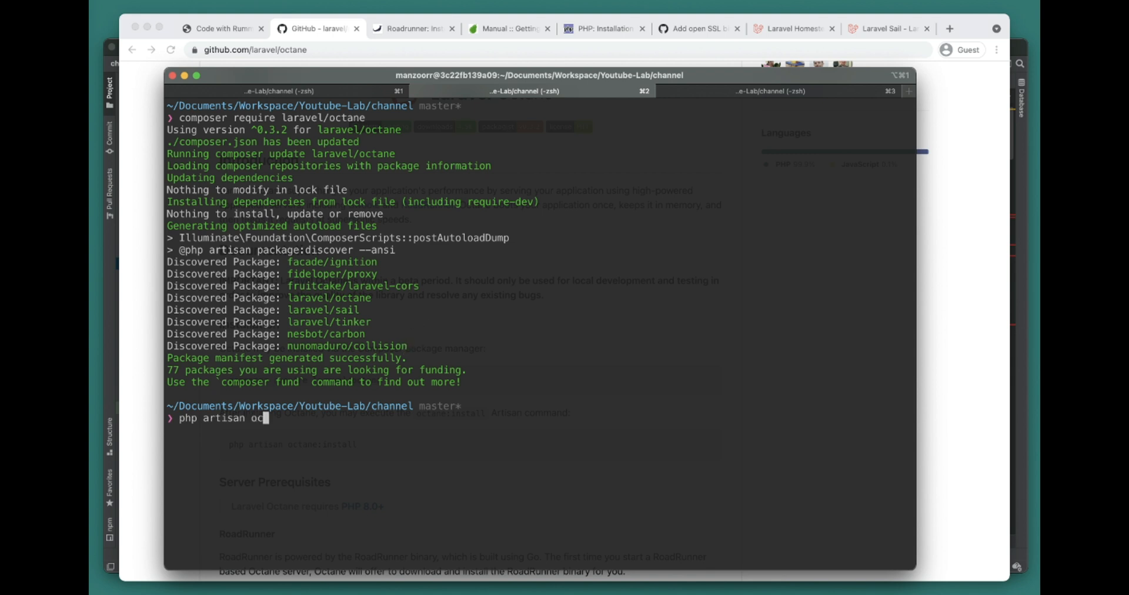
key("Return")
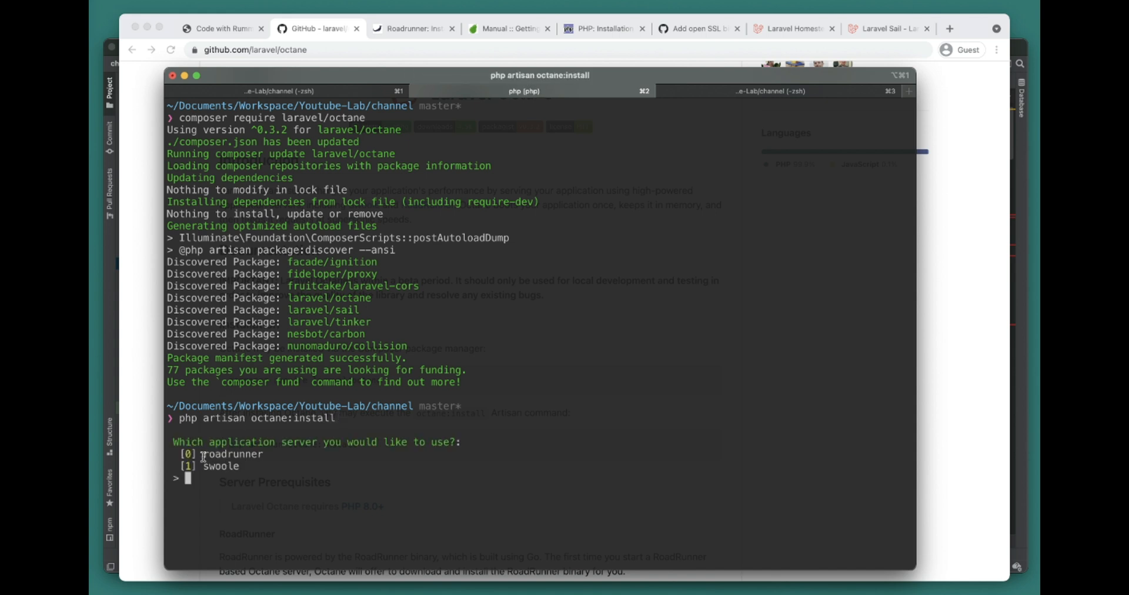
double_click(222, 466)
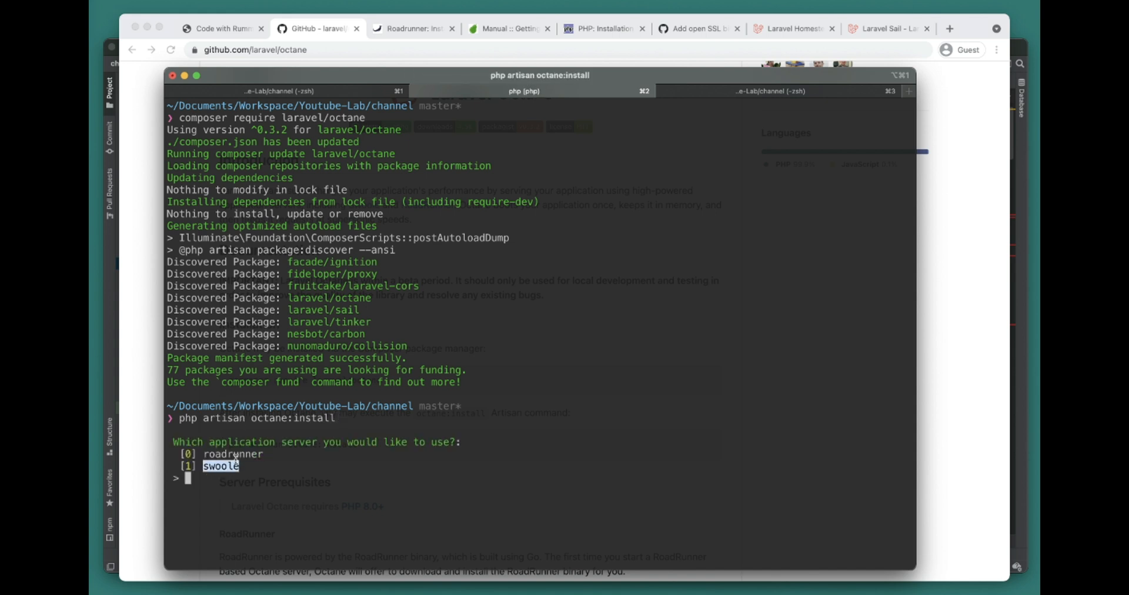
type("1")
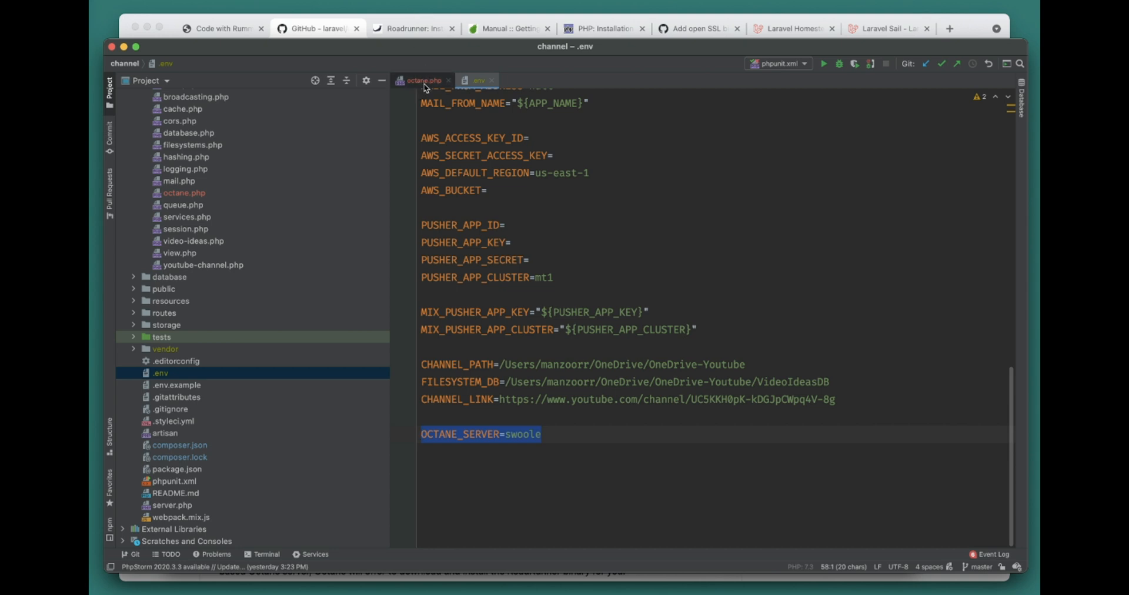
Step: Review octane.php's default server setting and Warm / Flush Bindings sections
left_click(422, 80)
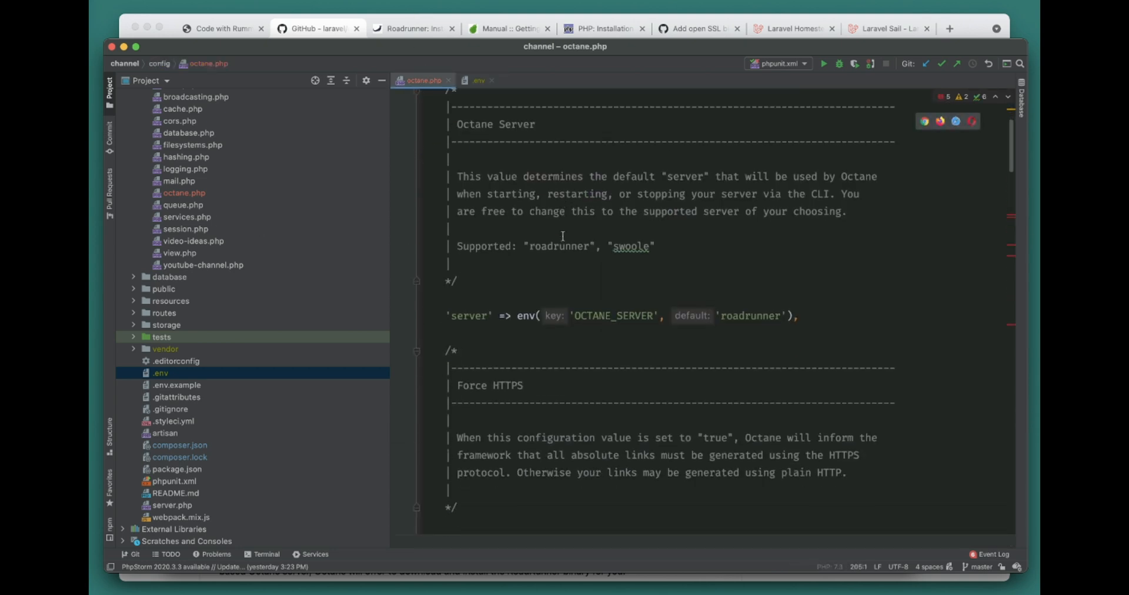
scroll("down", 3)
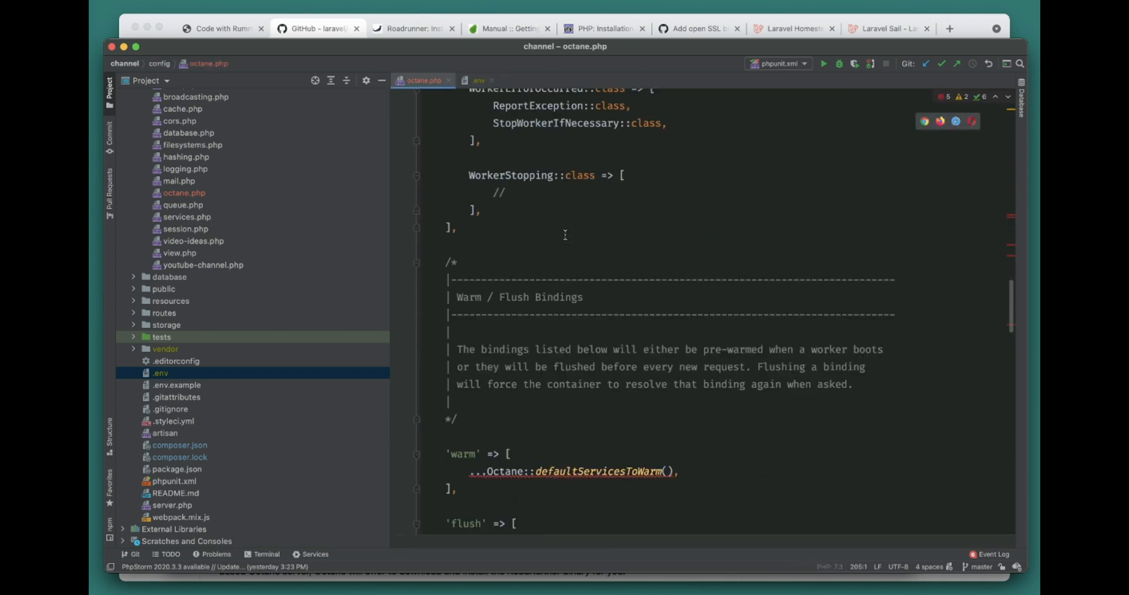
scroll("up", 3)
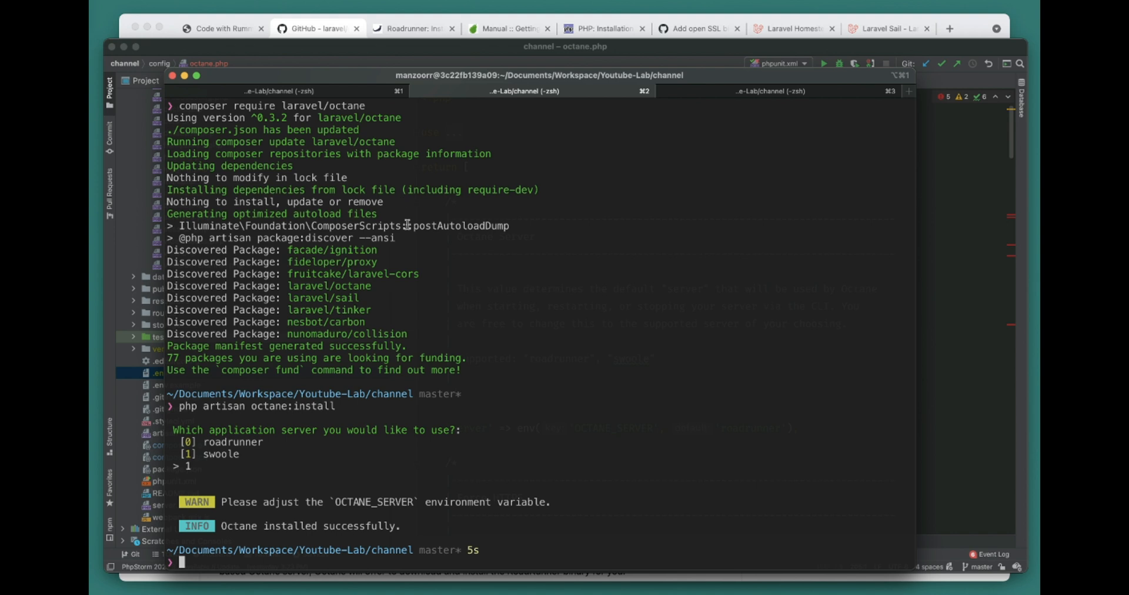
Step: Run `php artisan help octane:start` to list the start command's options and defaults
type("php a")
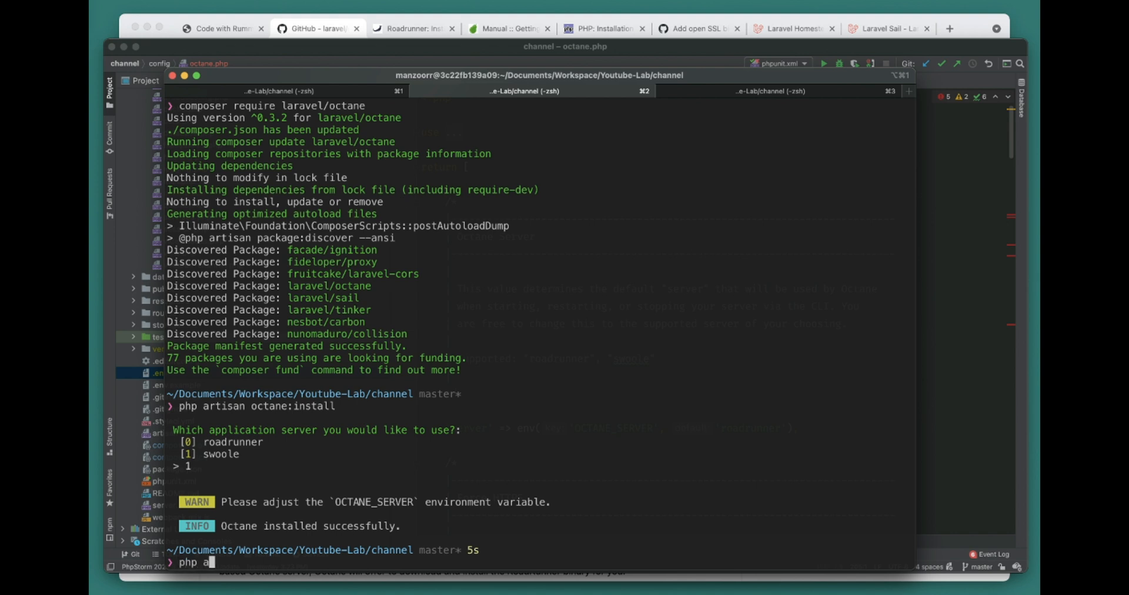
type("rtisan help")
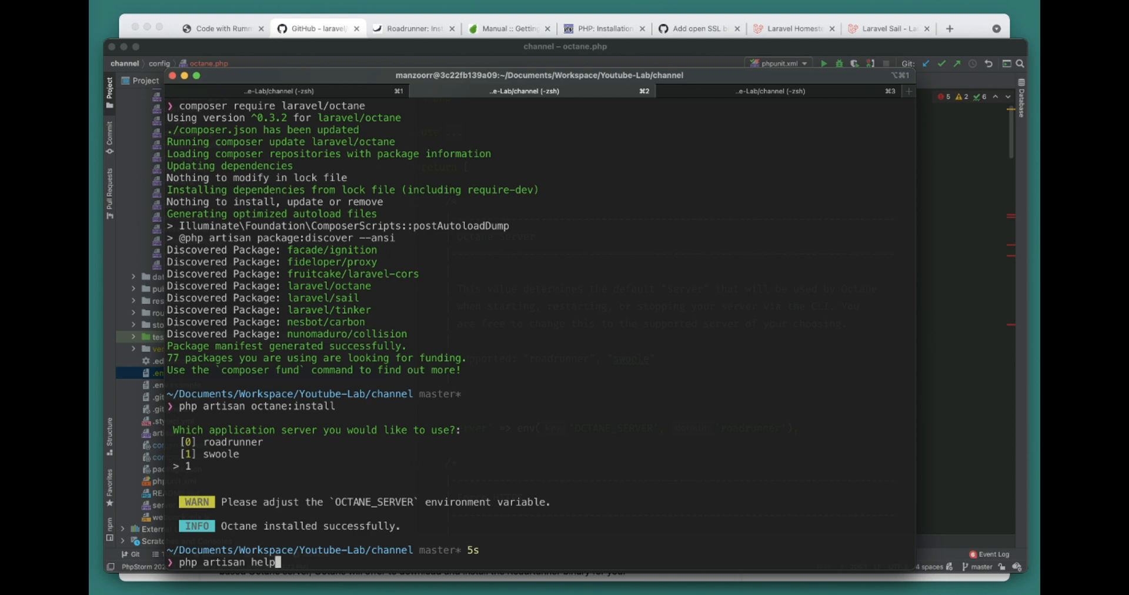
type("octane:st")
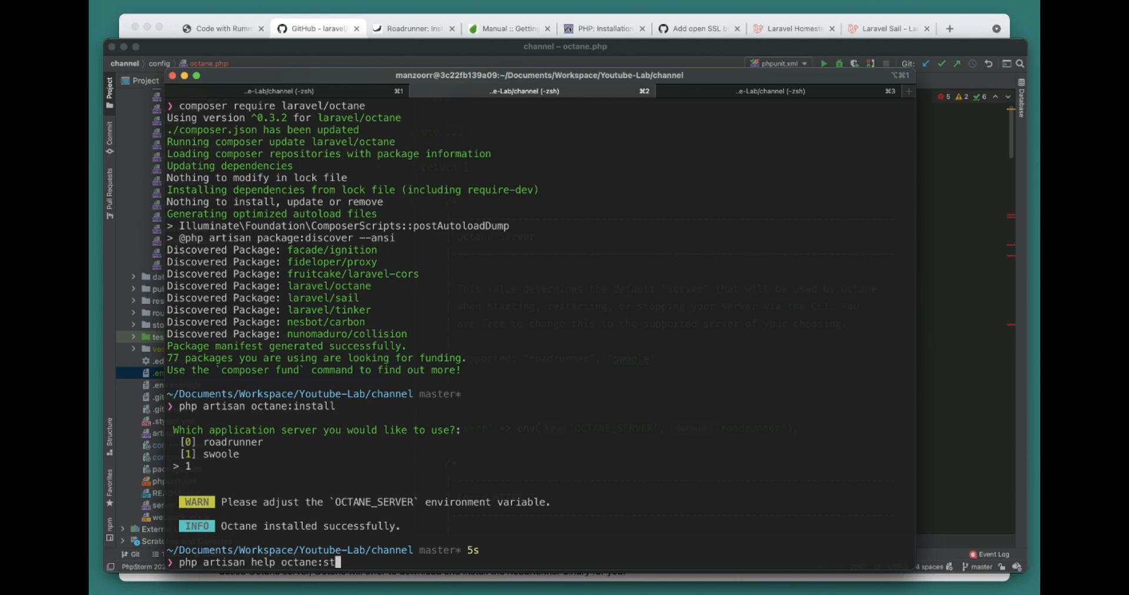
key("Return")
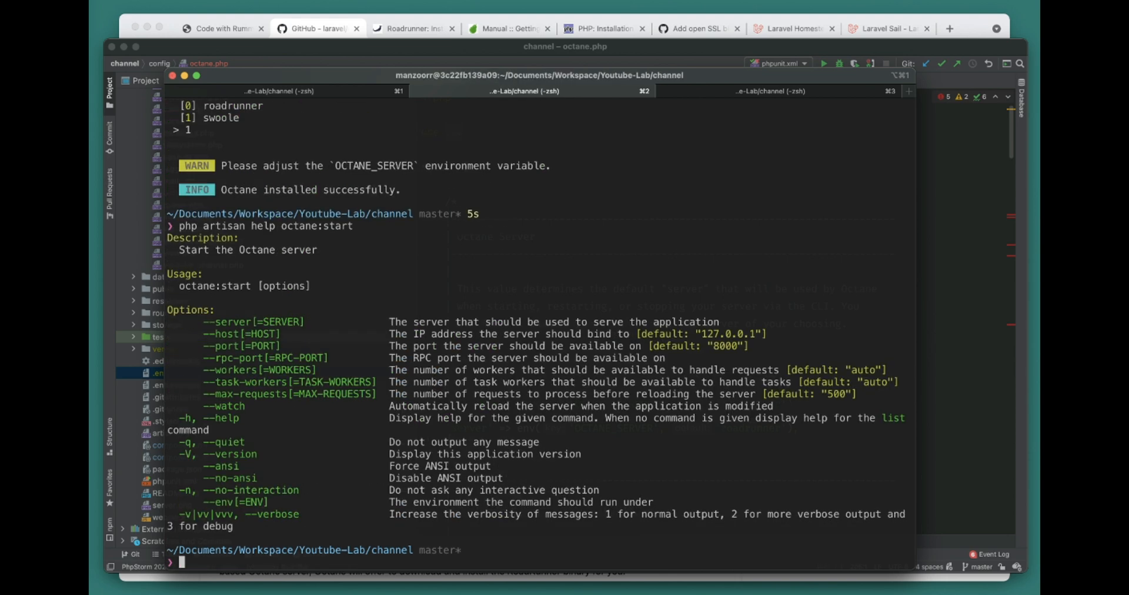
mouse_move(338, 259)
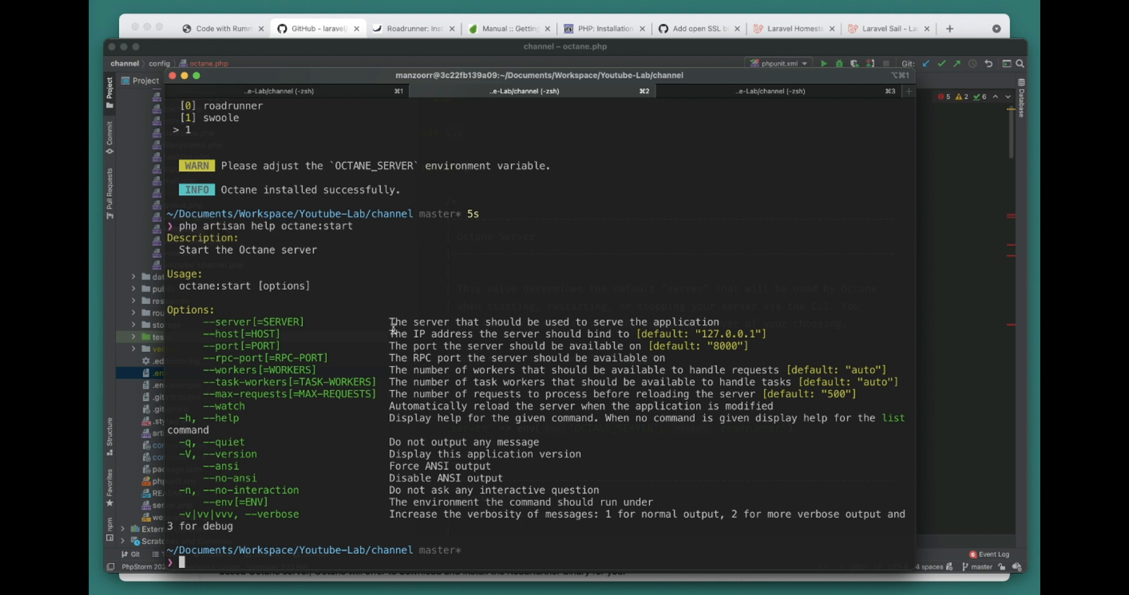
type("php artisan")
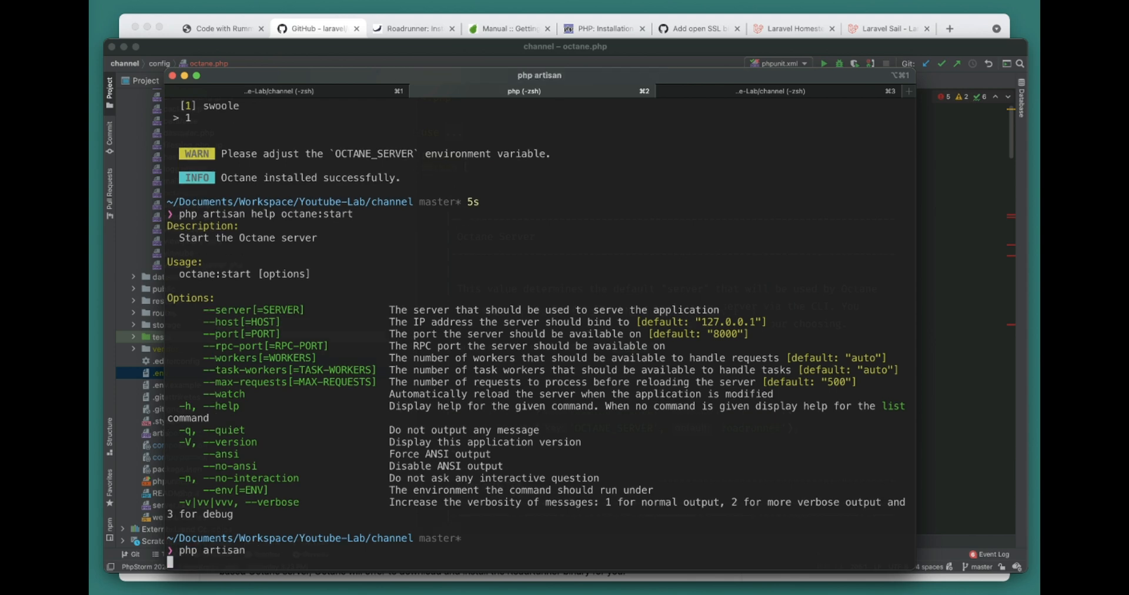
Step: Run `php artisan` and locate the octane group, pointing out octane:install and octane:reload
key("Return")
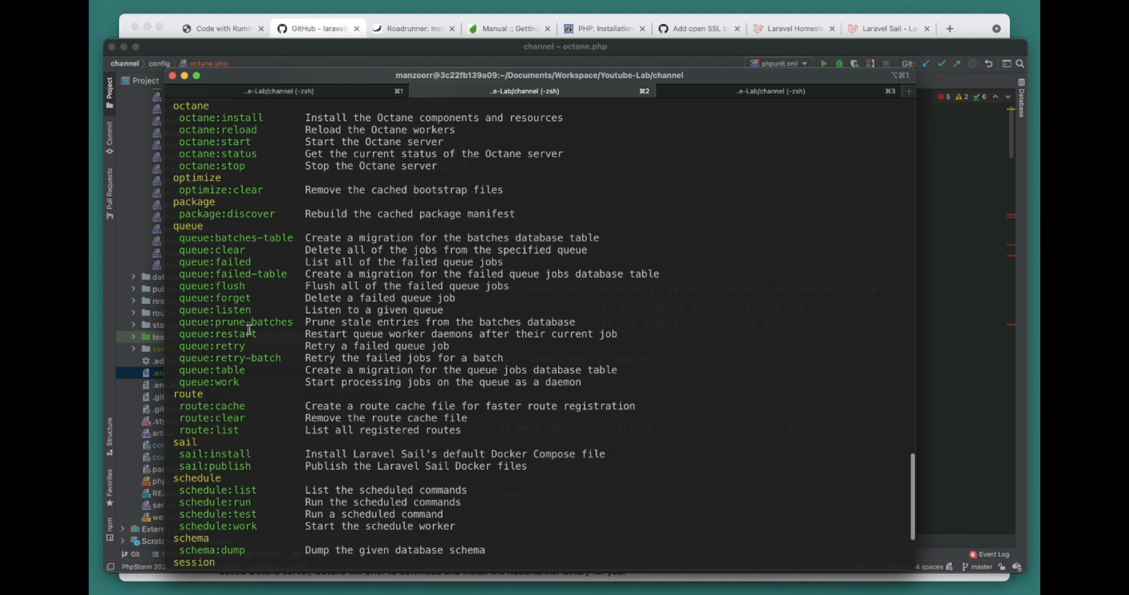
scroll("up", 3)
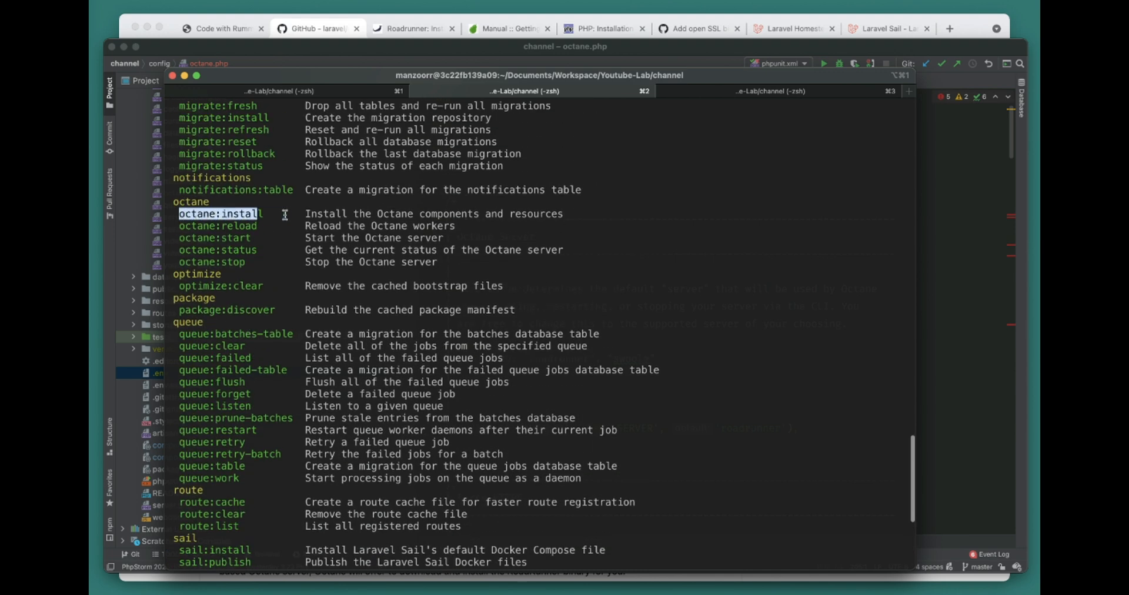
left_click(220, 226)
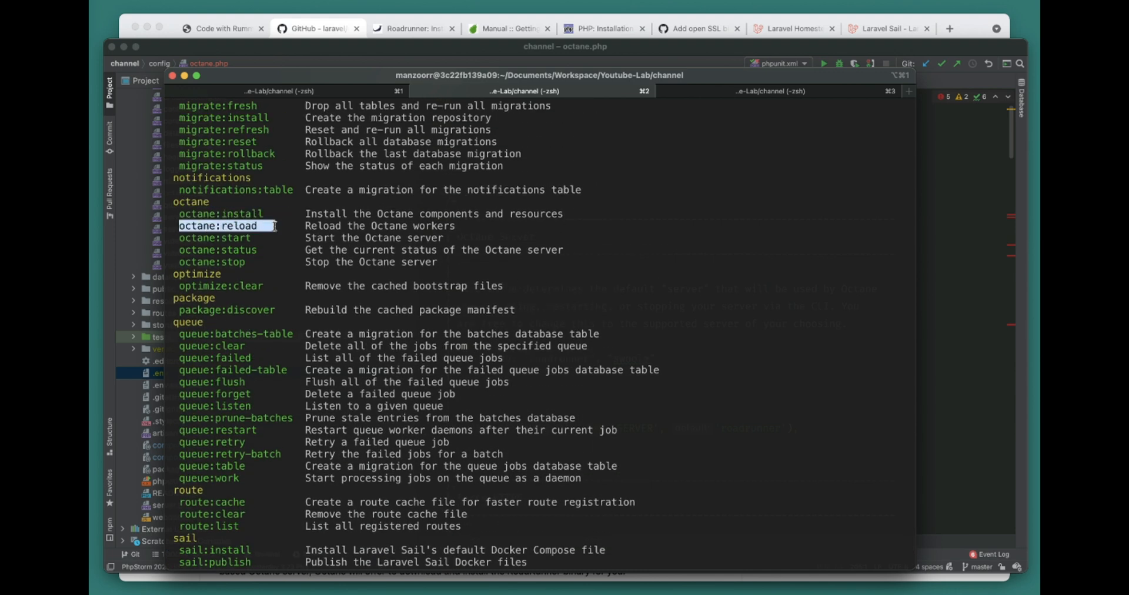
left_click(213, 250)
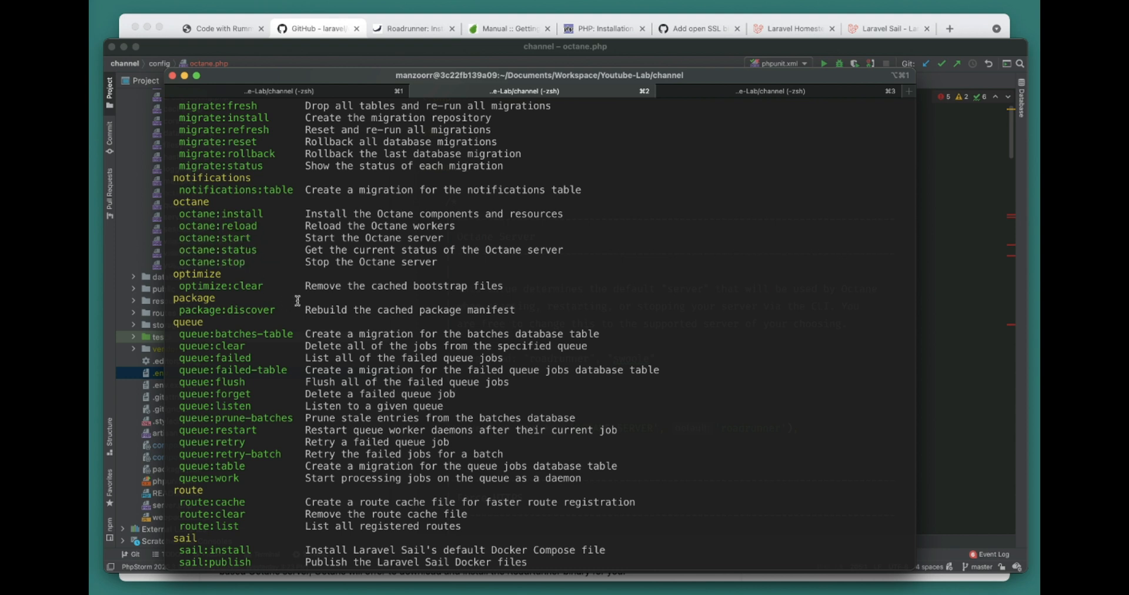
mouse_move(456, 271)
type("php ar")
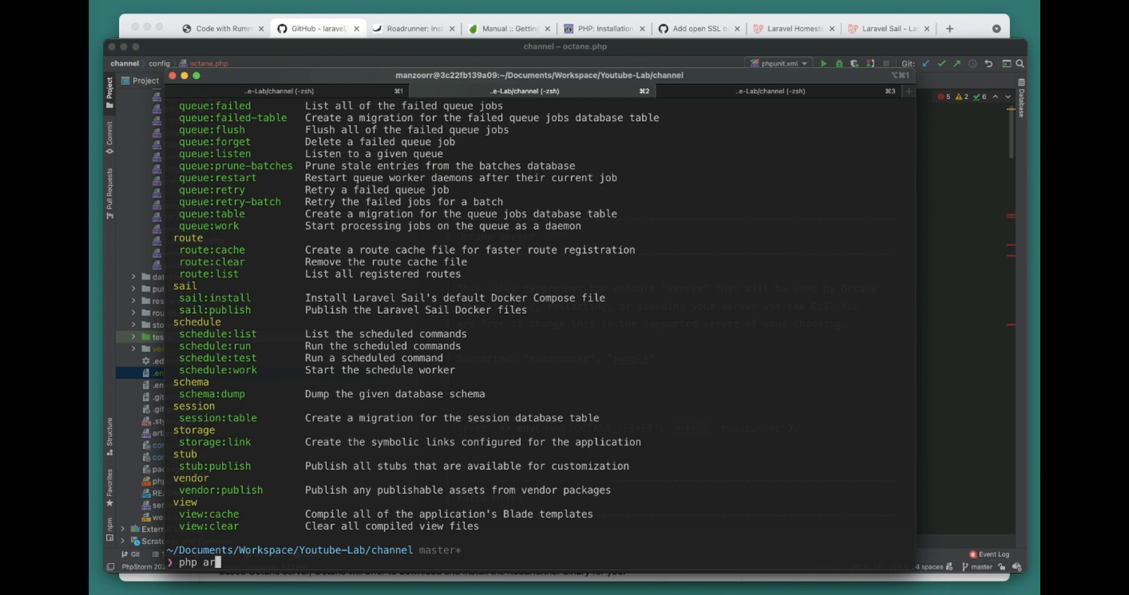
Step: Rerun `php artisan help octane:start` and highlight the --server and --watch options
type("tisan help octane:start")
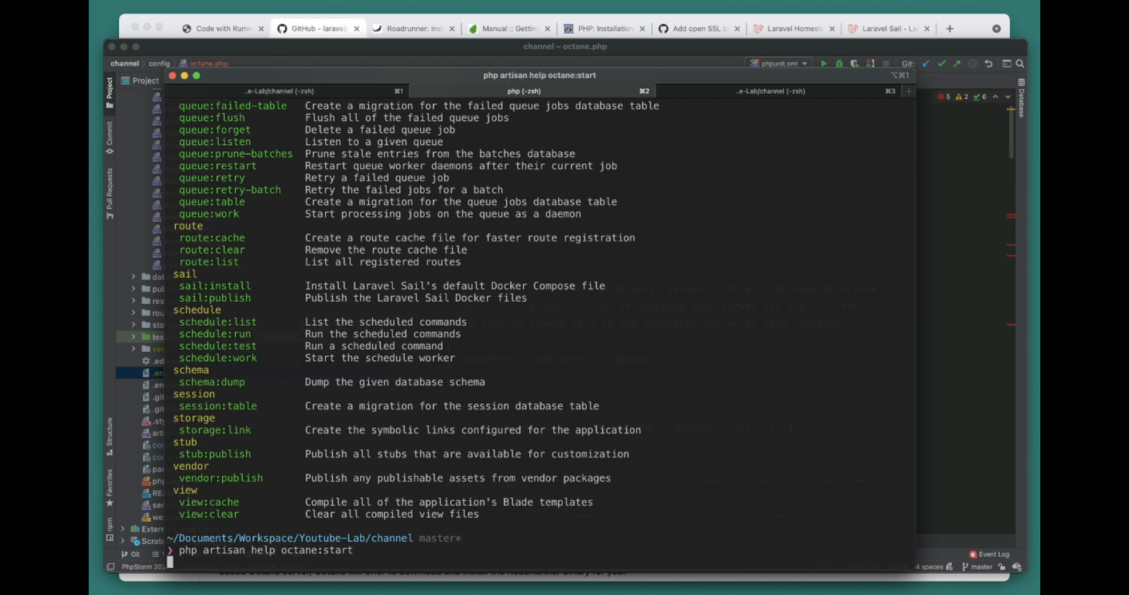
key("Return")
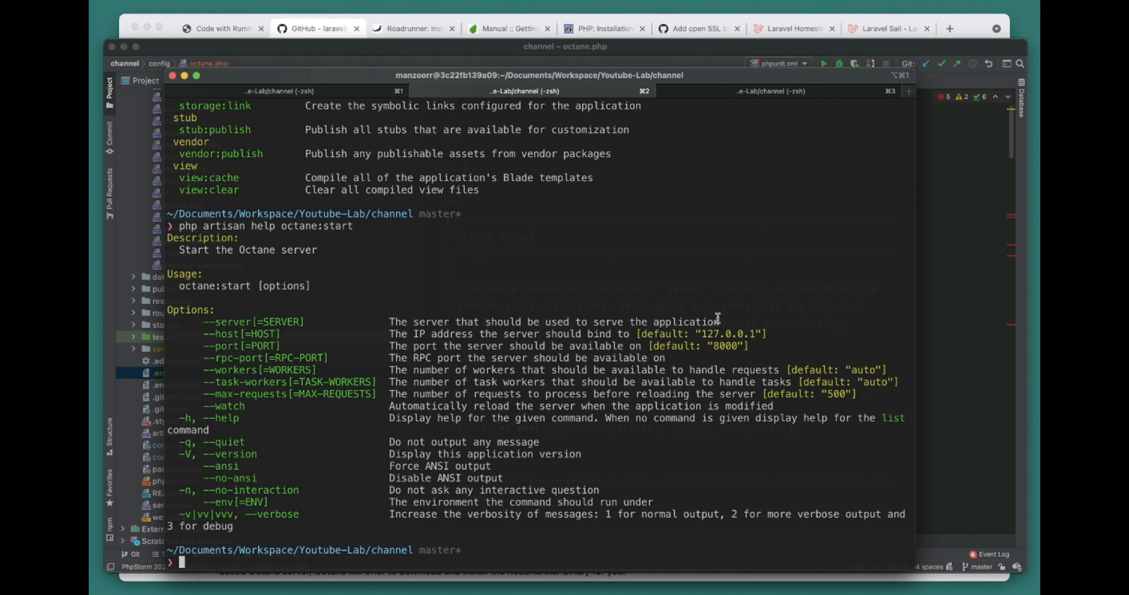
mouse_move(201, 323)
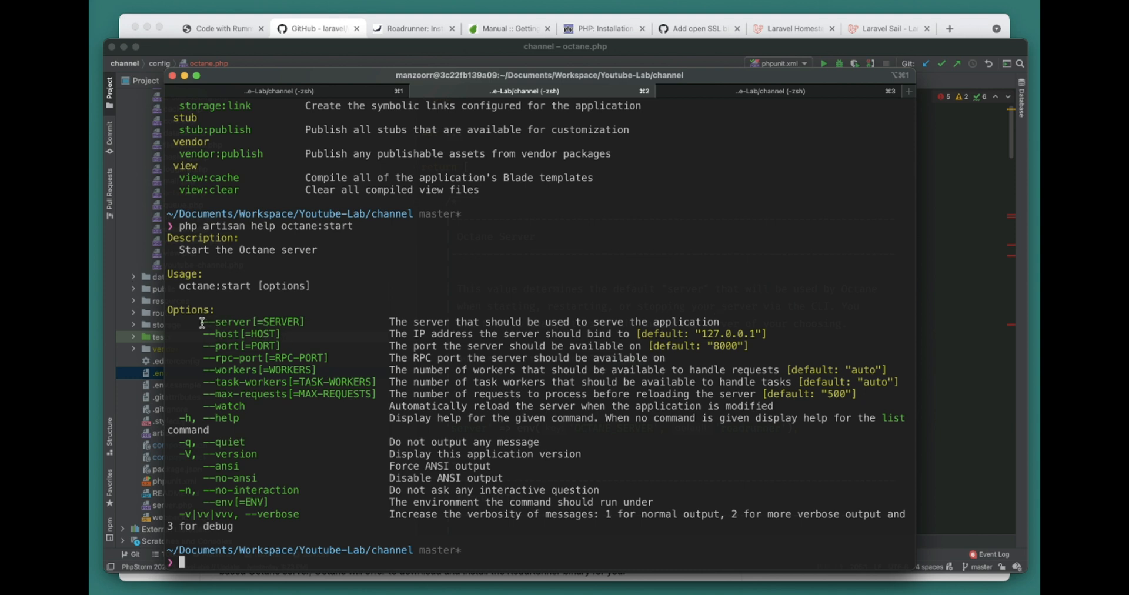
double_click(231, 322)
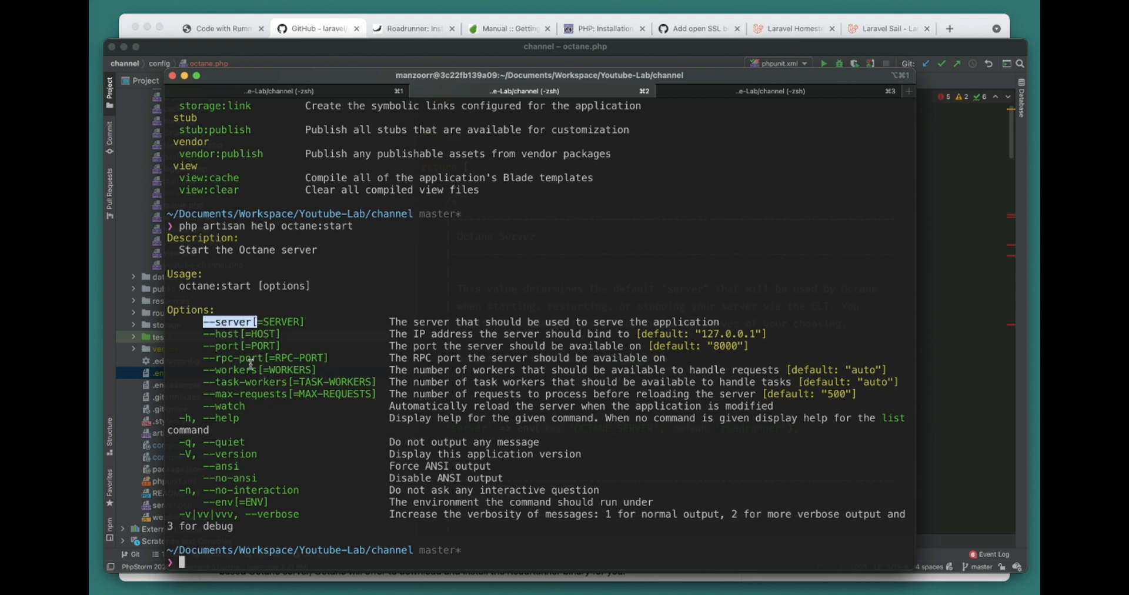
mouse_move(322, 366)
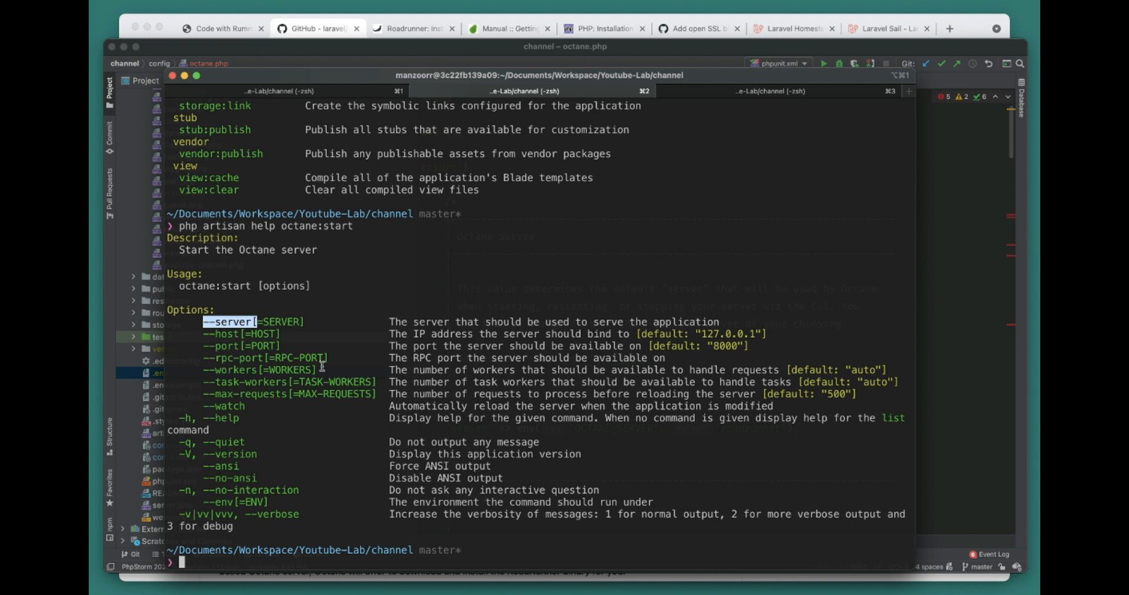
mouse_move(634, 366)
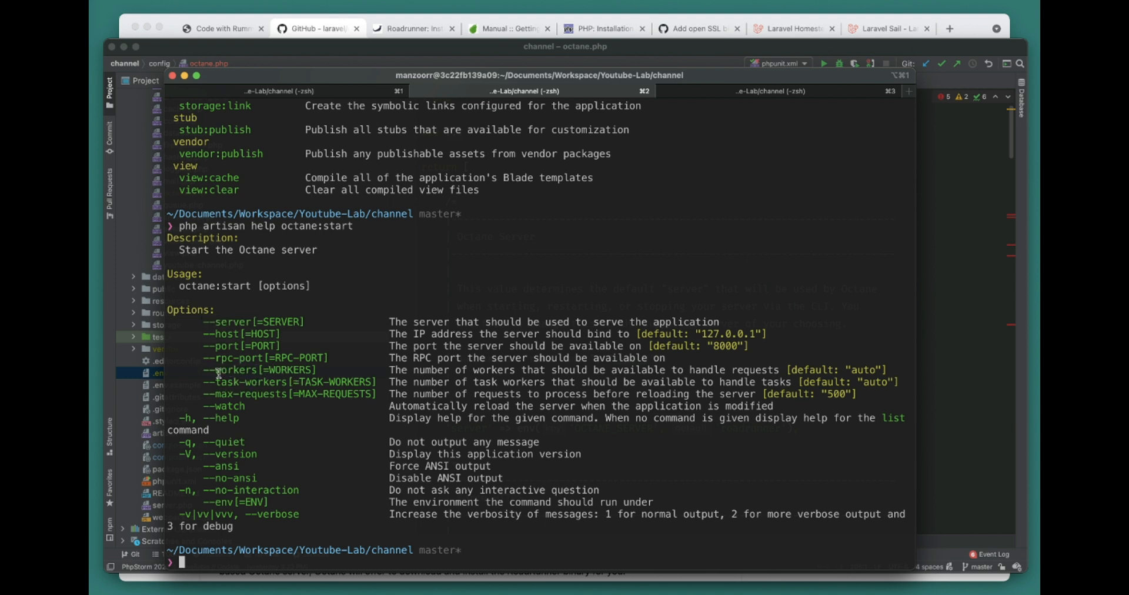
double_click(245, 382)
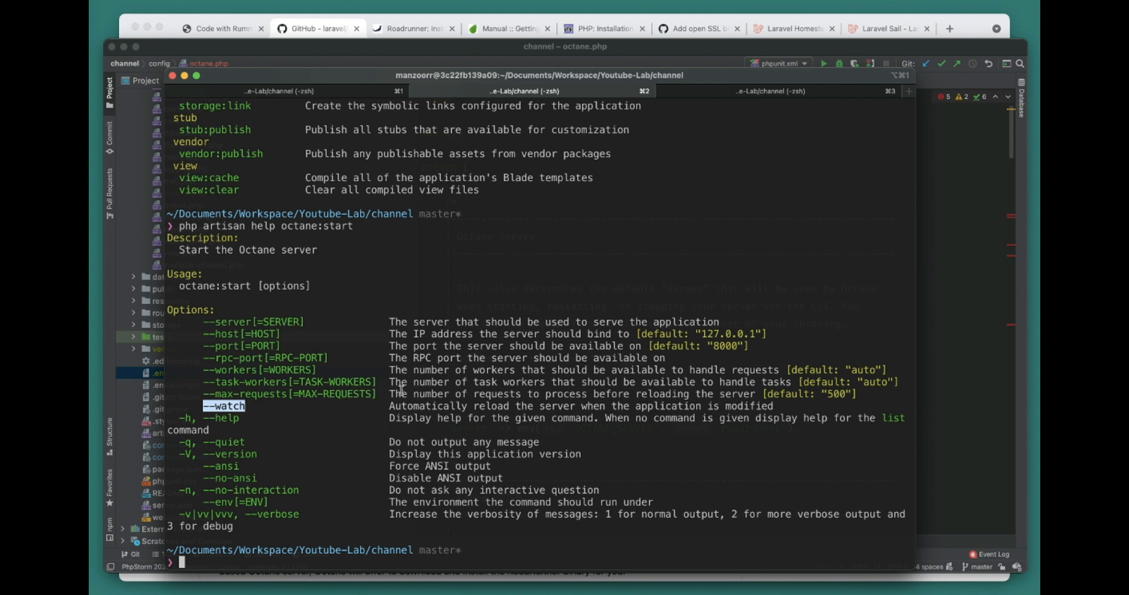
type("php artisan o")
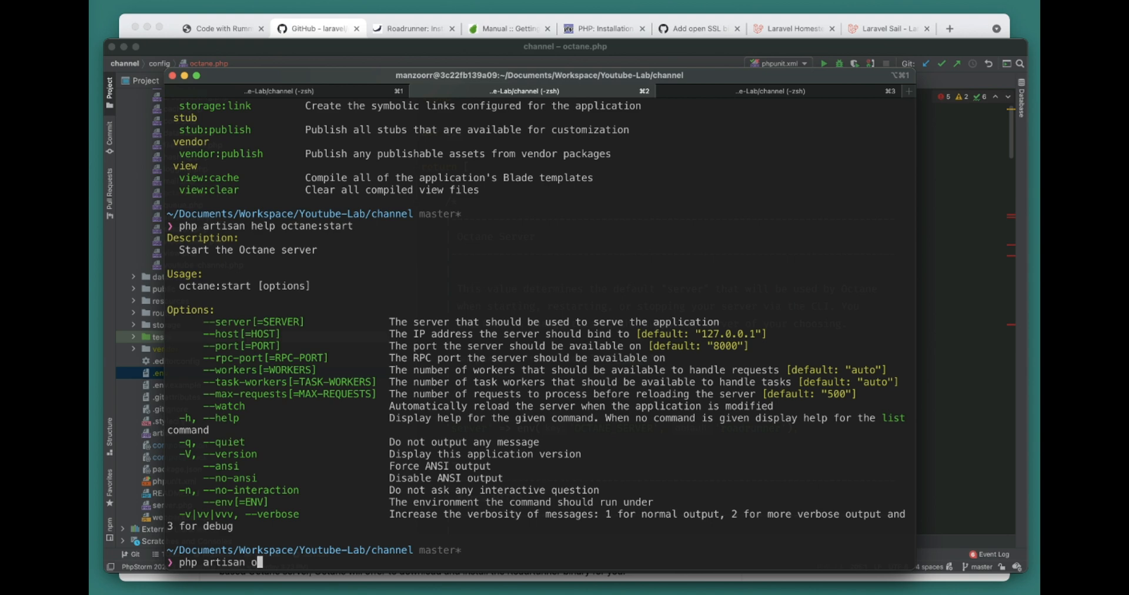
type("ctane:star")
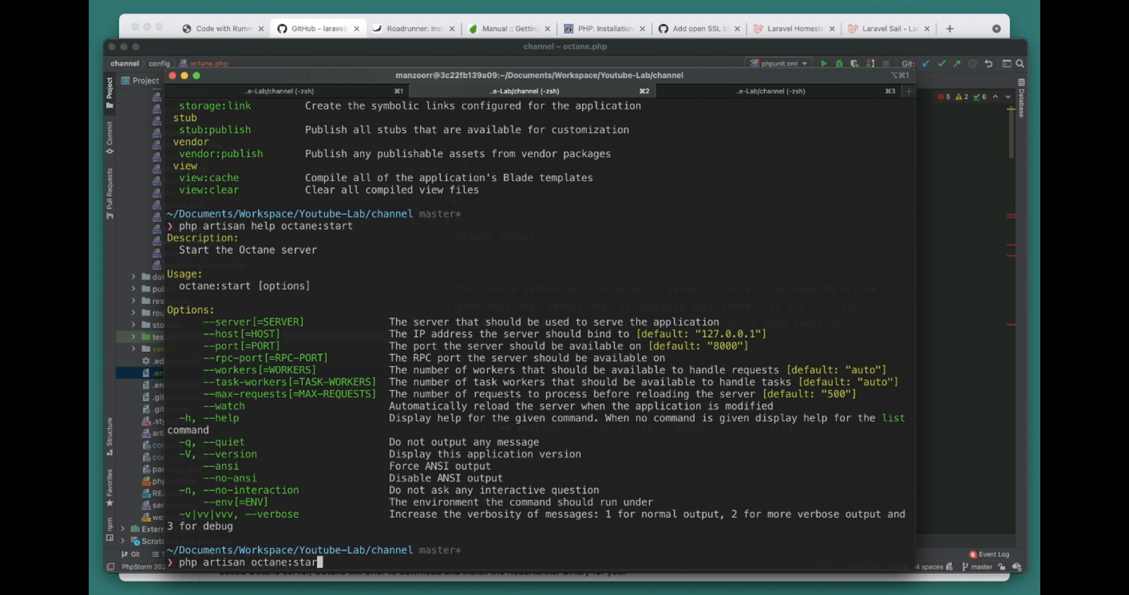
key("Return")
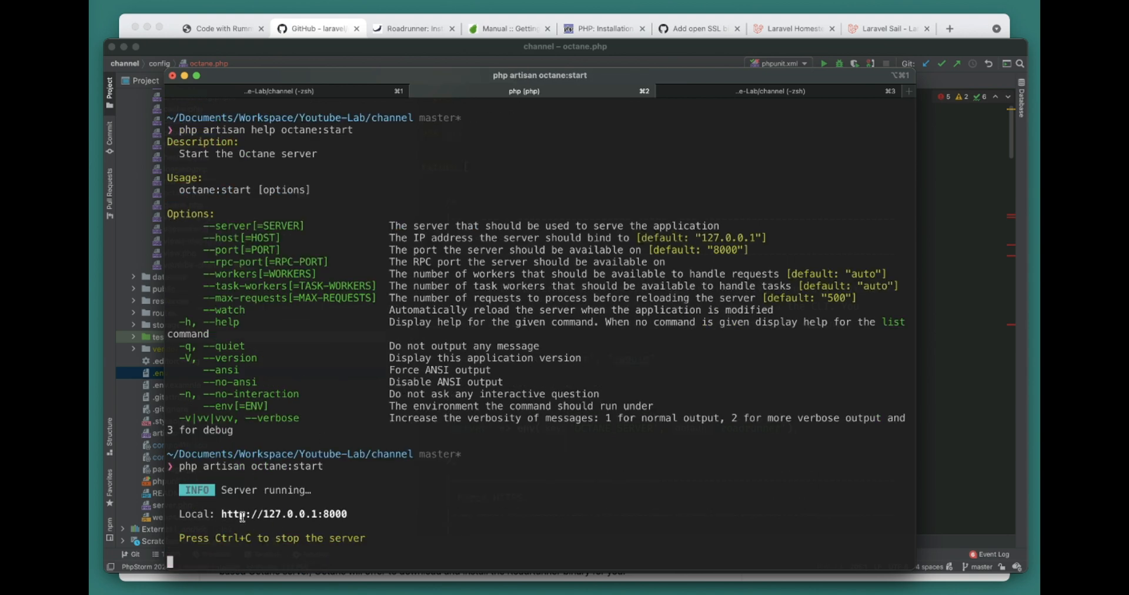
double_click(284, 514)
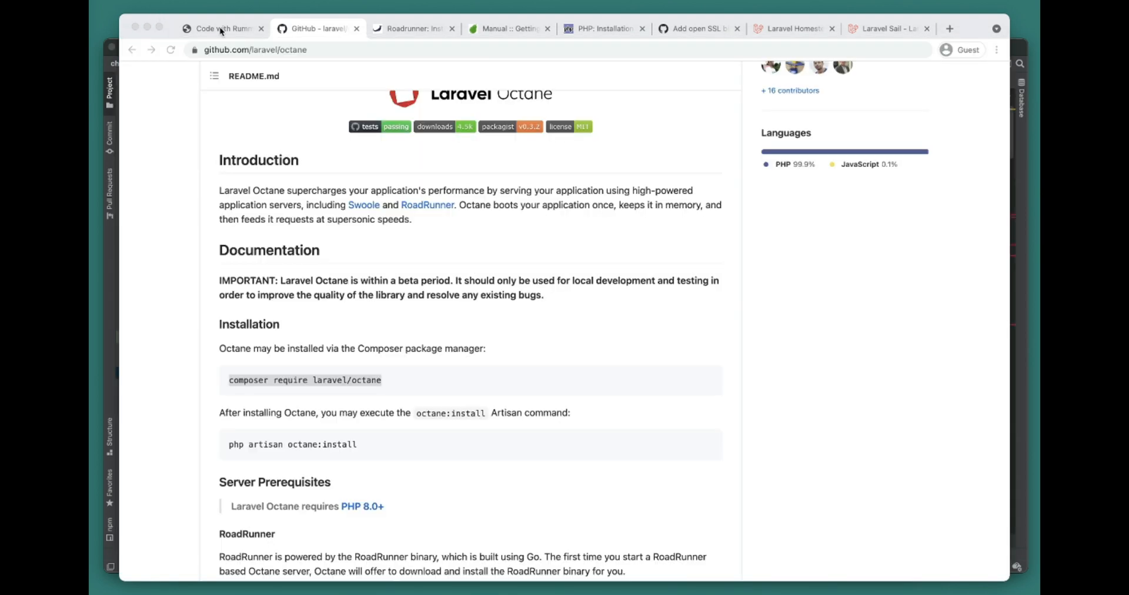
Step: Switch Chrome to the channel.loc app's welcome dashboard
left_click(220, 29)
type("wrk")
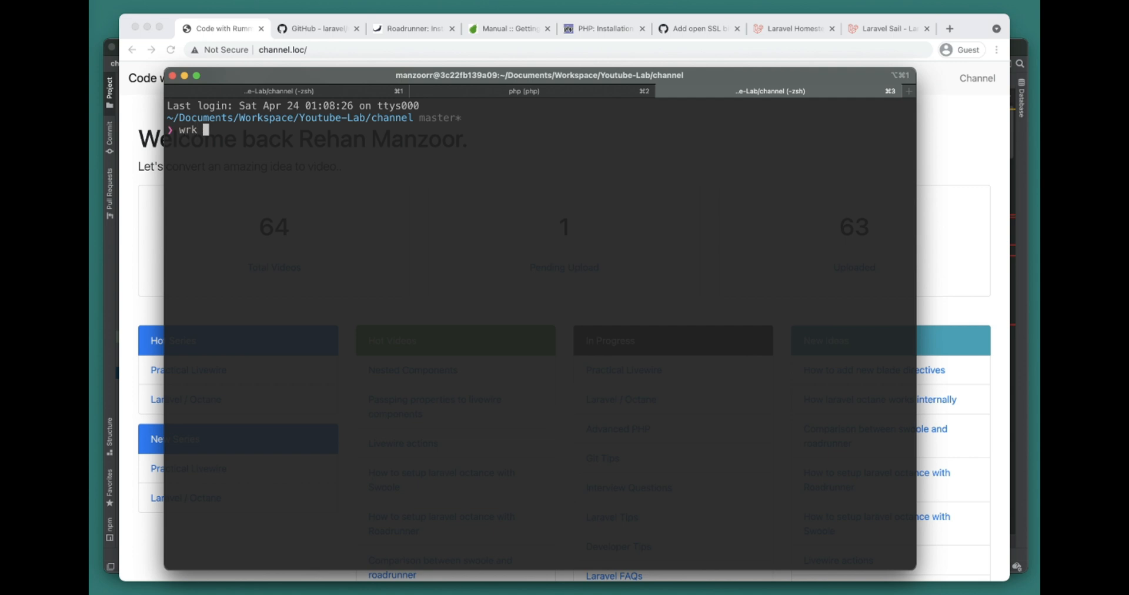
type("-c100 -t")
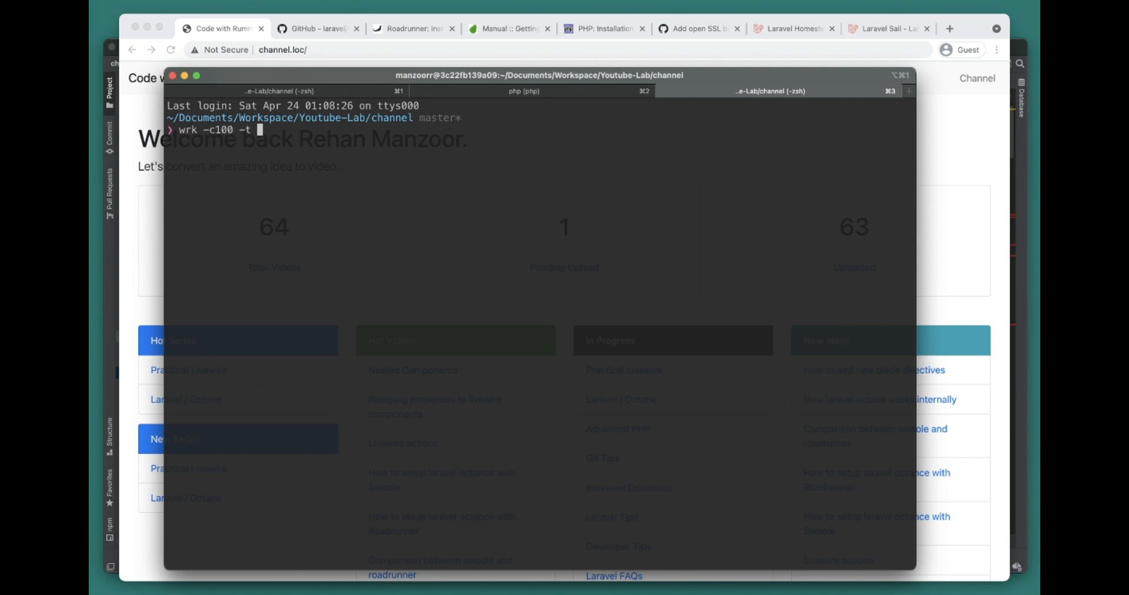
type("4 http://channel.loc/")
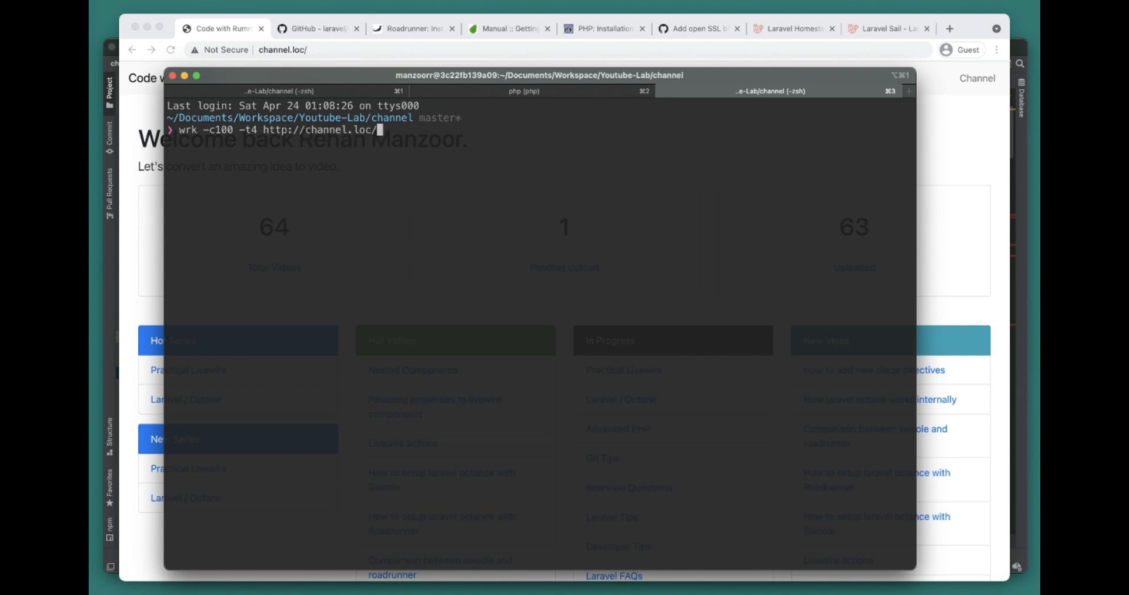
key("Backspace")
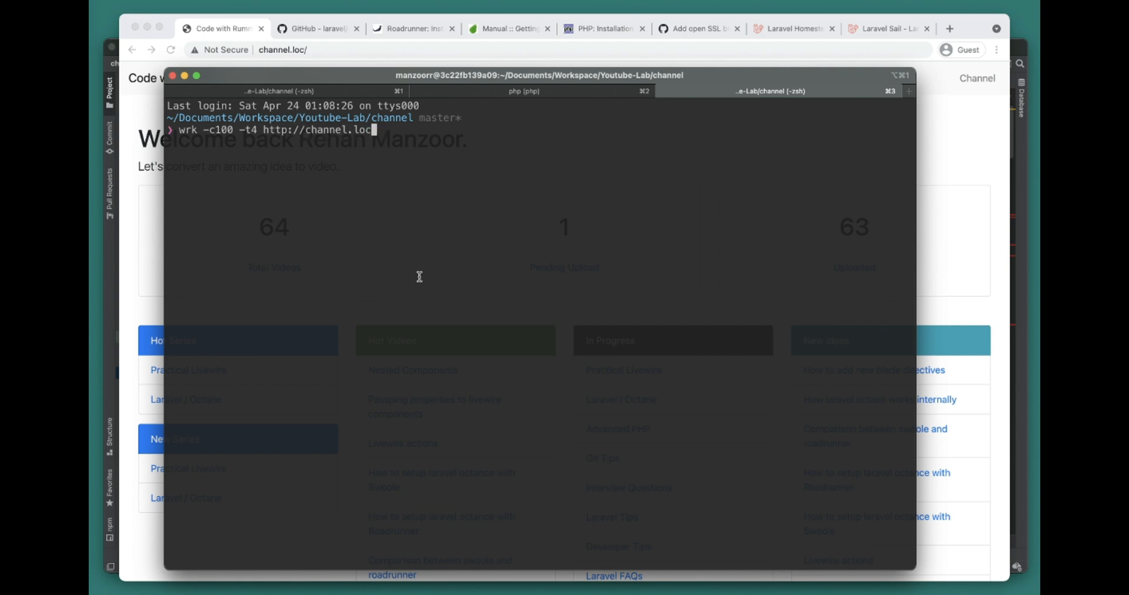
mouse_move(345, 250)
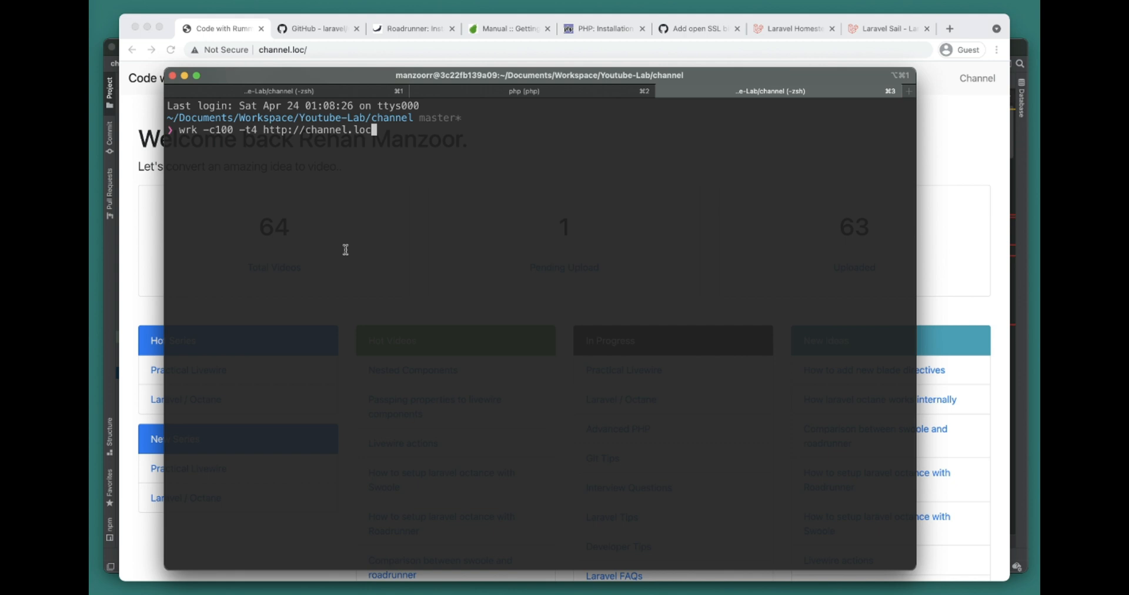
double_click(218, 129)
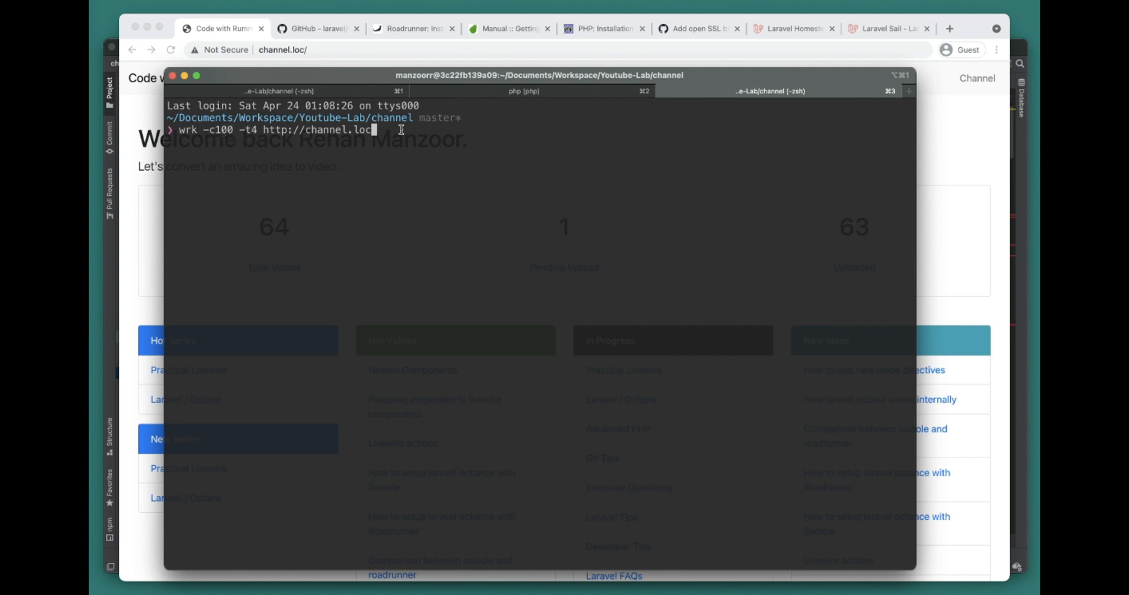
key("Return")
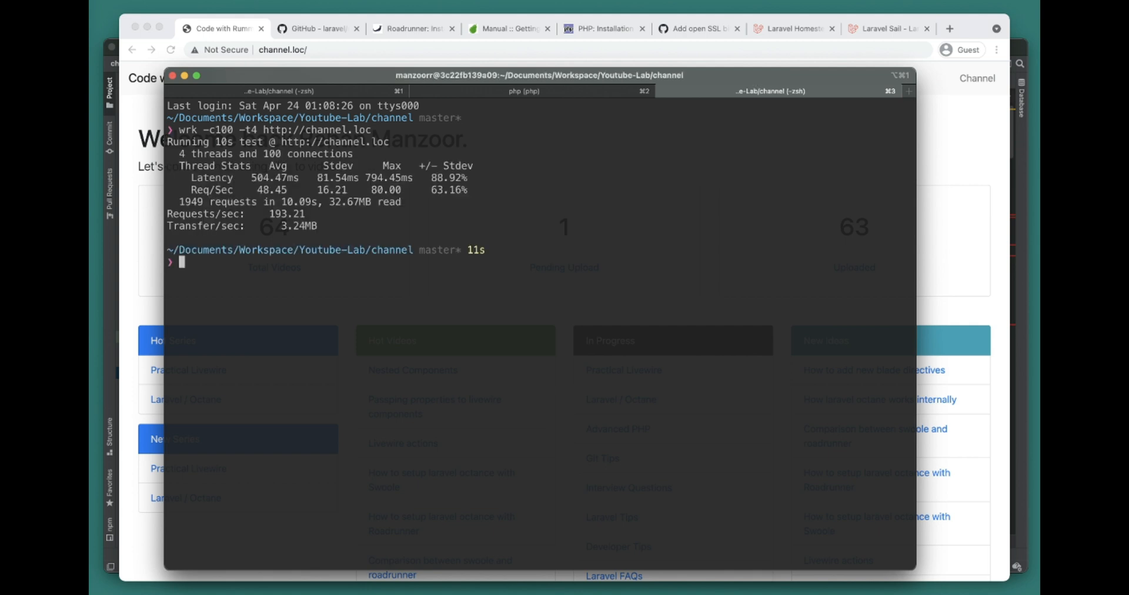
mouse_move(271, 214)
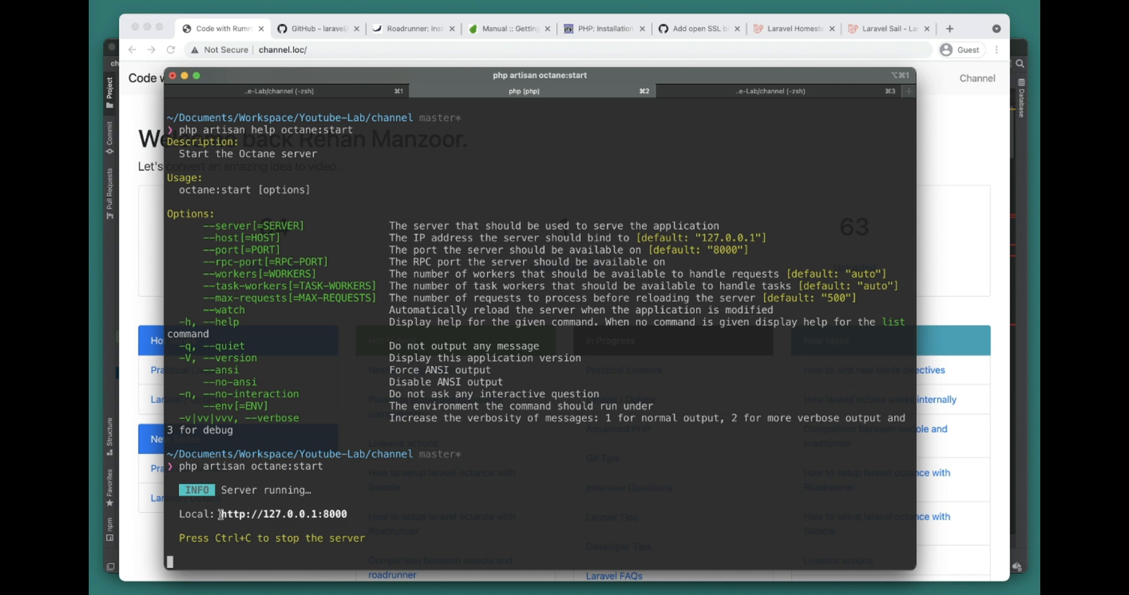
left_click(770, 91)
type("wkr")
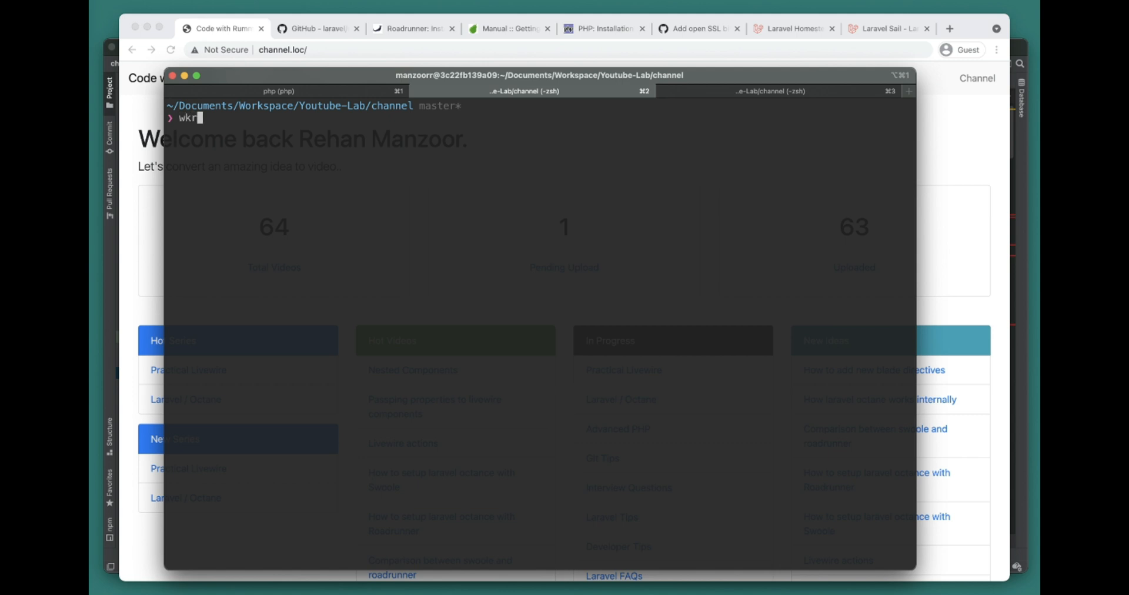
type("-c100 -t4 http://127.0.0.1:8000")
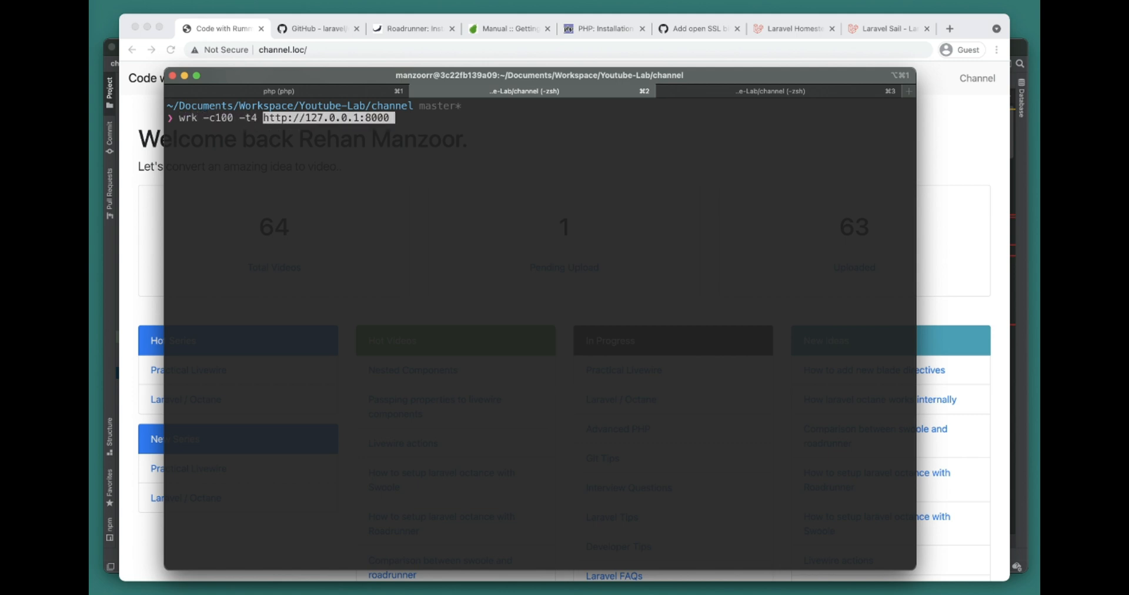
key("Return")
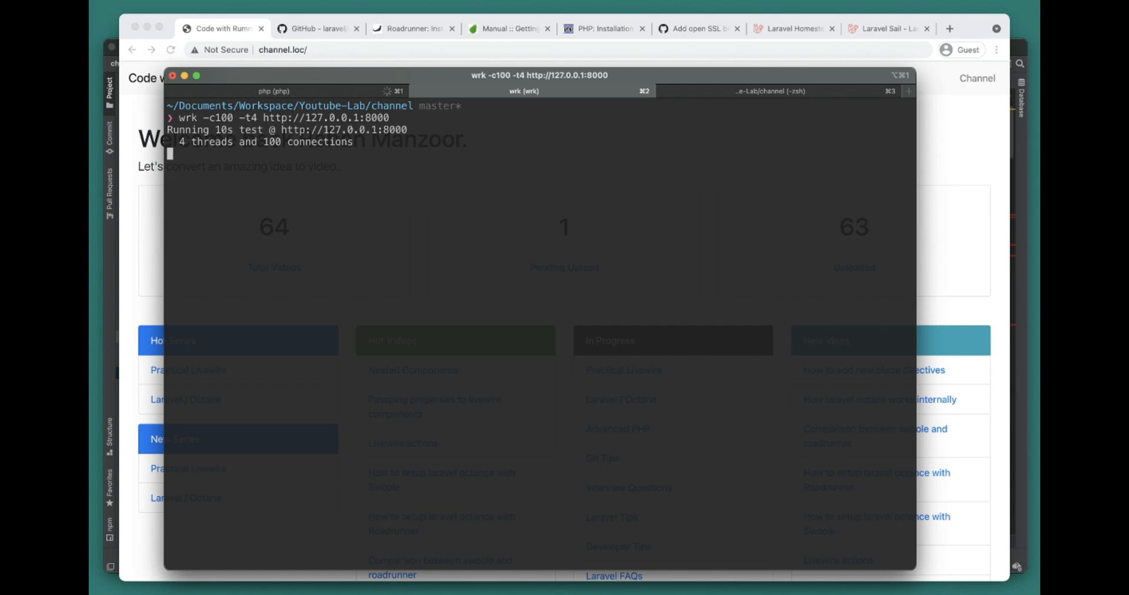
mouse_move(297, 87)
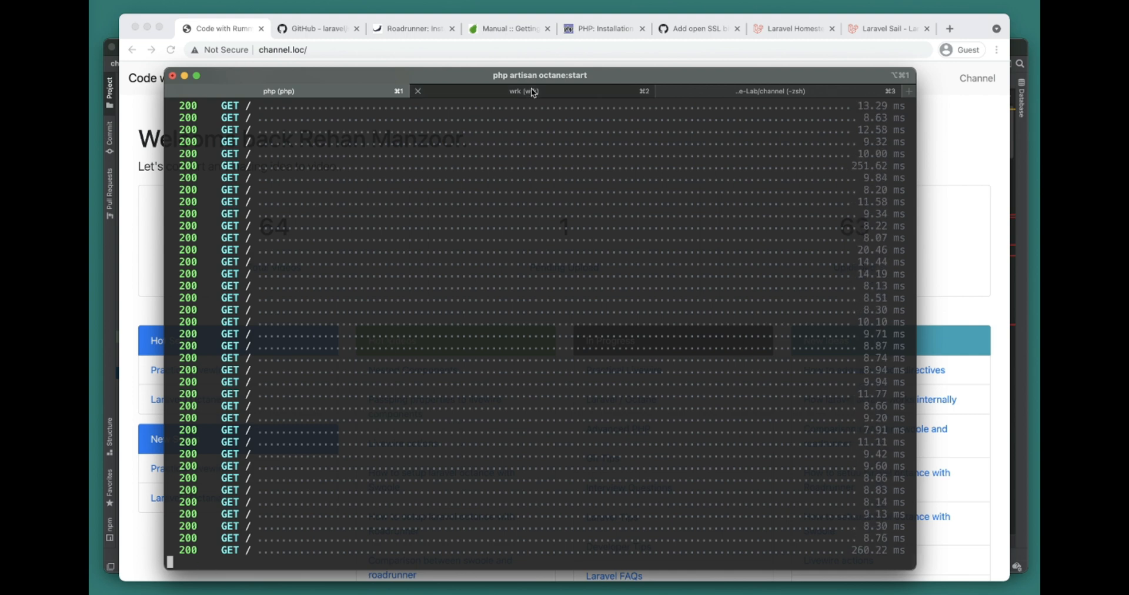
left_click(523, 91)
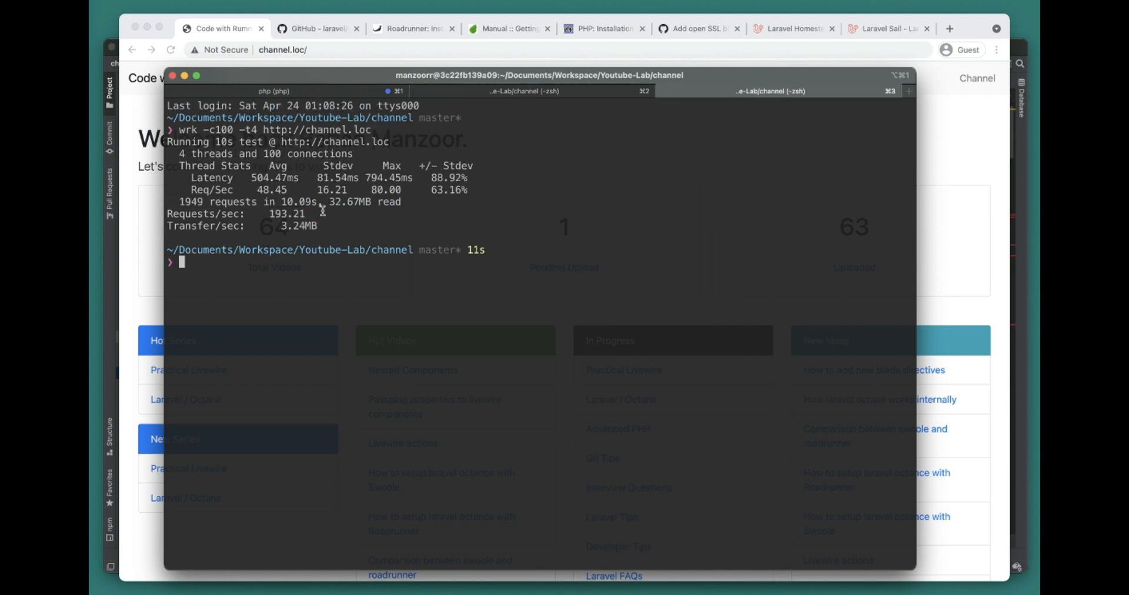
Step: Highlight Octane's 585.92 requests/sec result and return to the server session
double_click(287, 214)
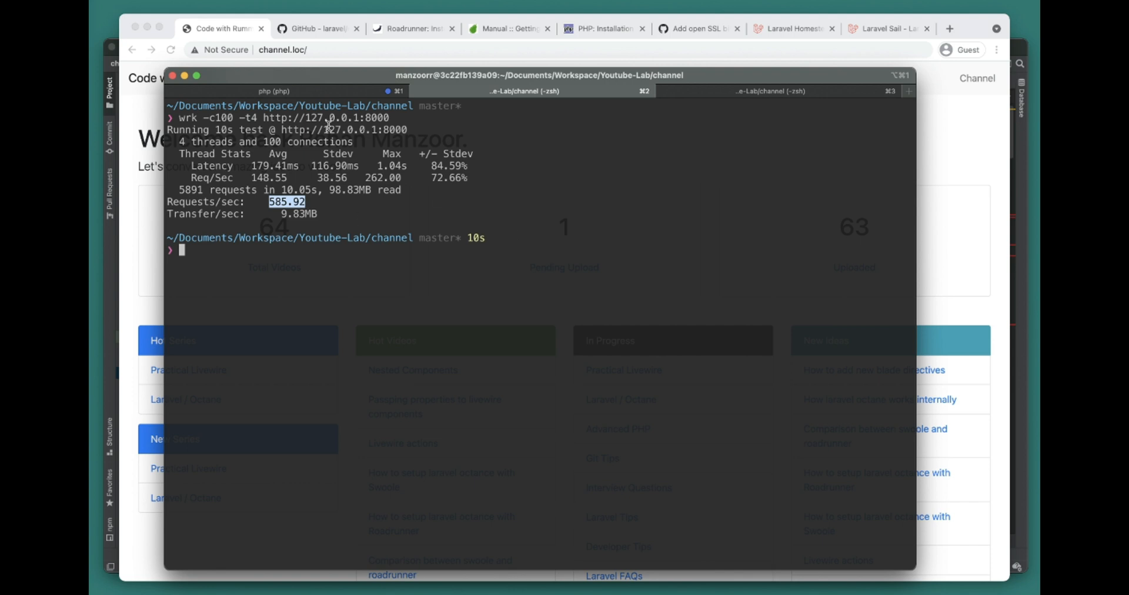
key("Return")
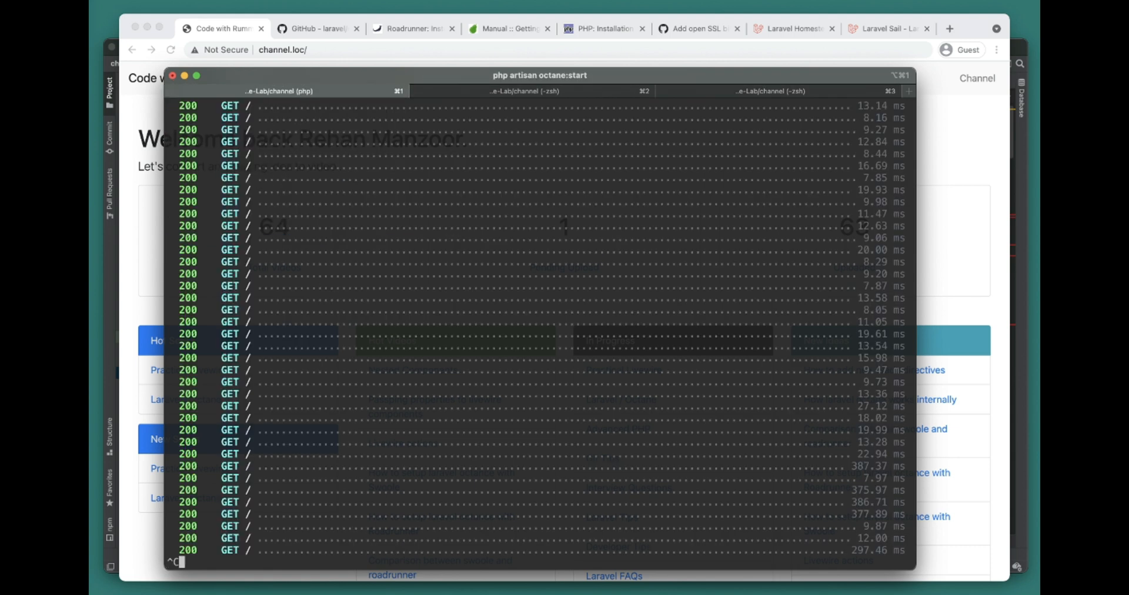
Step: Stop the Octane server with Ctrl+C, returning to the shell prompt
key("ctrl+c")
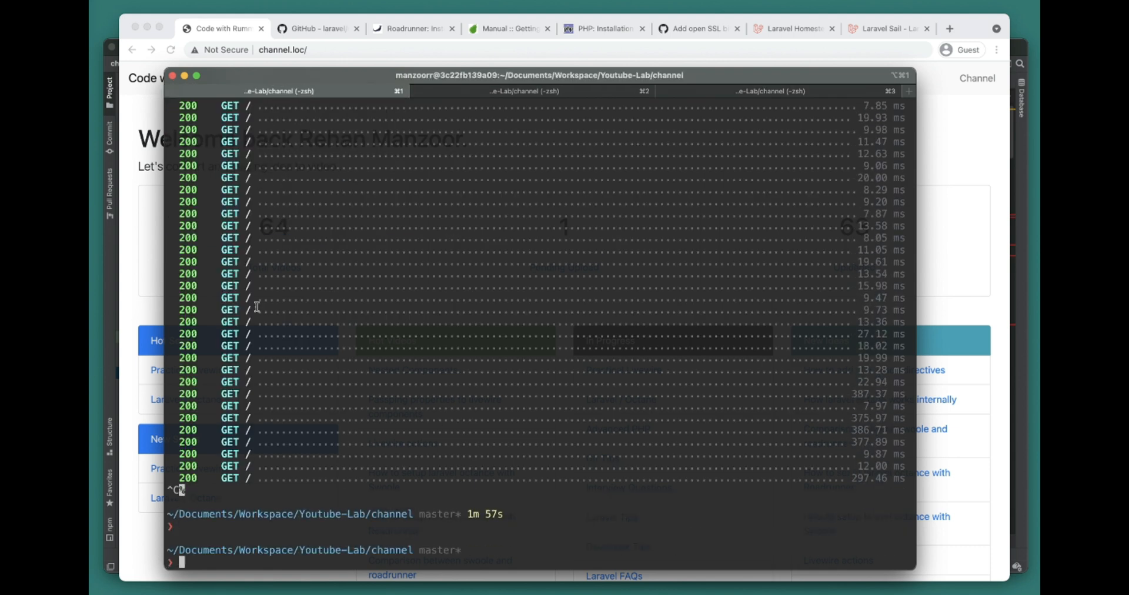
mouse_move(644, 305)
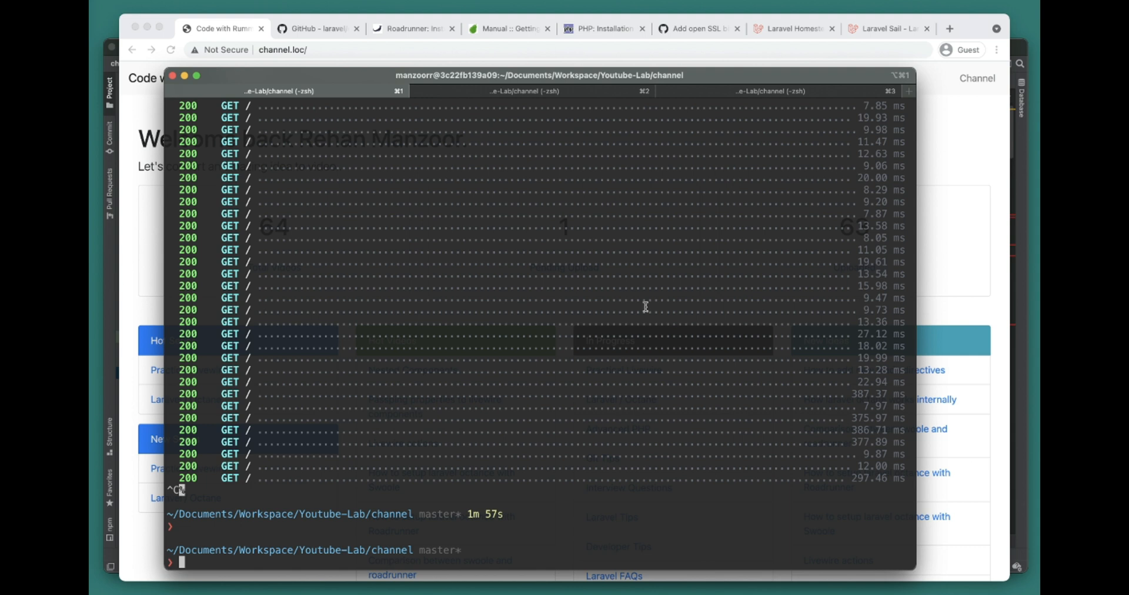
mouse_move(933, 114)
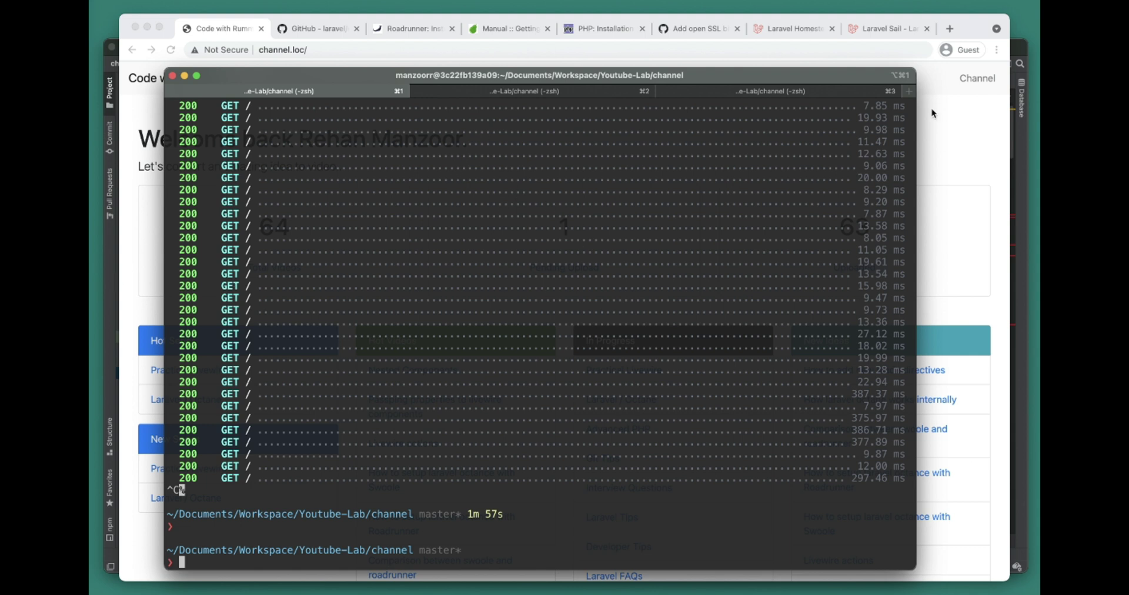
mouse_move(697, 29)
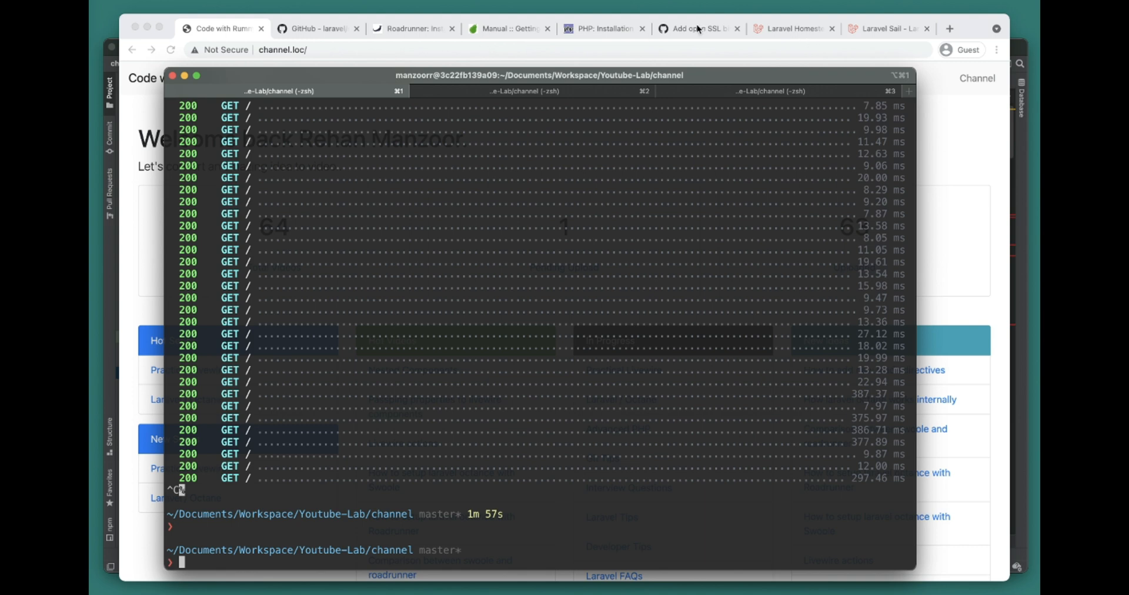
mouse_move(396, 31)
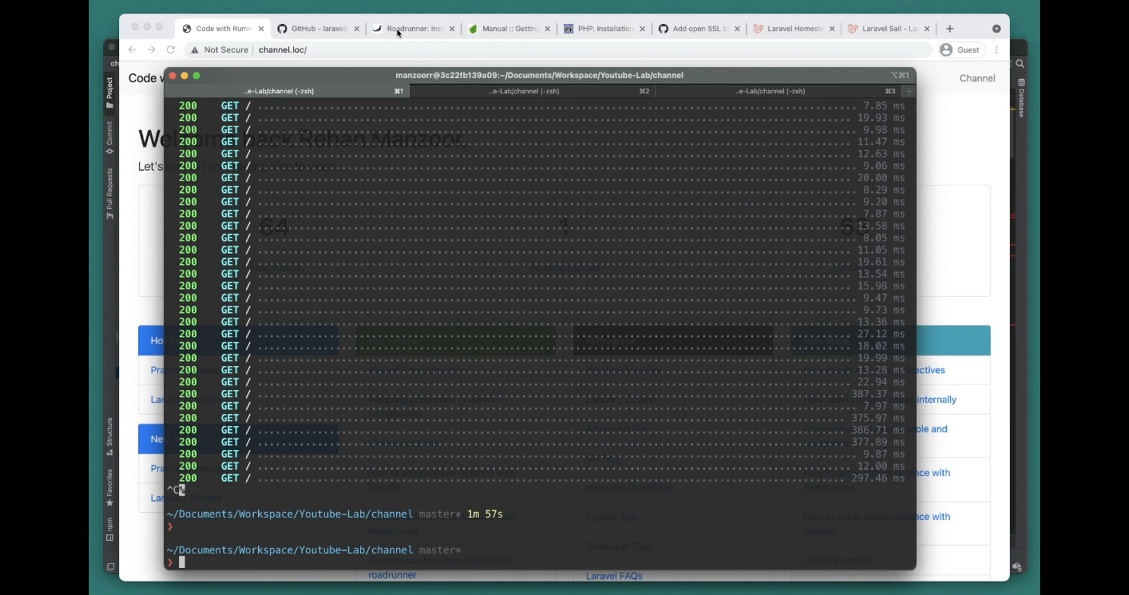
Step: Open the RoadRunner install docs and select the `composer require spiral/roadrunner` command
left_click(411, 29)
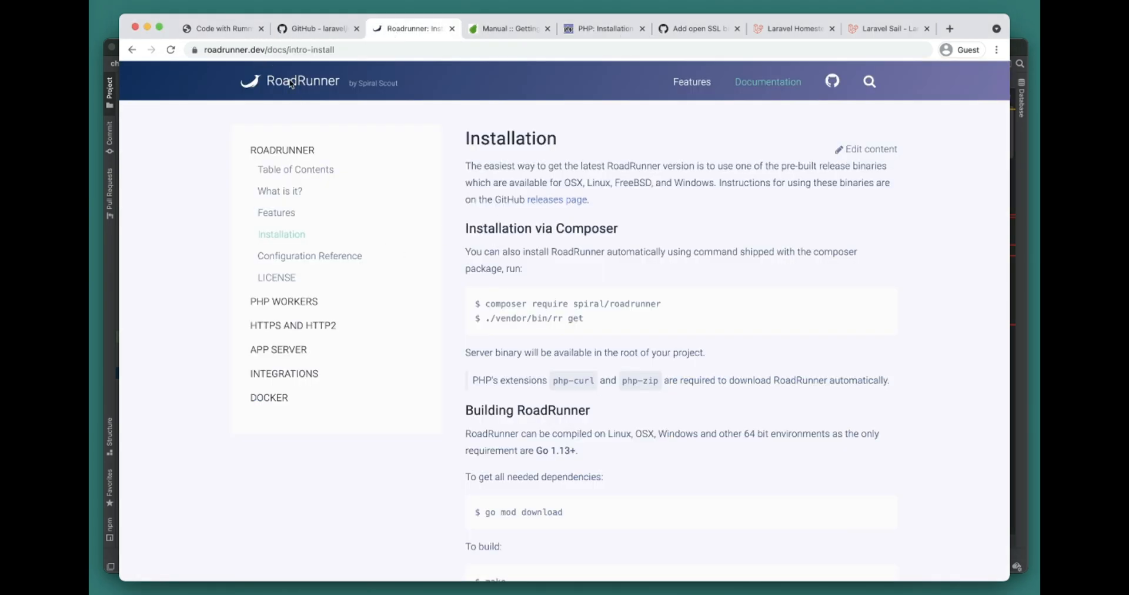
double_click(573, 304)
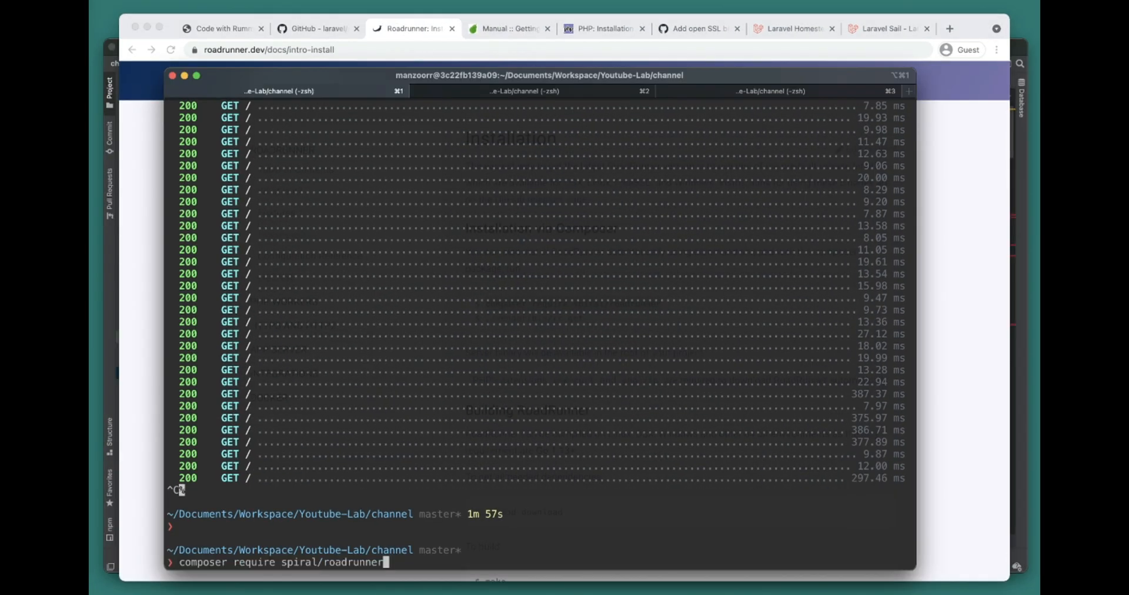
Step: Install spiral/roadrunner via Composer and fetch the RoadRunner 2.0.4 binary, declining .rr.yaml
key("Return")
type("./vendor/bin/rr get")
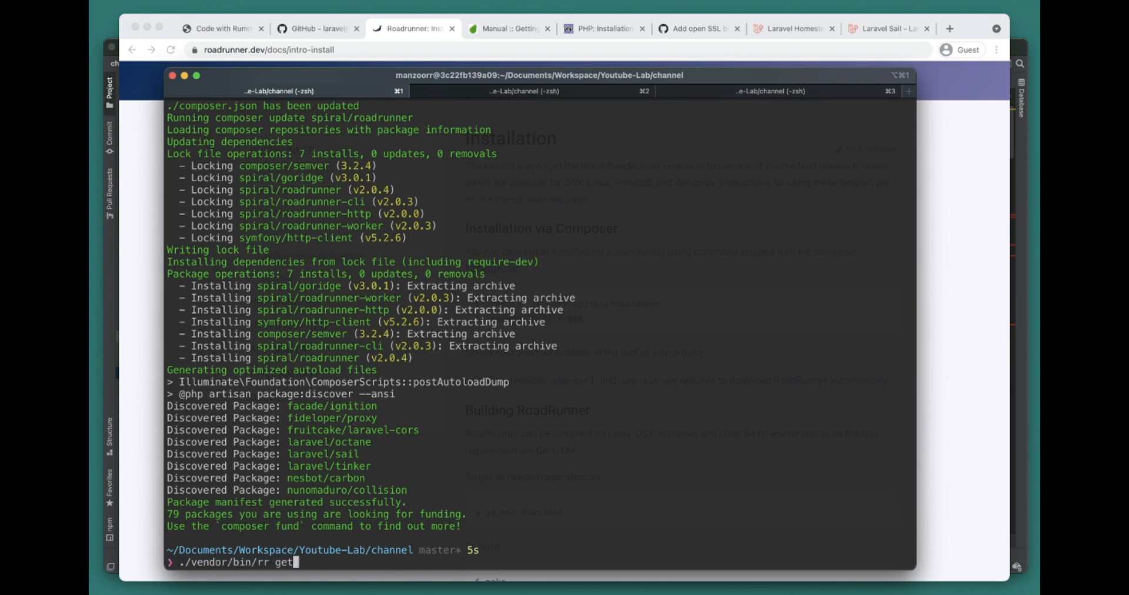
key("Return")
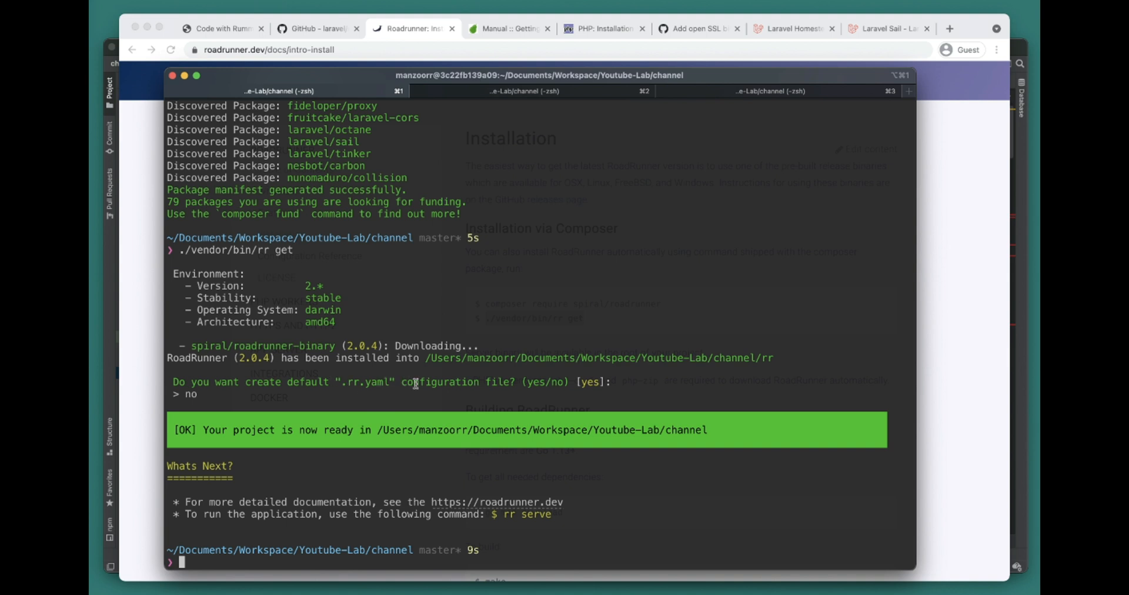
mouse_move(243, 548)
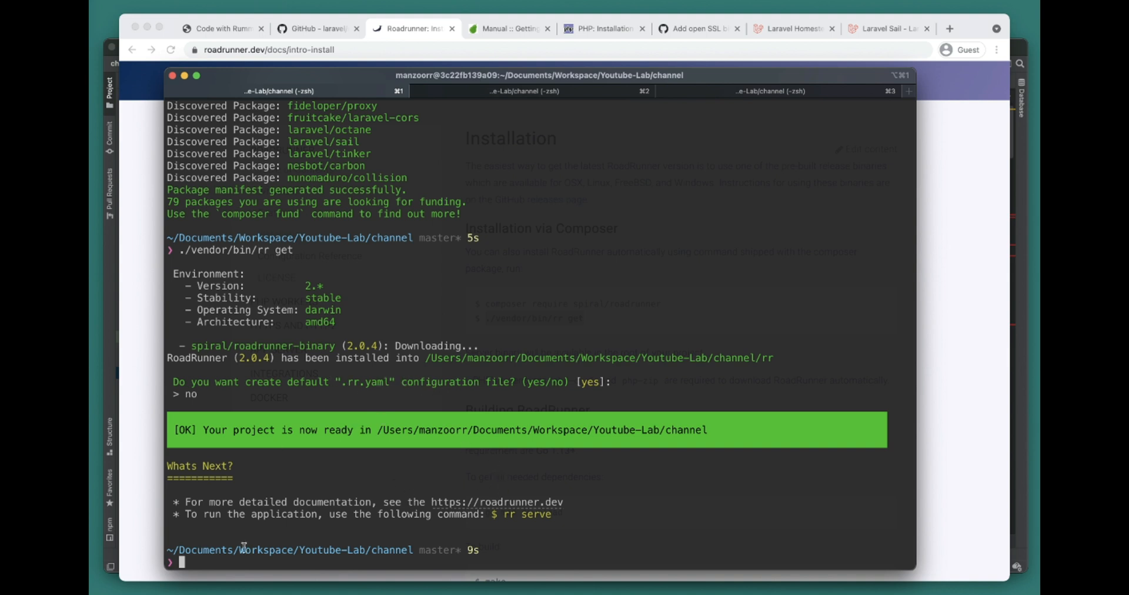
mouse_move(441, 465)
type("php artisan octane:st")
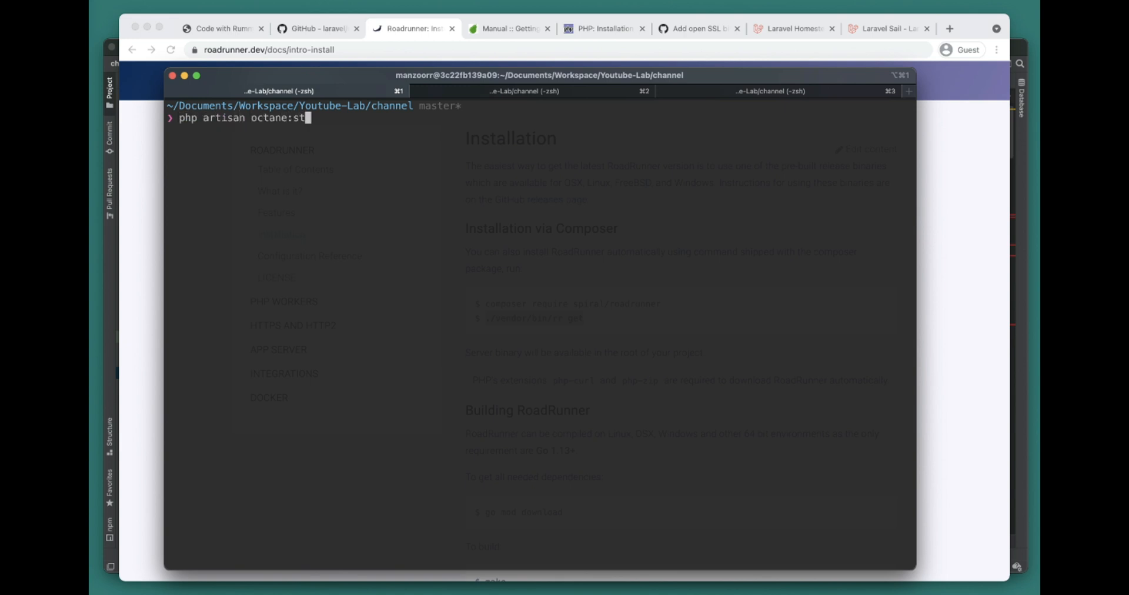
Step: Attempt php artisan octane:start --server=roadrunner, hitting the permission-denied error on rr
type("art --se")
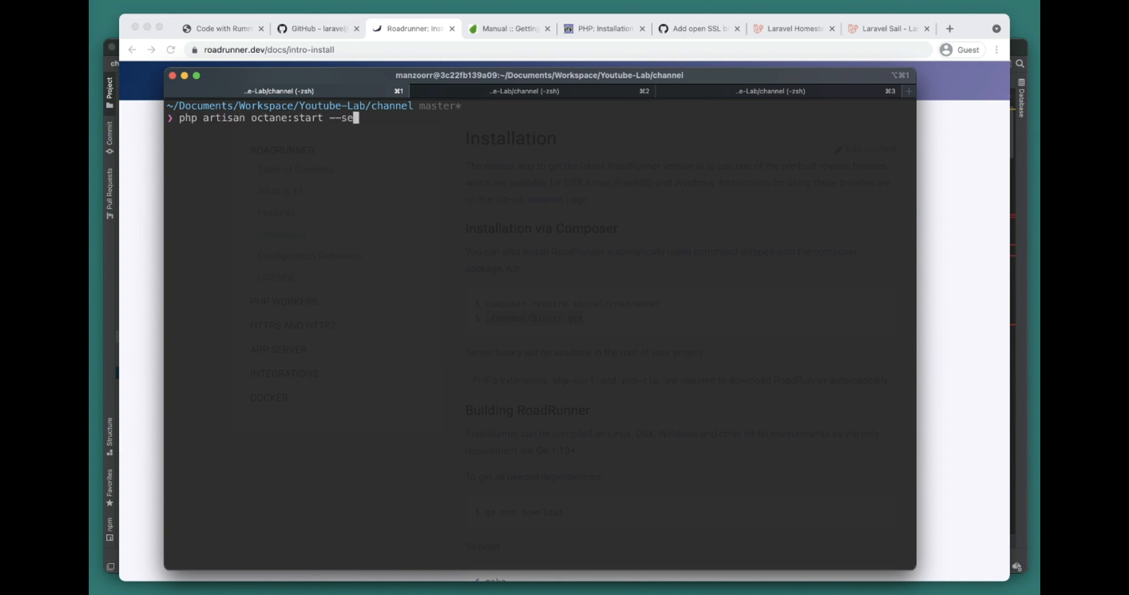
type("rver=roadru")
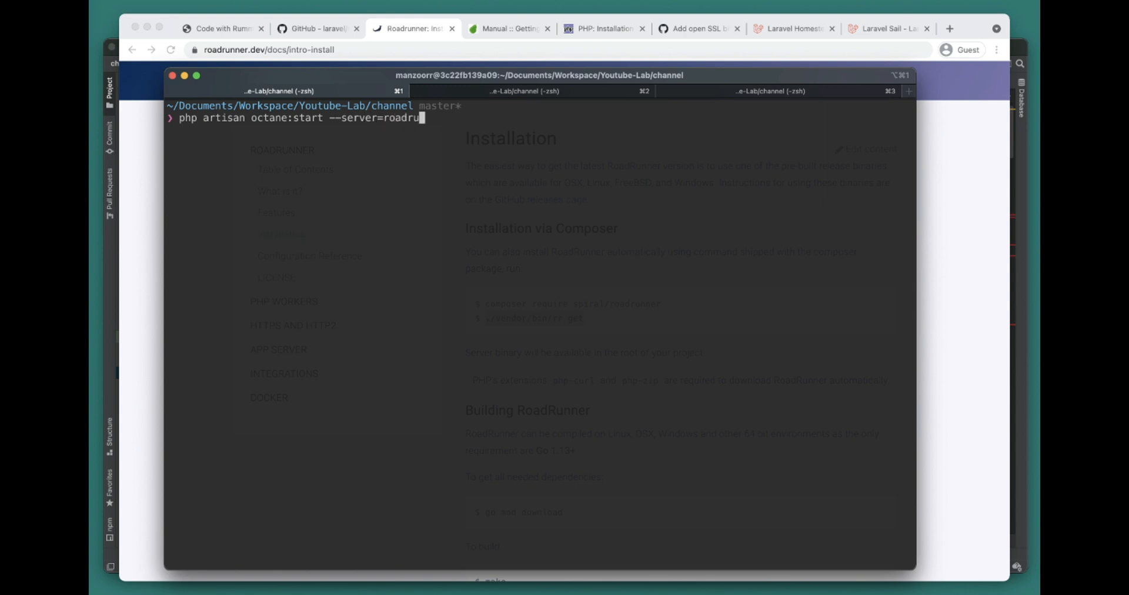
key("Return")
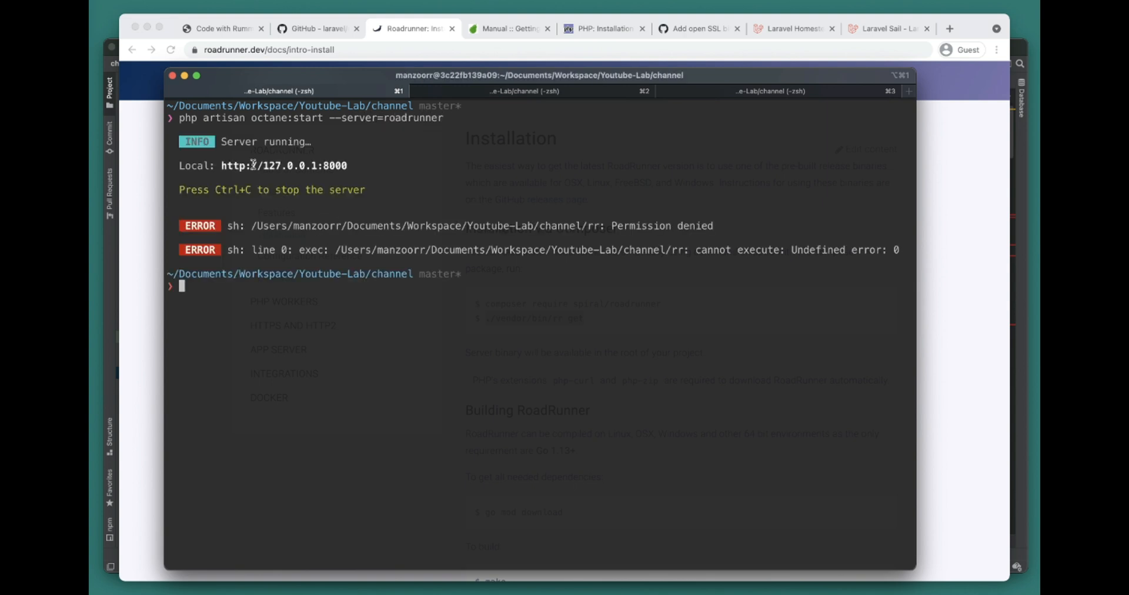
mouse_move(346, 260)
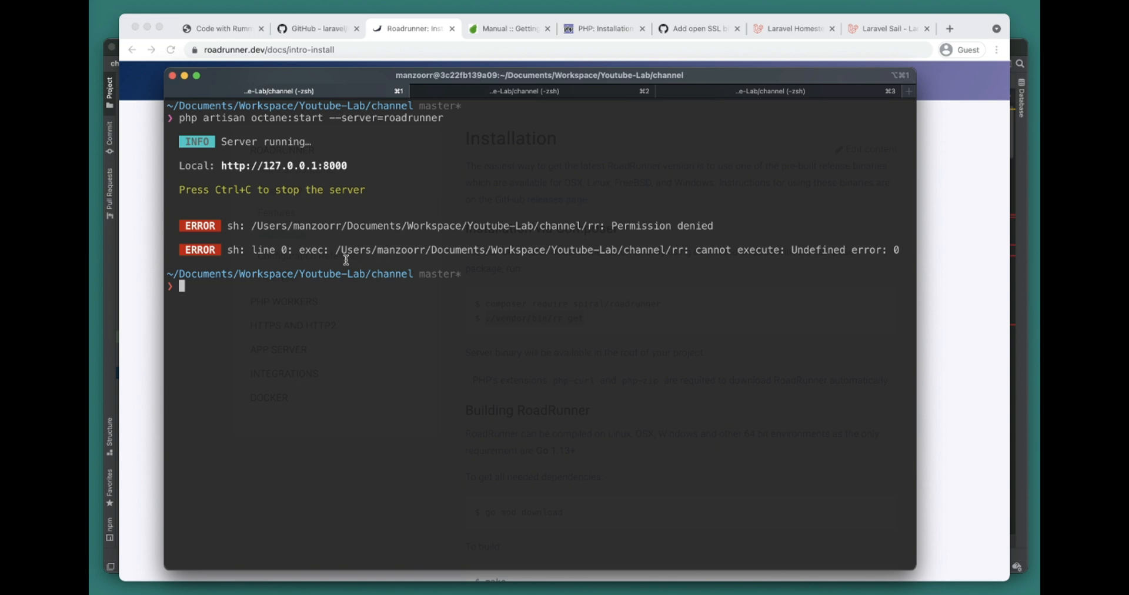
mouse_move(316, 274)
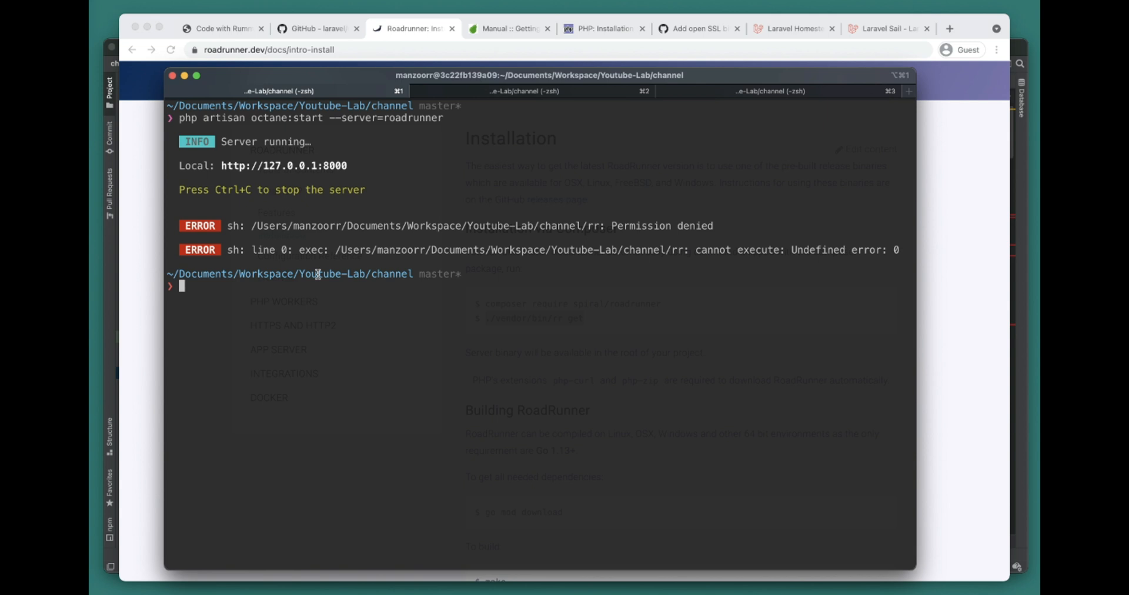
Step: Make rr executable with chmod +x, list the project files to confirm, and clear the screen
type("chmod")
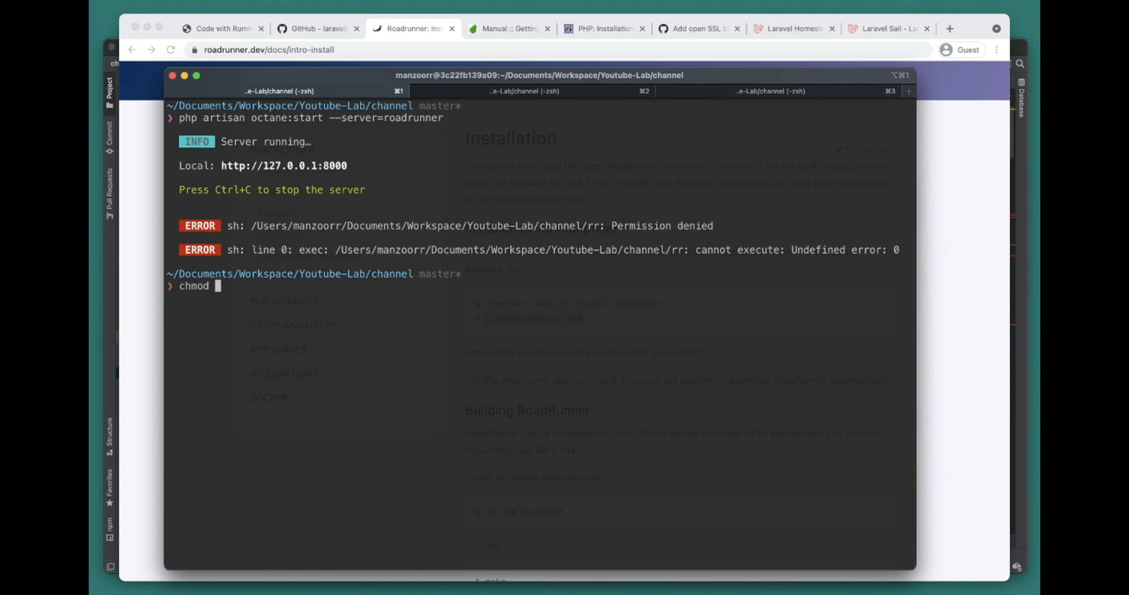
type("ls")
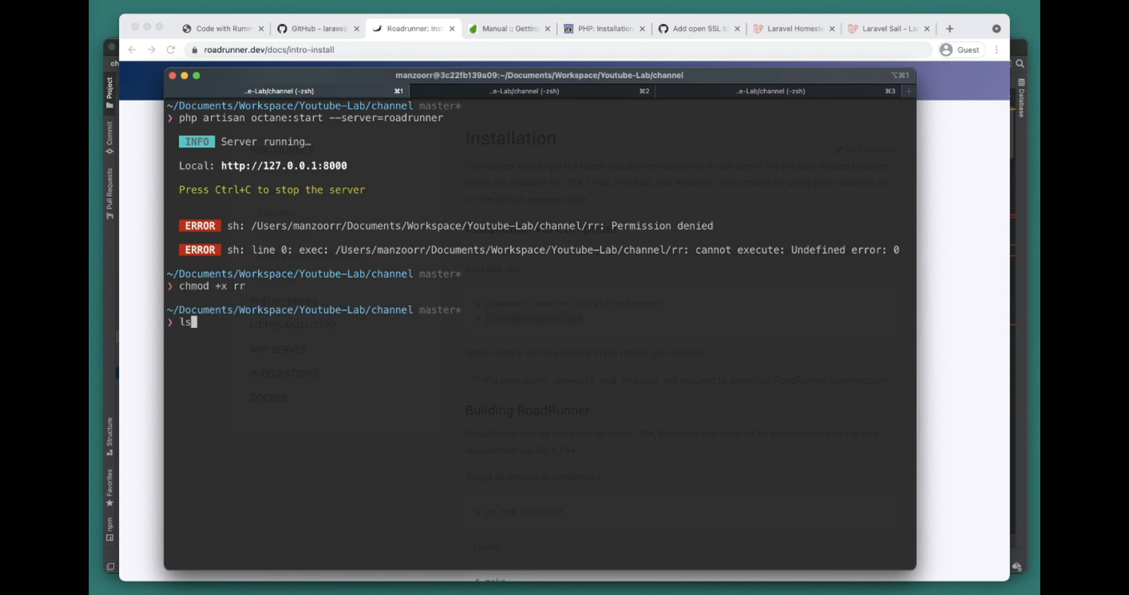
key("Return")
type("cle")
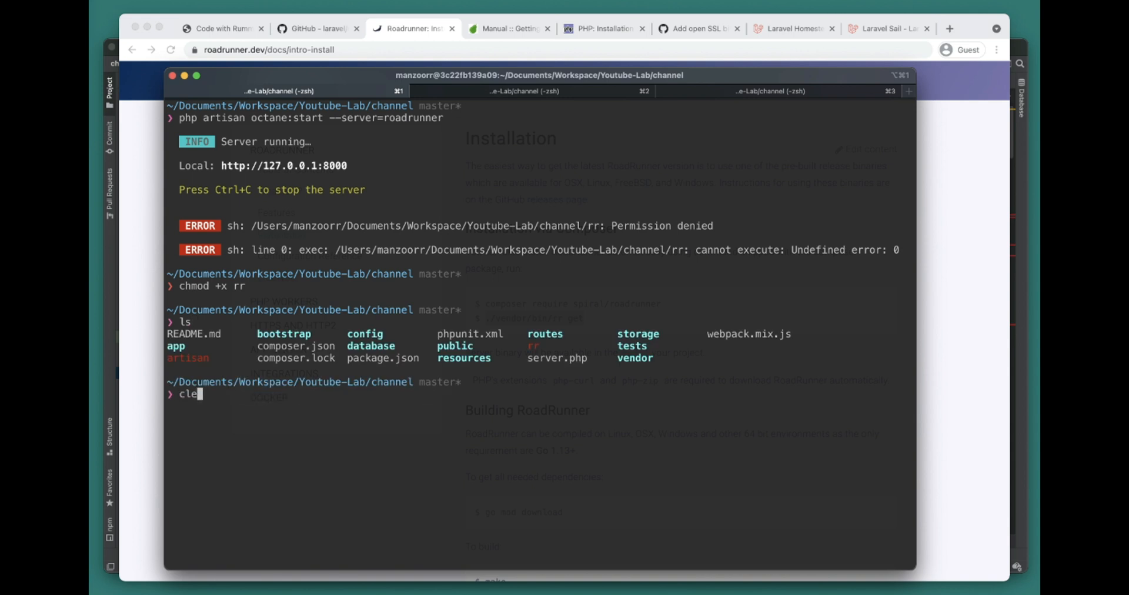
key("Return")
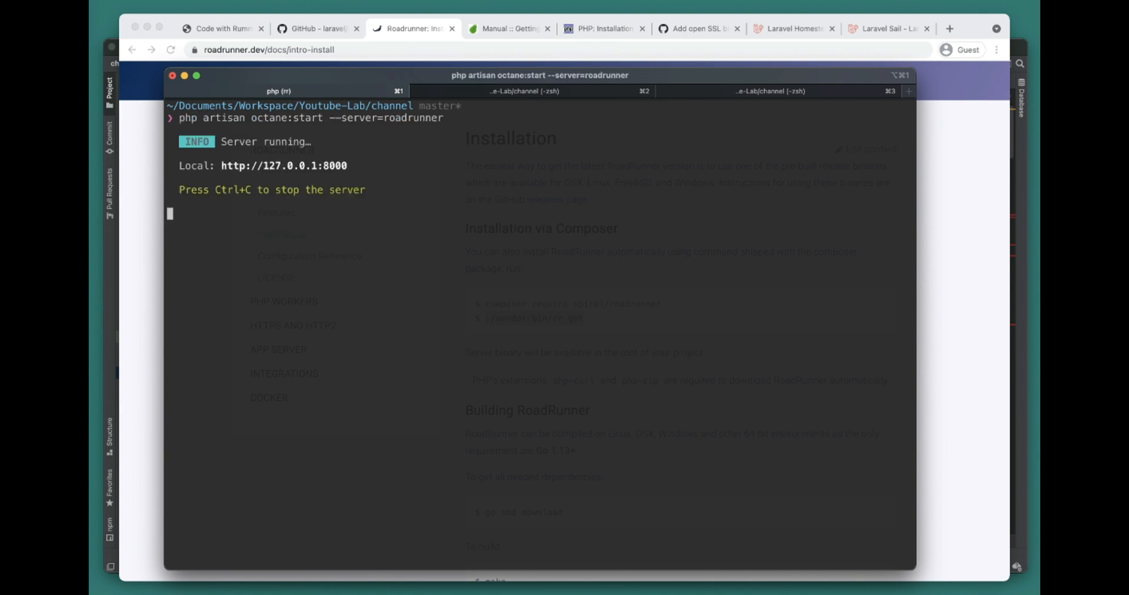
key("ctrl+c")
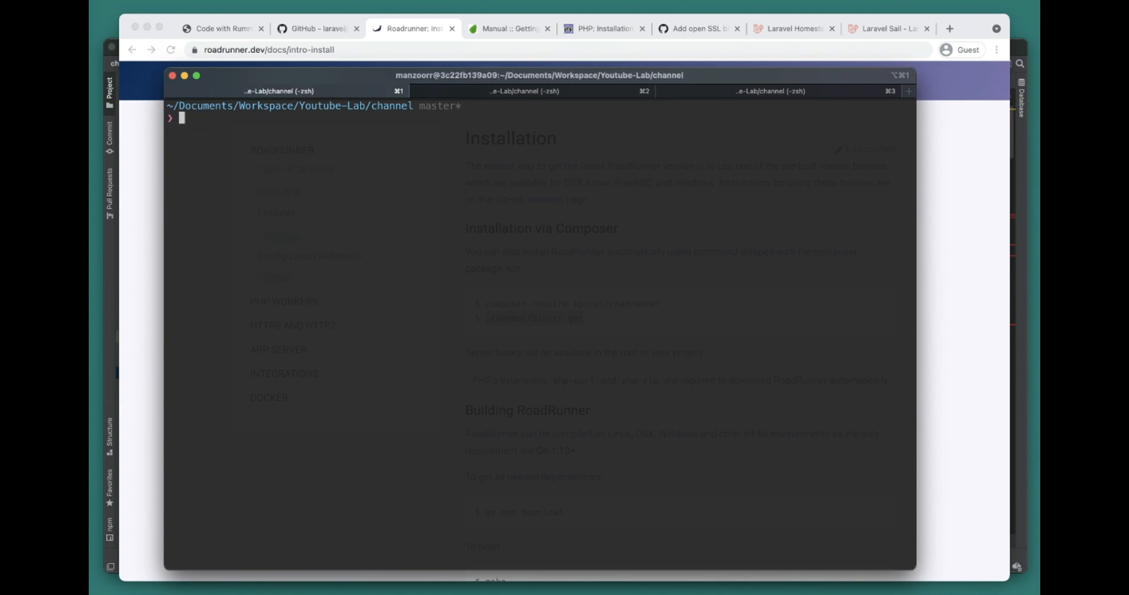
type("php")
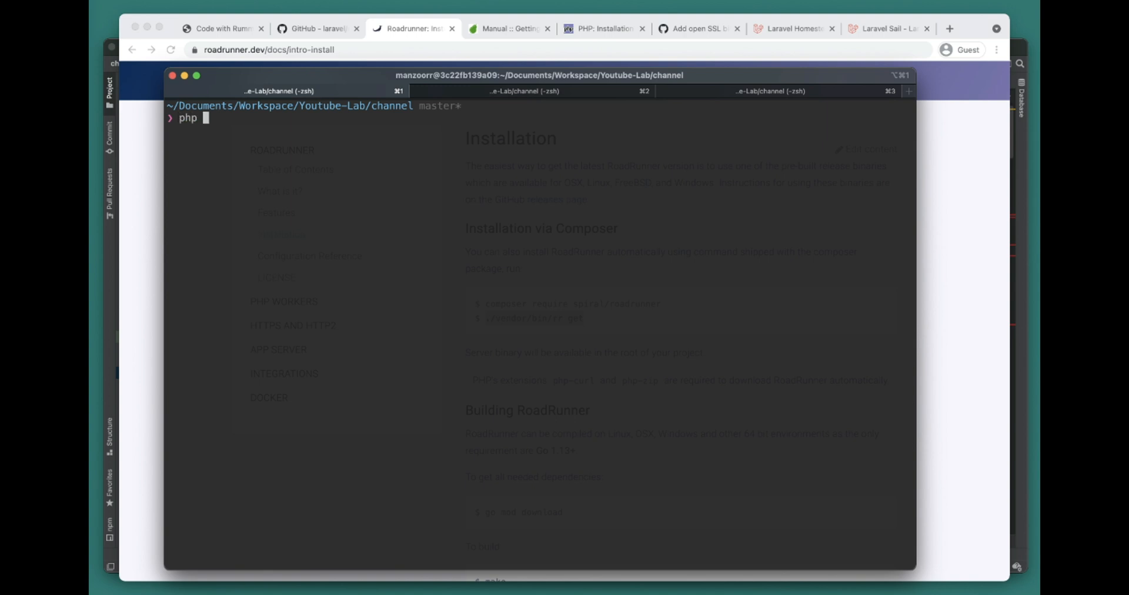
type("artisan octane:s")
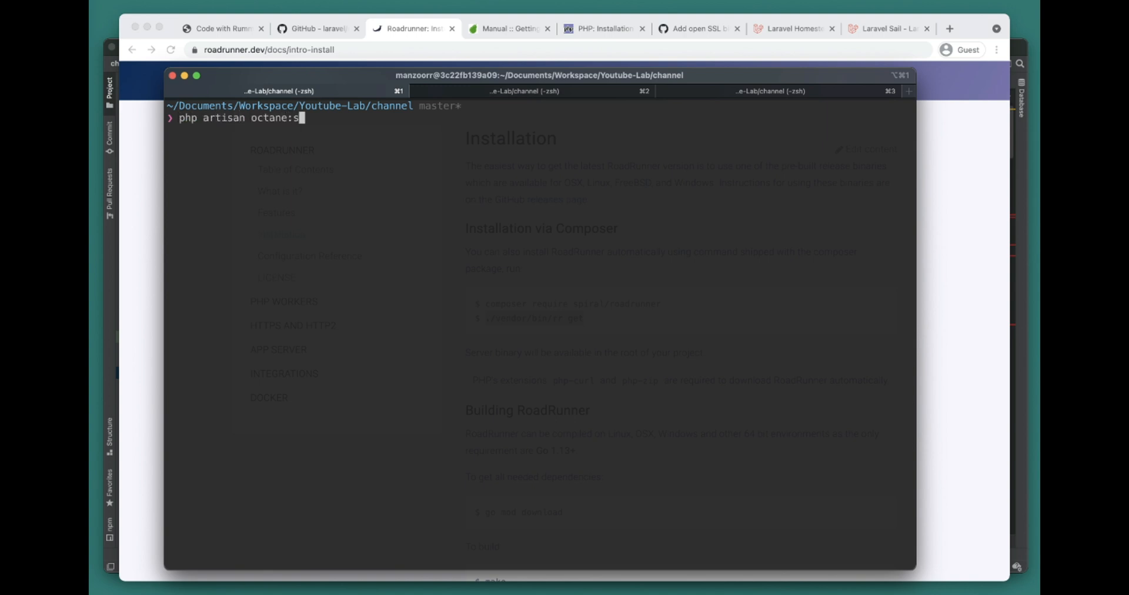
type("tart --server")
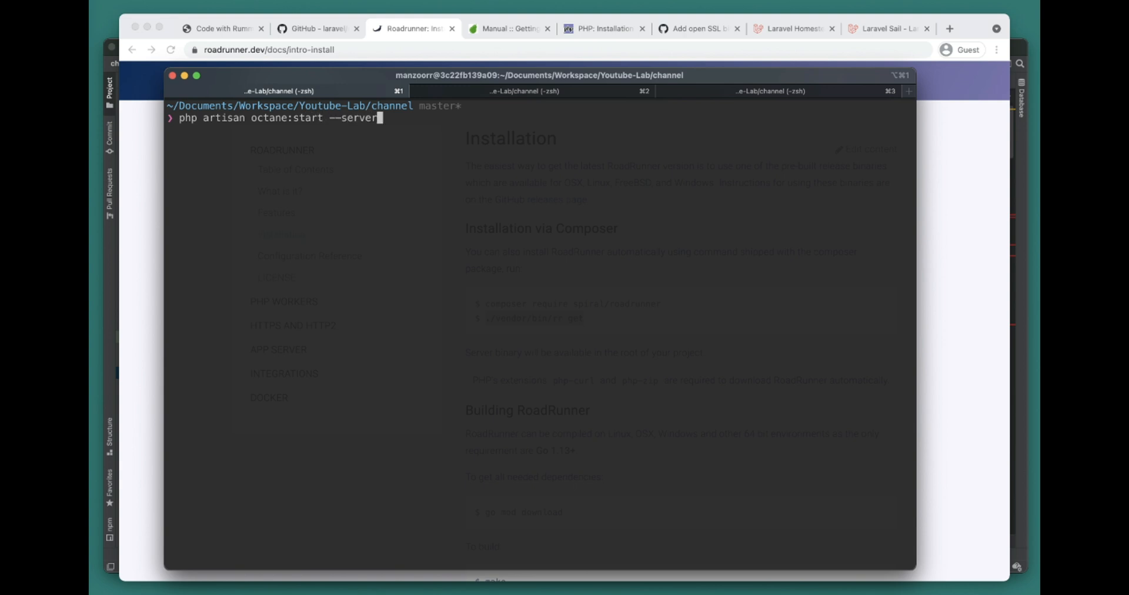
type("=roadrunner")
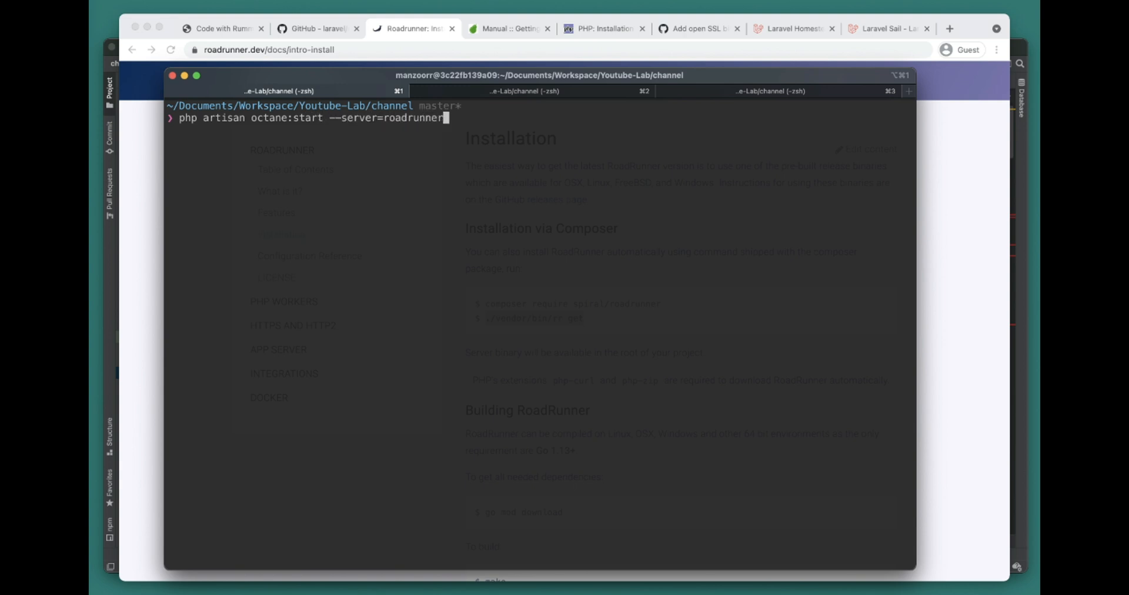
key("Return")
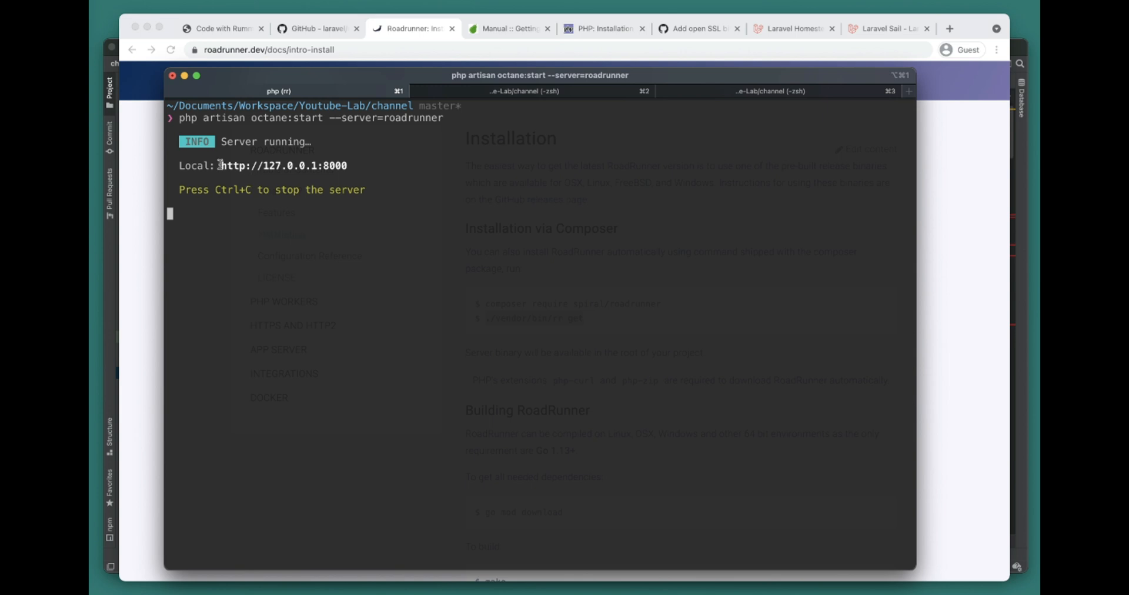
double_click(284, 164)
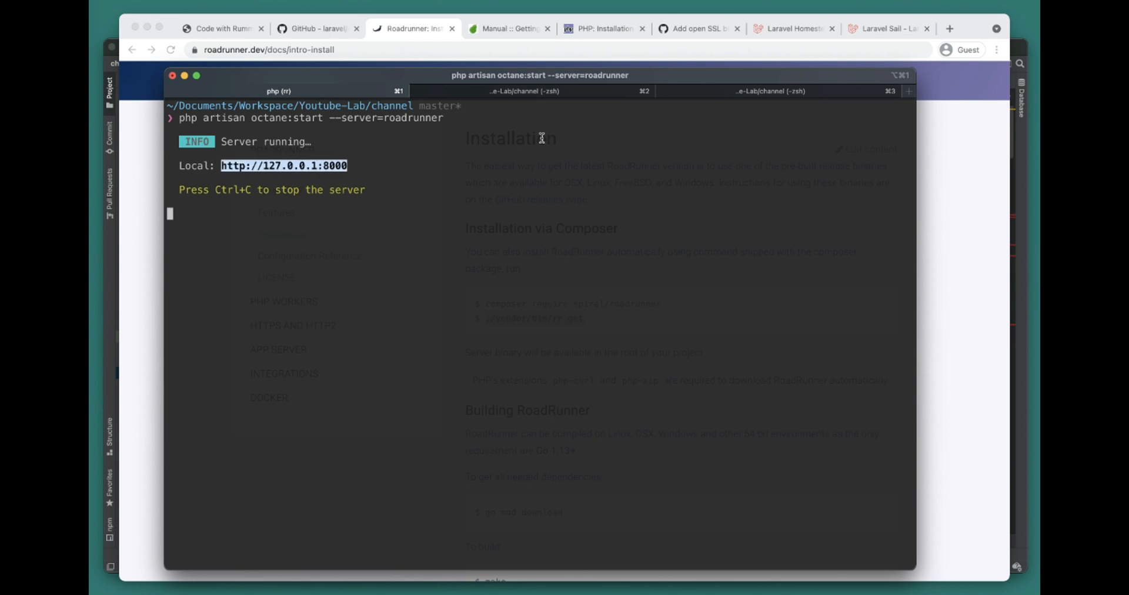
right_click(524, 90)
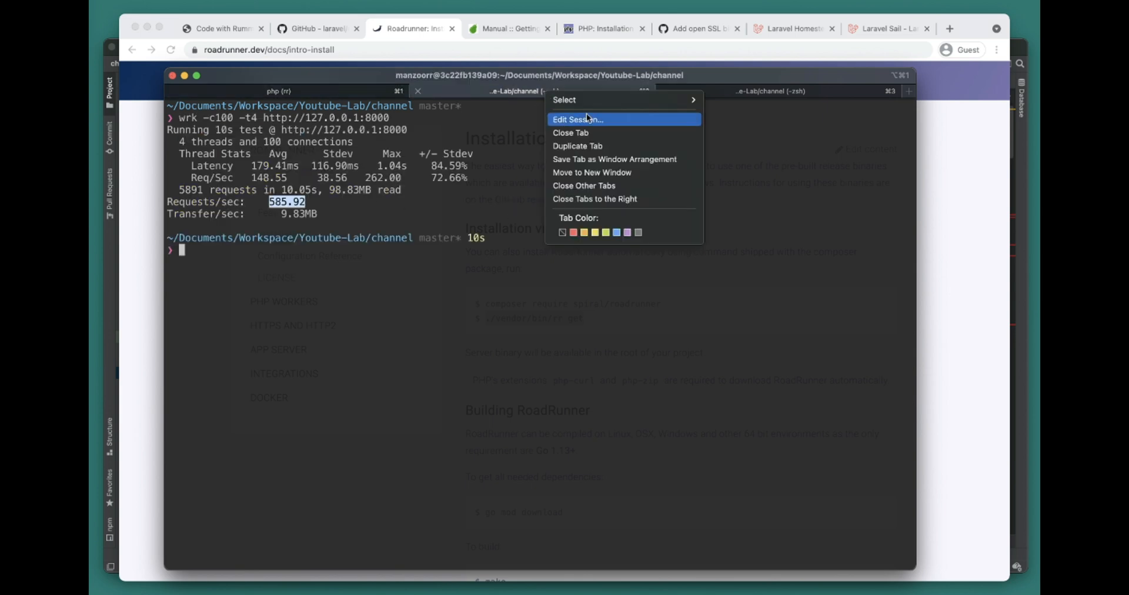
left_click(577, 146)
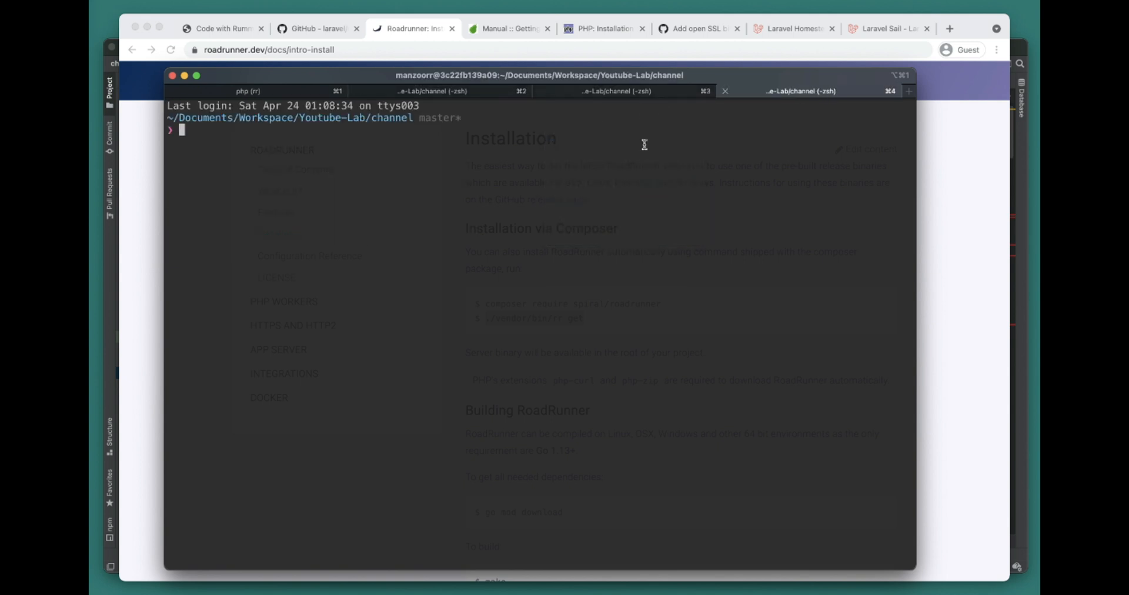
type("wrk -c")
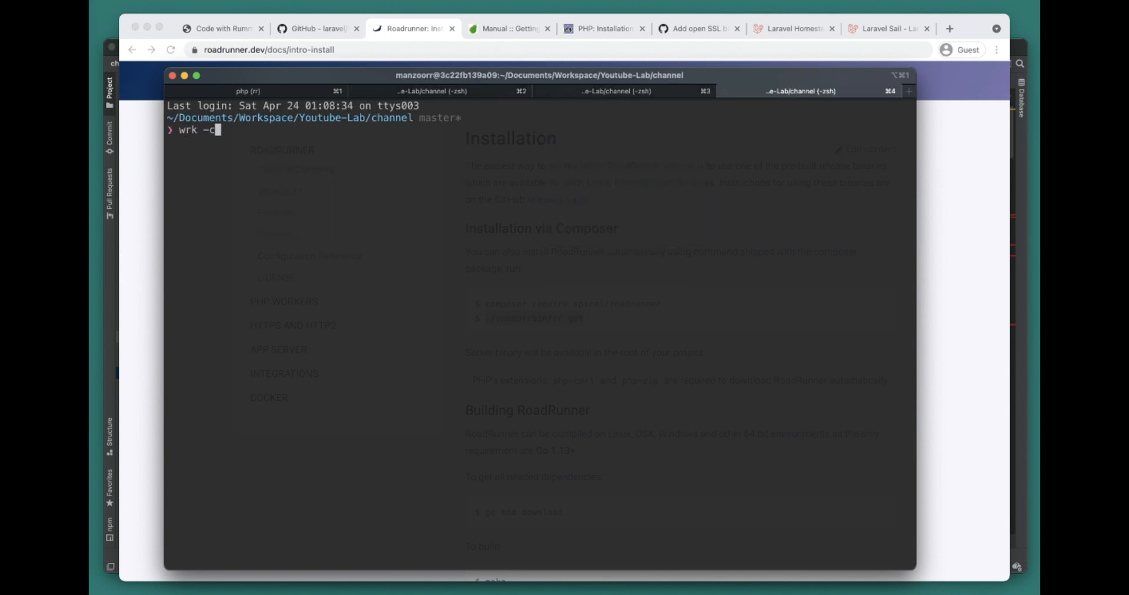
type("100 -t4")
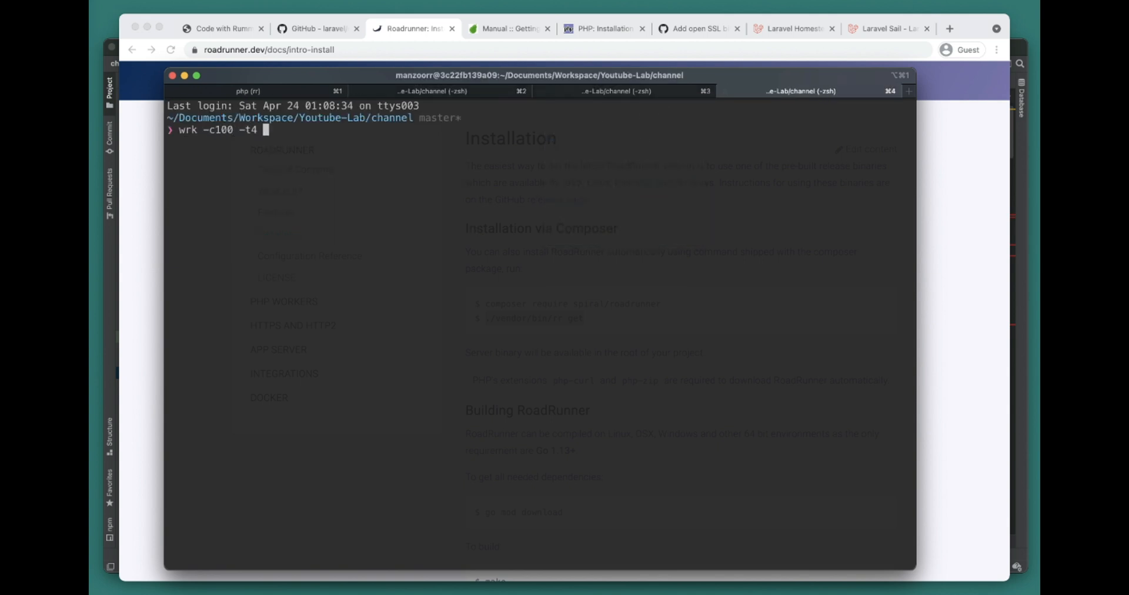
key("Return")
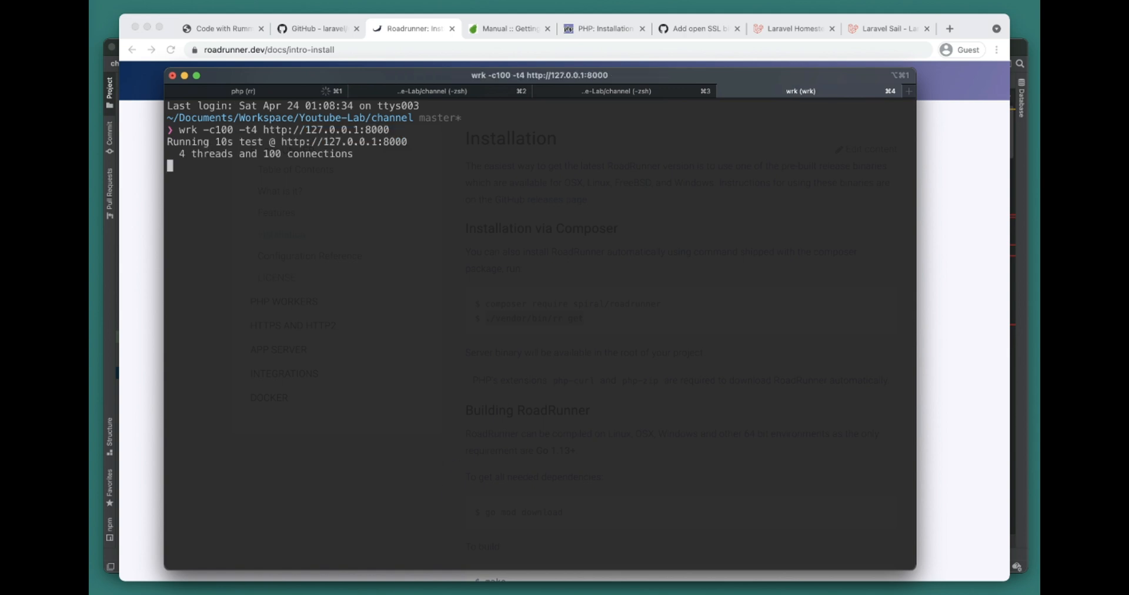
left_click(248, 90)
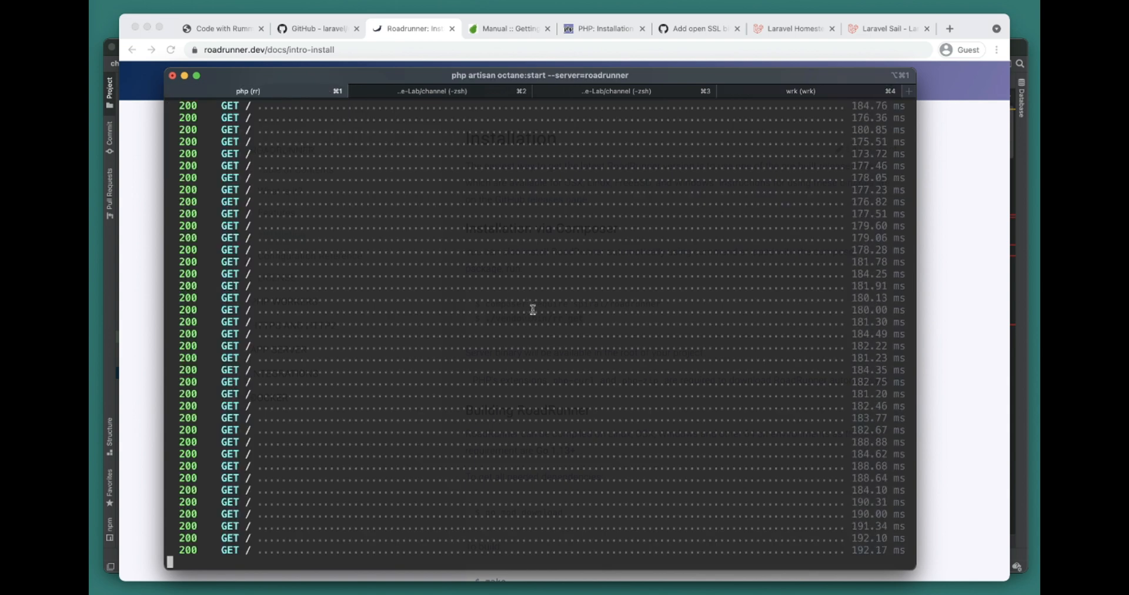
left_click(801, 91)
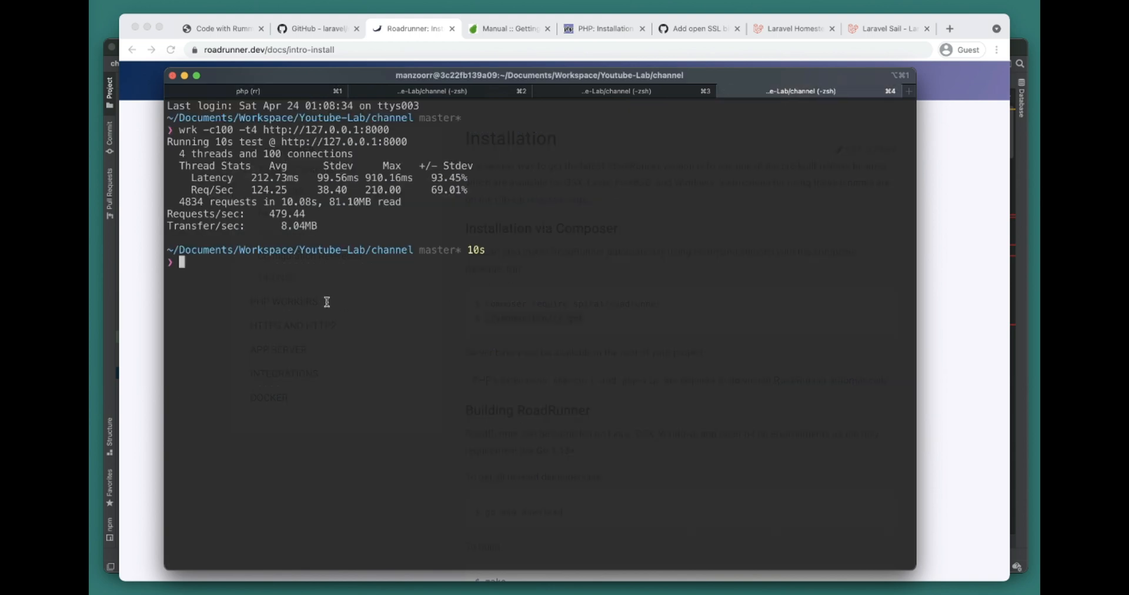
mouse_move(267, 213)
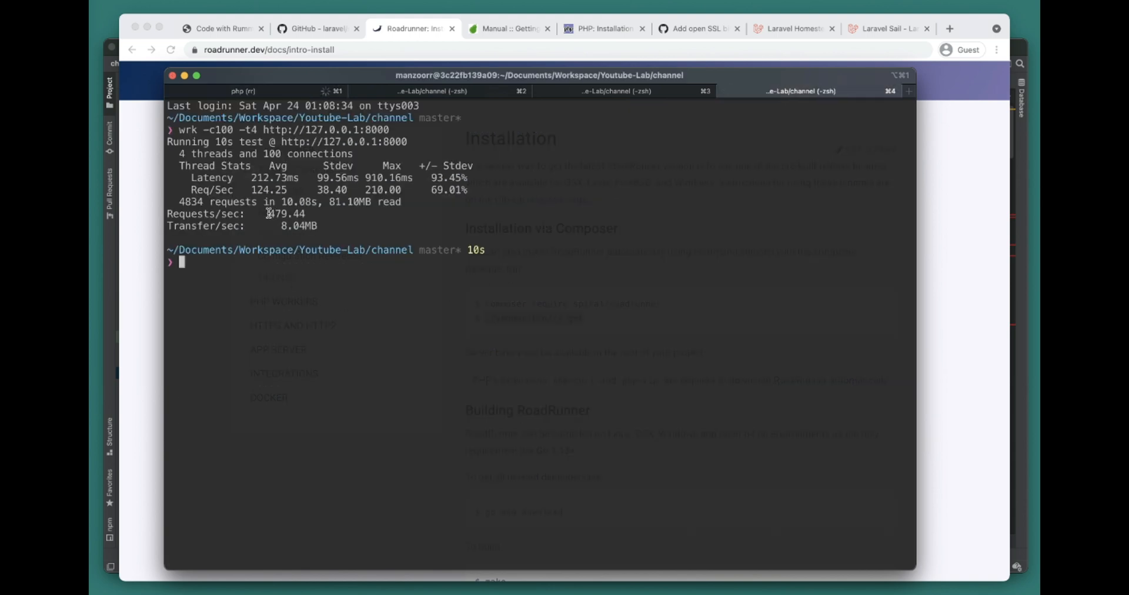
mouse_move(260, 214)
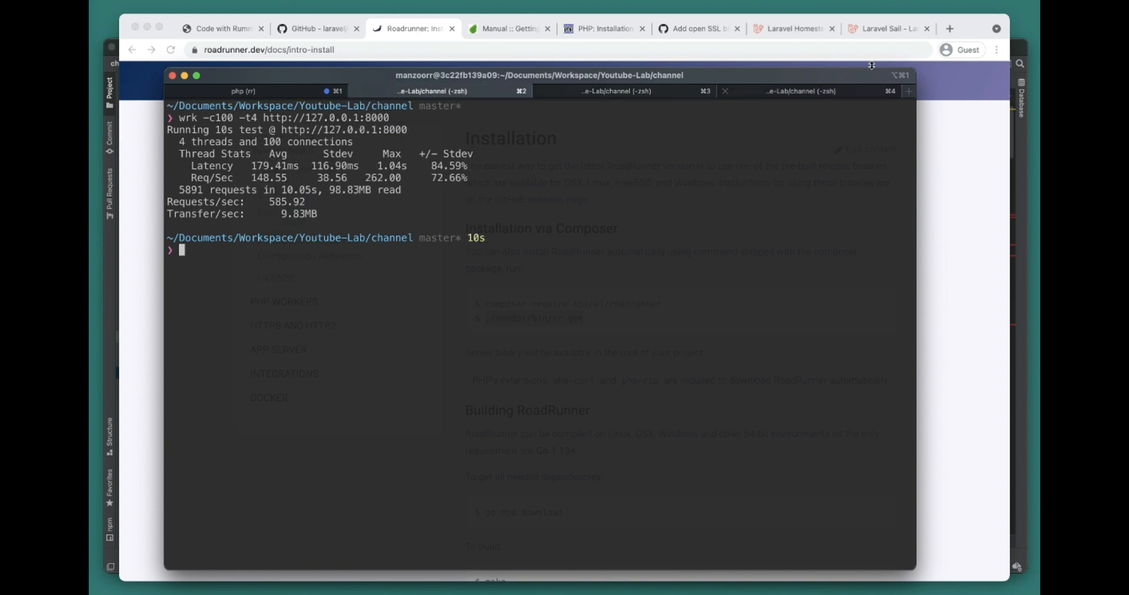
mouse_move(575, 216)
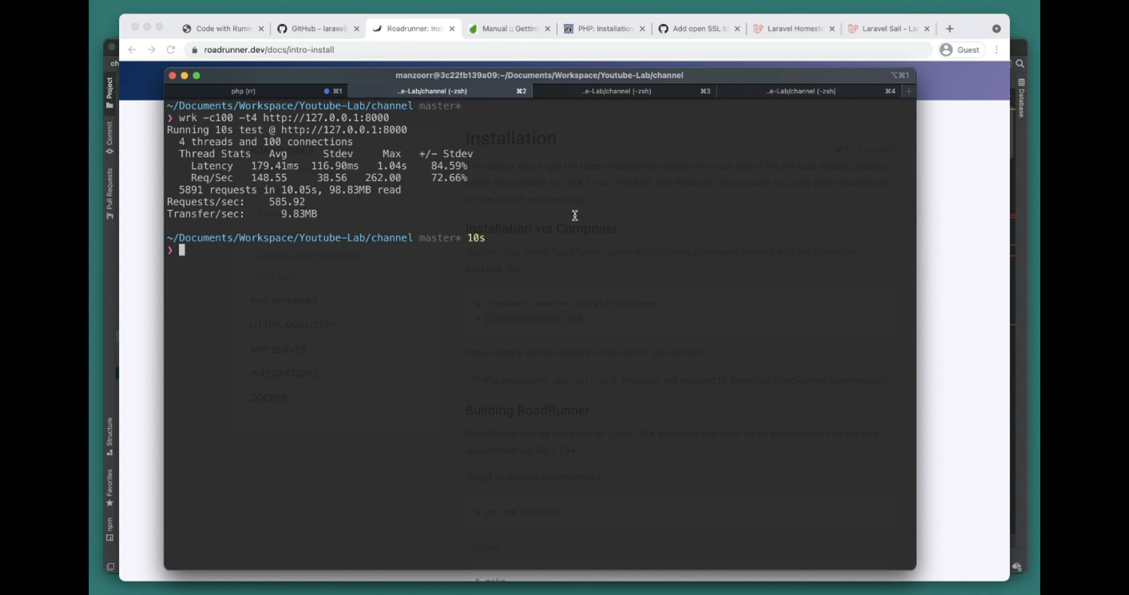
mouse_move(475, 88)
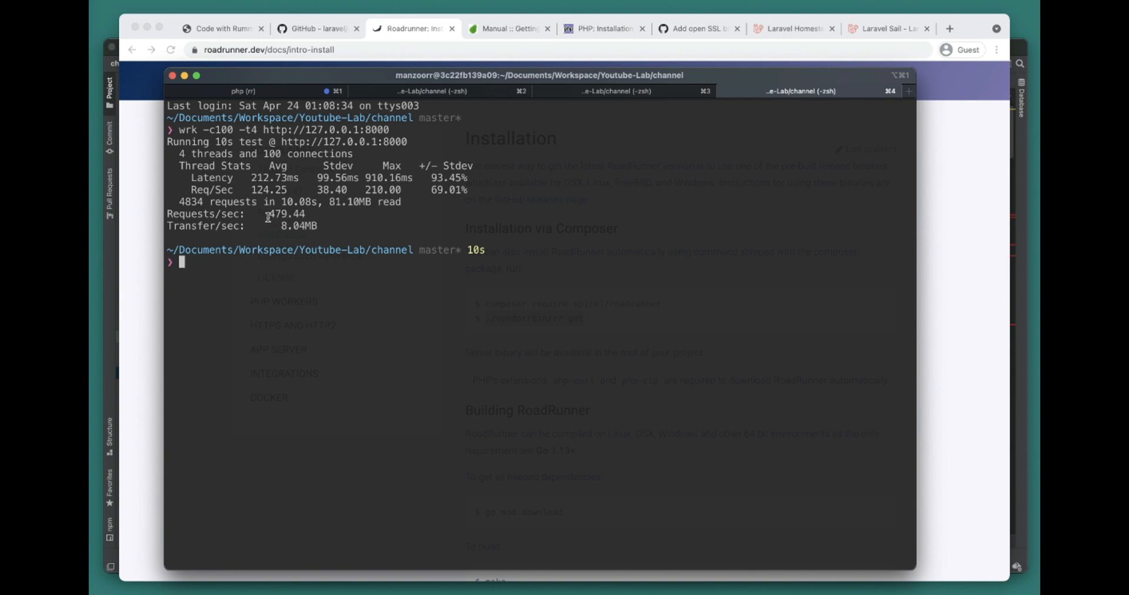
mouse_move(454, 231)
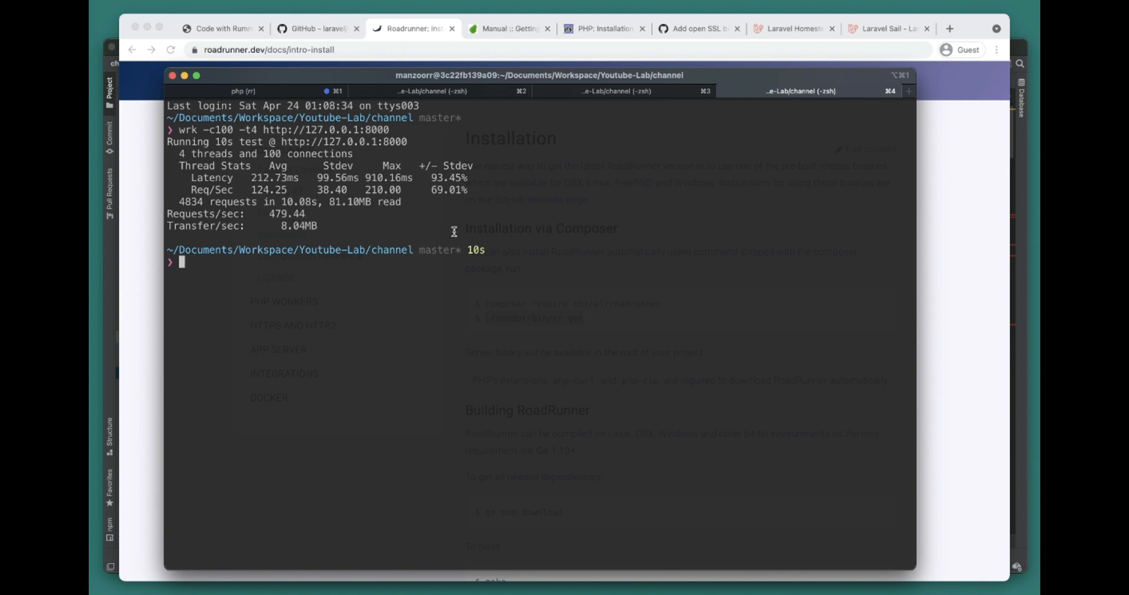
mouse_move(566, 236)
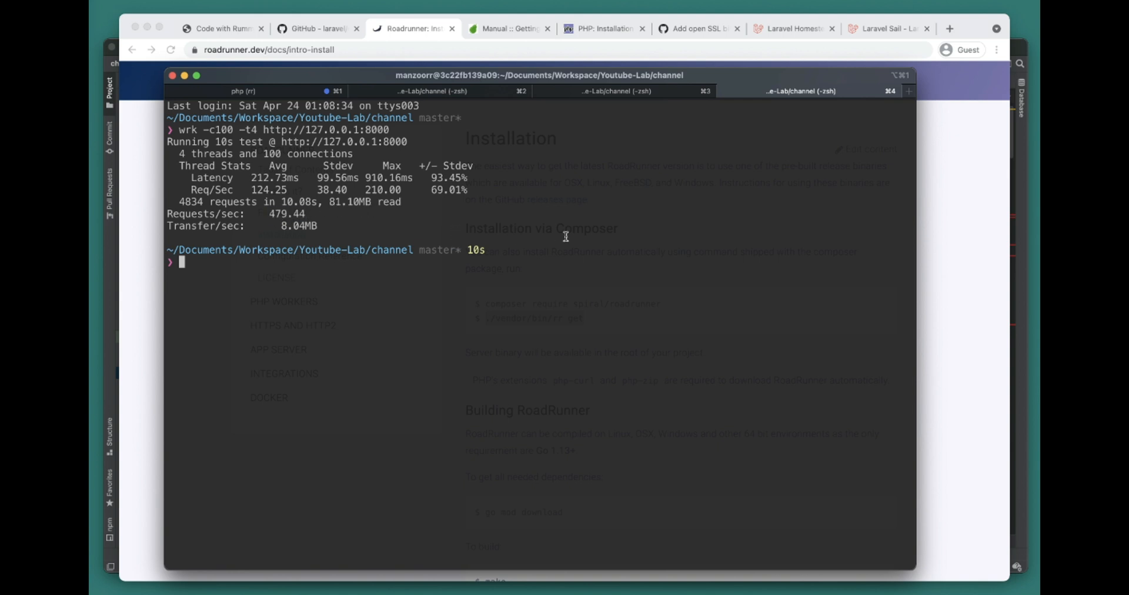